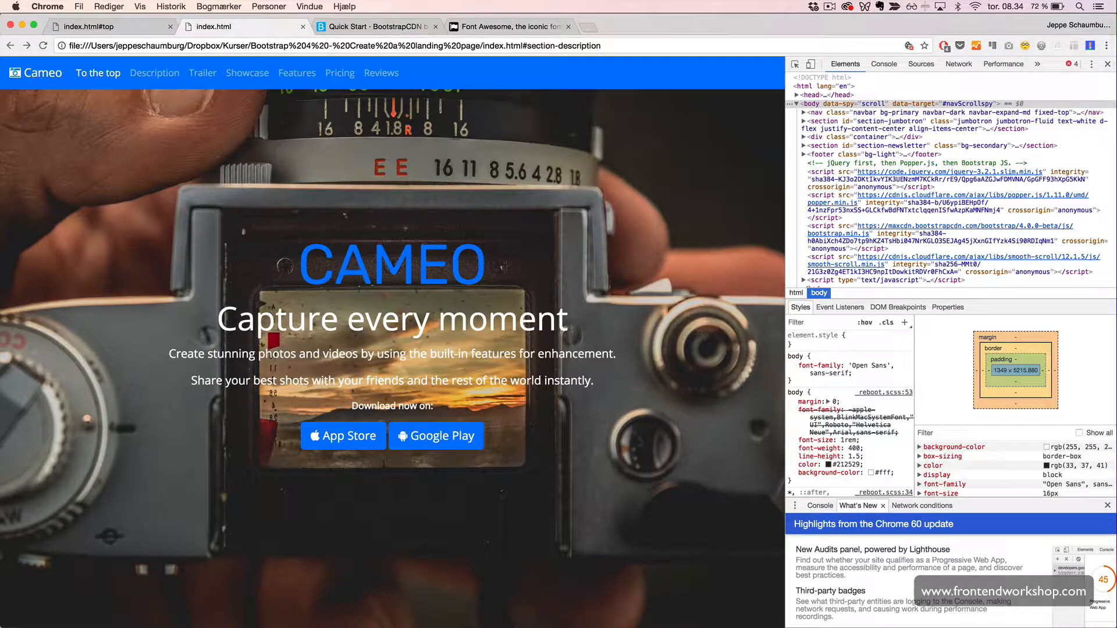
{"action": "mouse_move", "coordinate": [556, 461]}
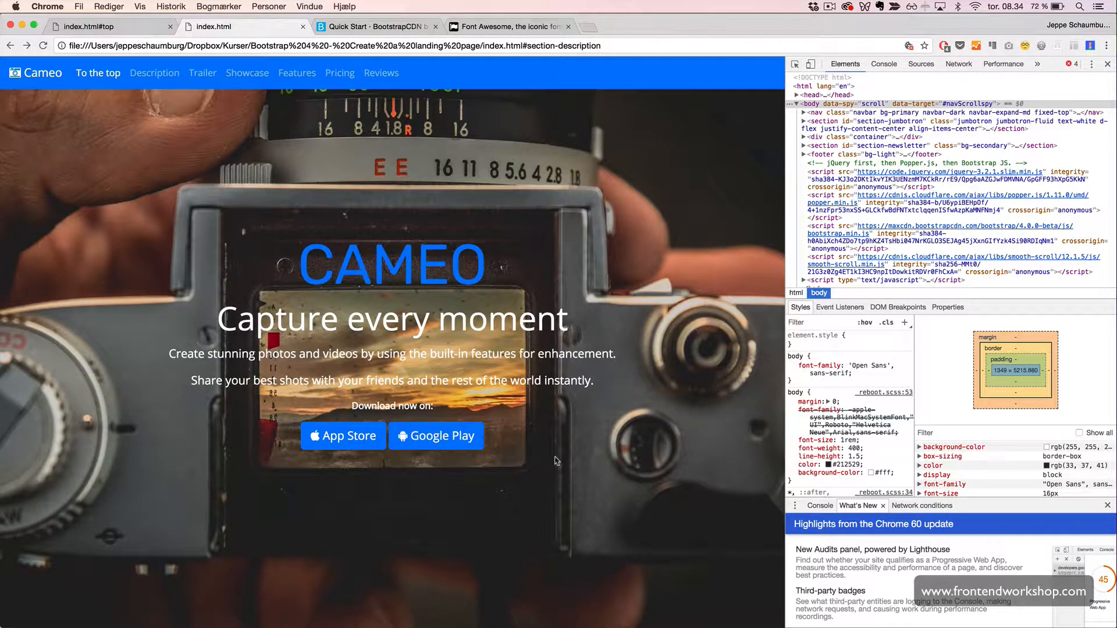
Step: Browse the fontawesome.io home page feature list and return to the top
{"action": "scroll", "scroll_direction": "down", "scroll_amount": 3}
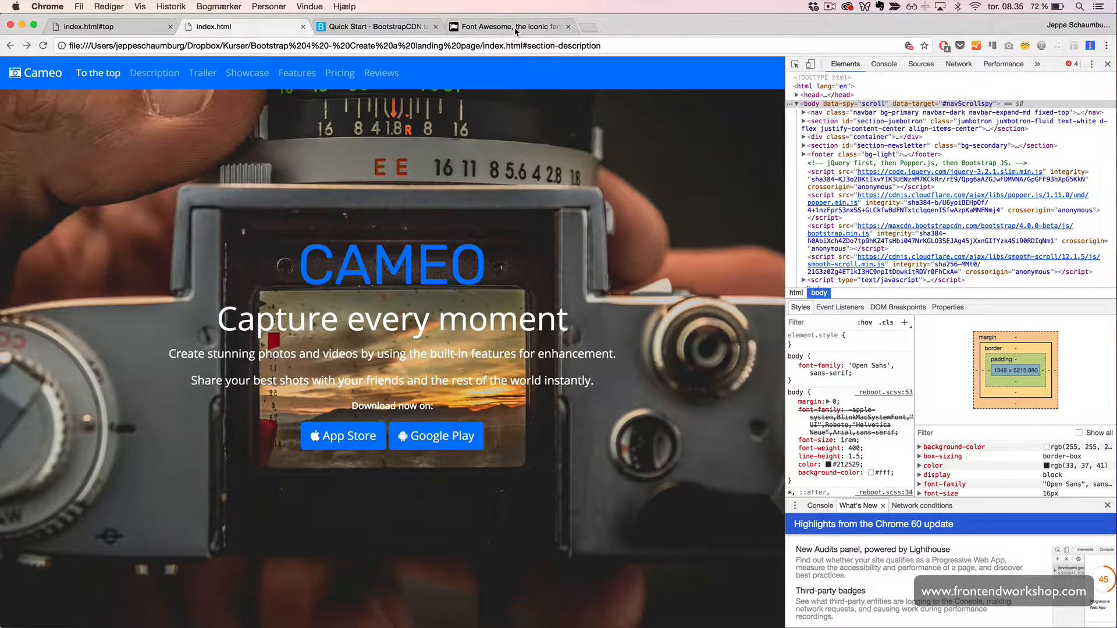
{"action": "left_click", "coordinate": [510, 27]}
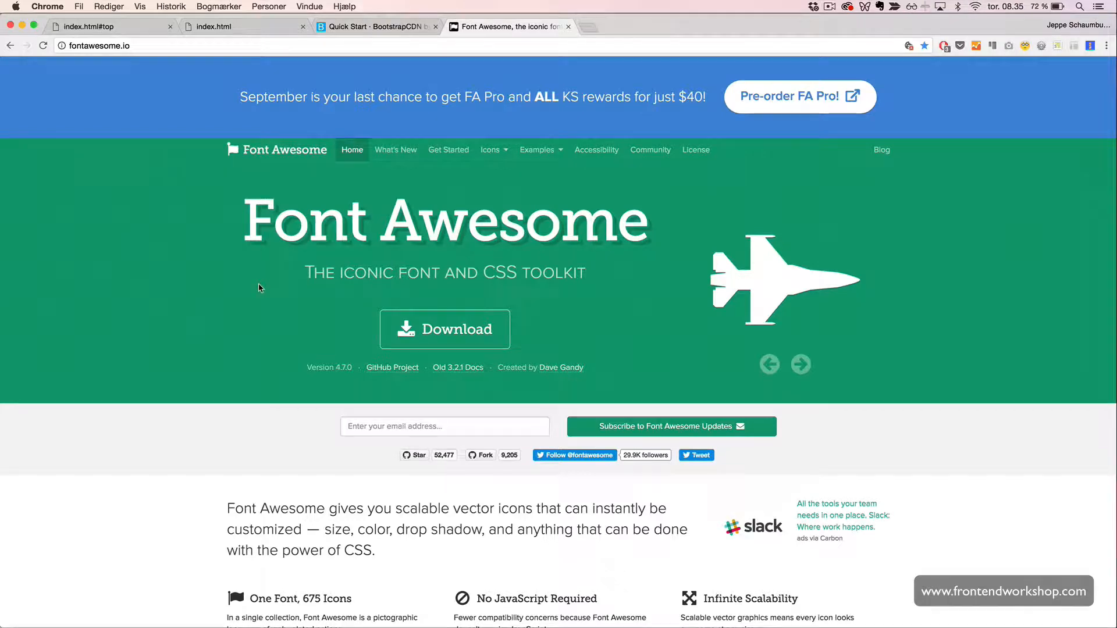
{"action": "scroll", "scroll_direction": "down", "scroll_amount": 3}
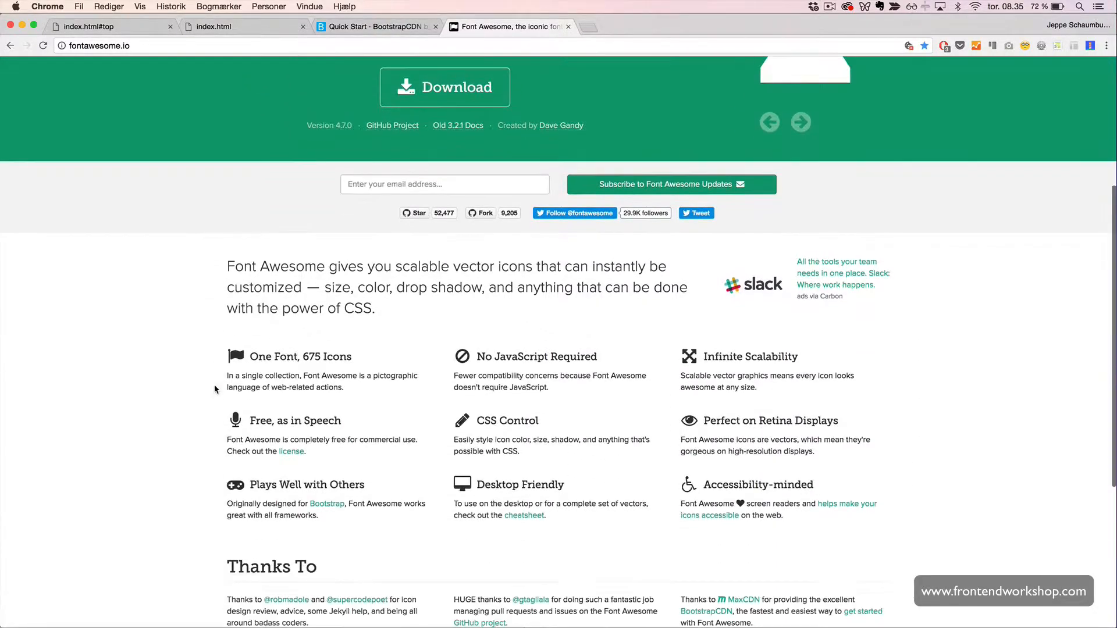
{"action": "scroll", "scroll_direction": "down", "scroll_amount": 3}
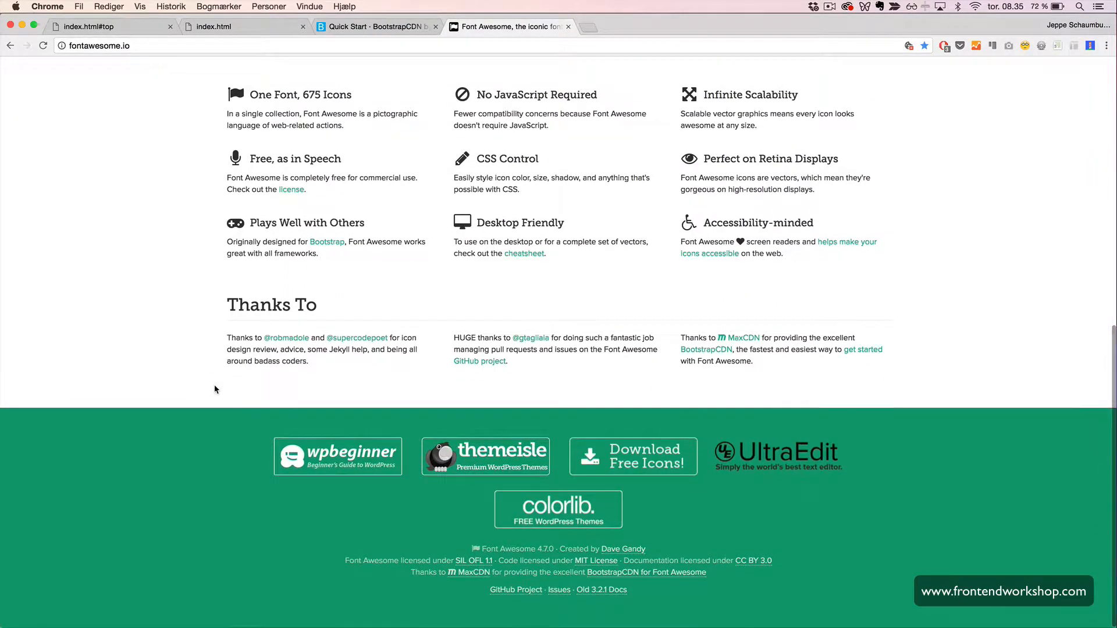
{"action": "scroll", "scroll_direction": "up", "scroll_amount": 3}
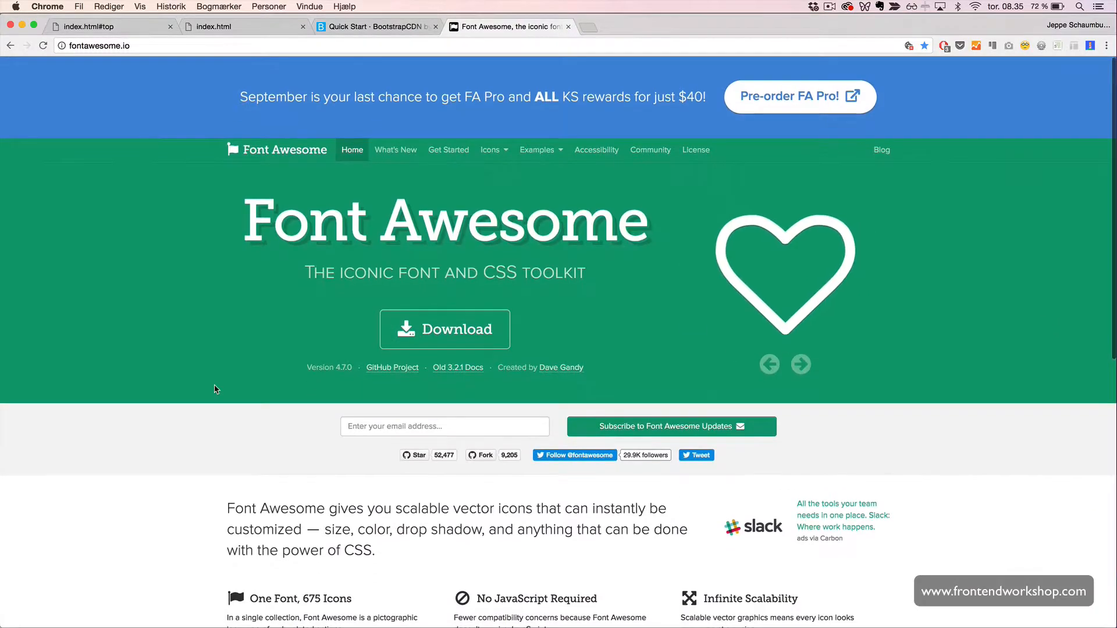
{"action": "mouse_move", "coordinate": [271, 192]}
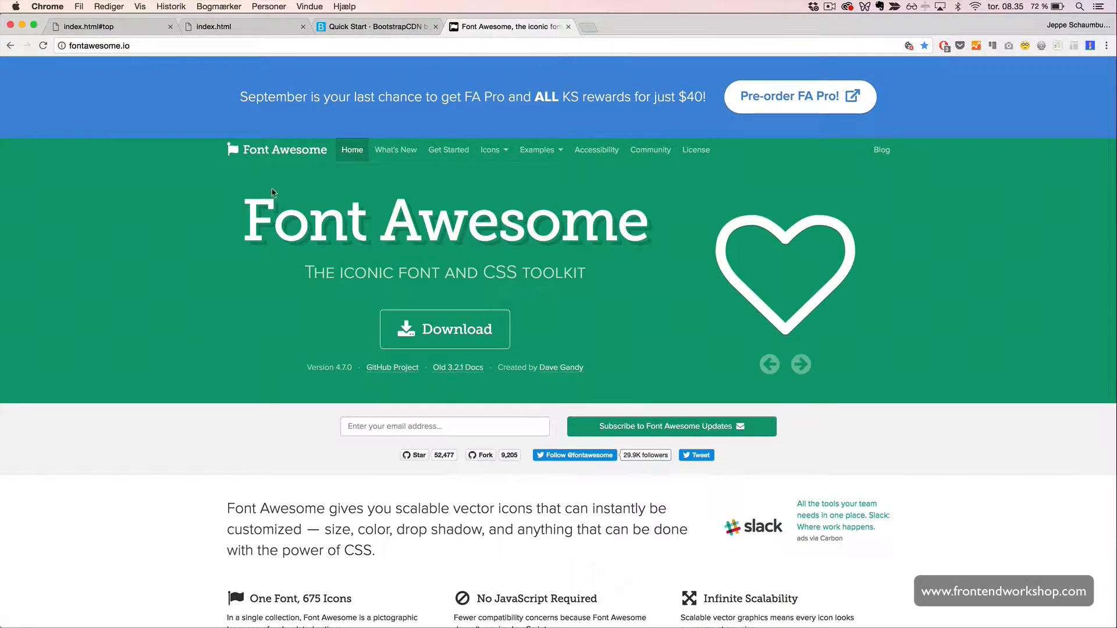
Step: Go to BootstrapCDN and show its Font Awesome CDN stylesheet link
{"action": "left_click", "coordinate": [370, 26]}
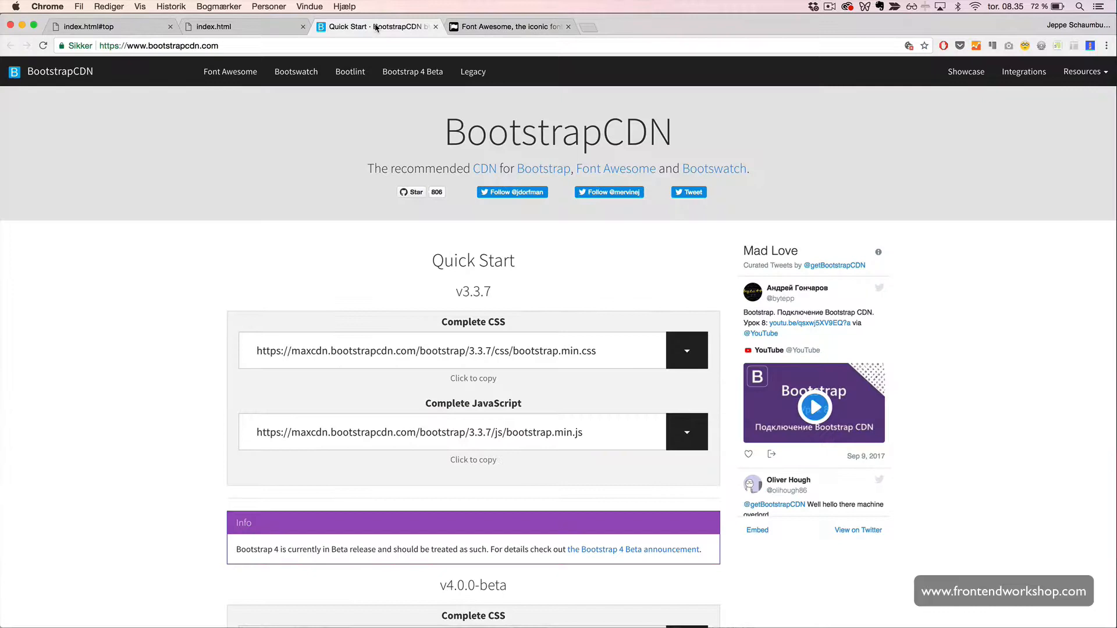
{"action": "mouse_move", "coordinate": [417, 109]}
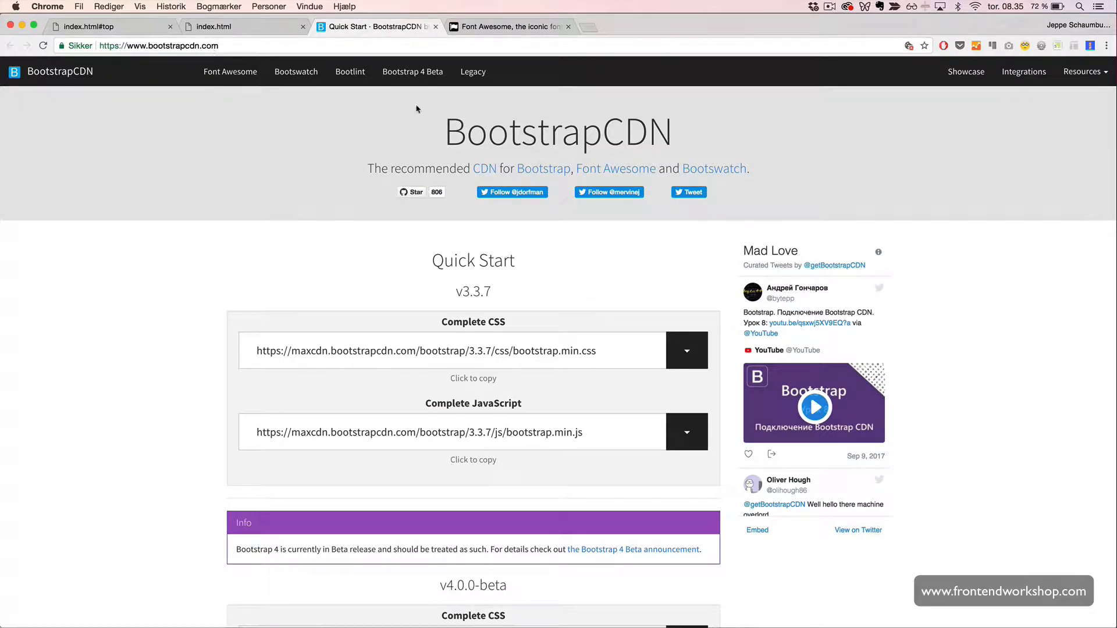
{"action": "mouse_move", "coordinate": [616, 169]}
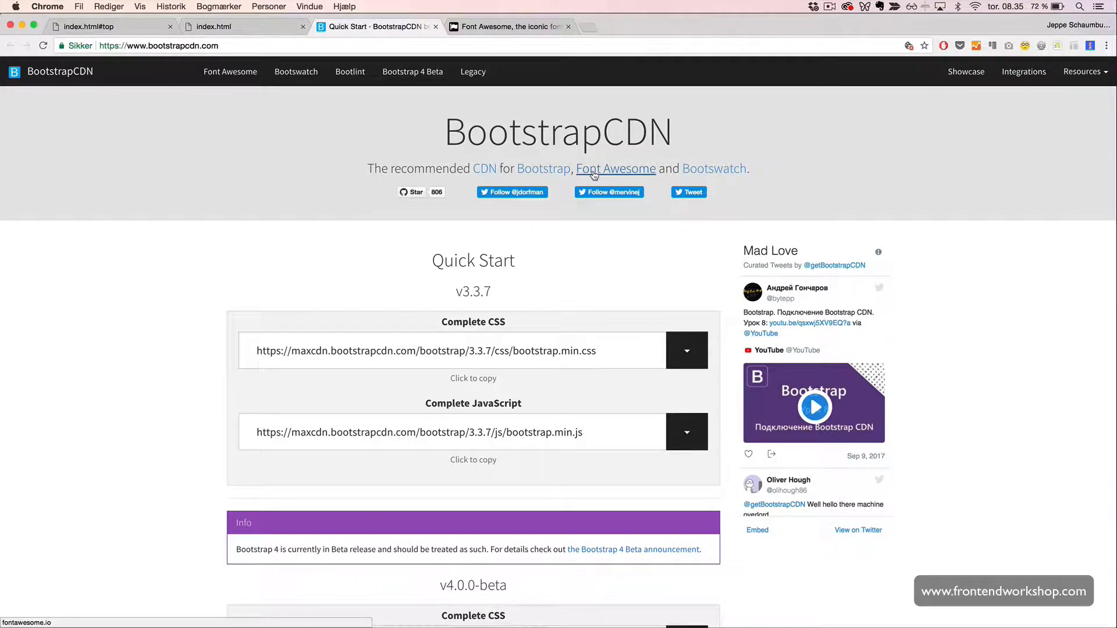
{"action": "mouse_move", "coordinate": [619, 177]}
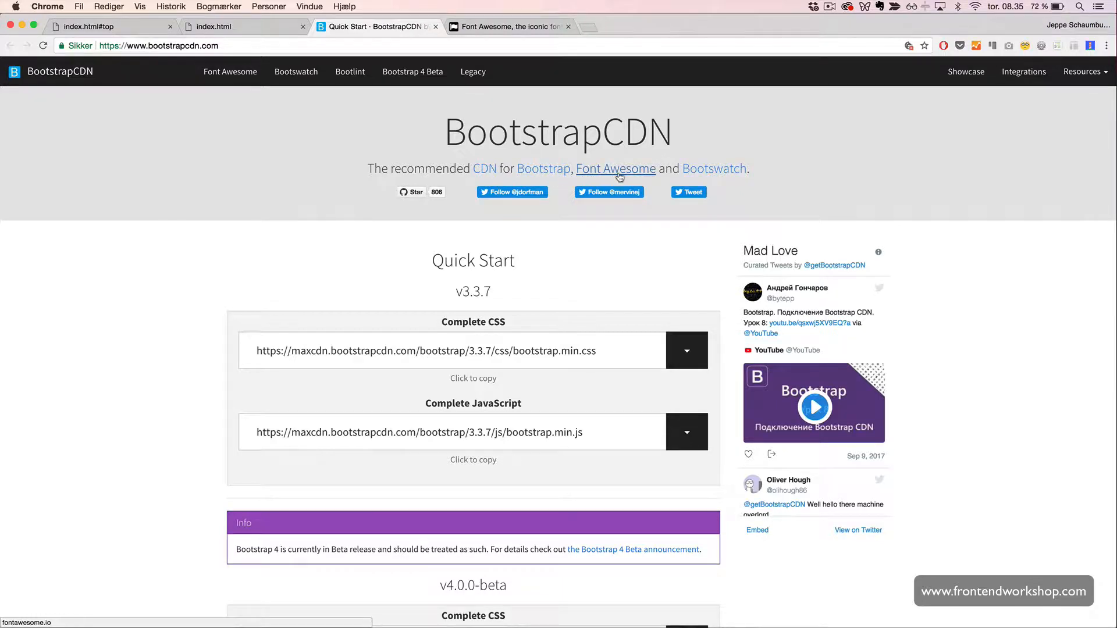
{"action": "mouse_move", "coordinate": [431, 162]}
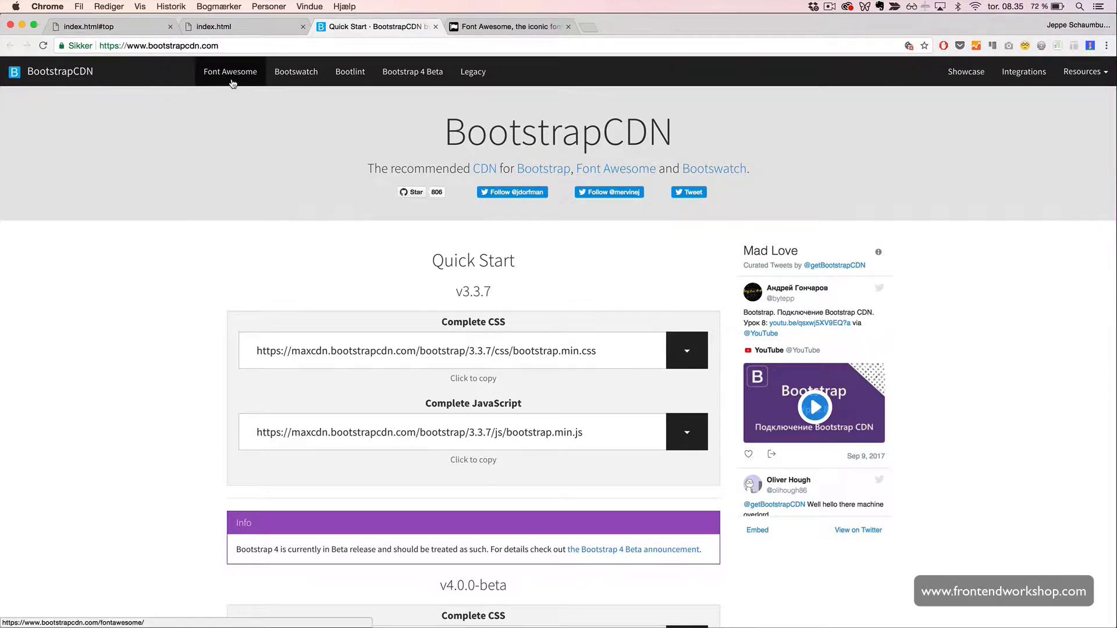
{"action": "left_click", "coordinate": [230, 71]}
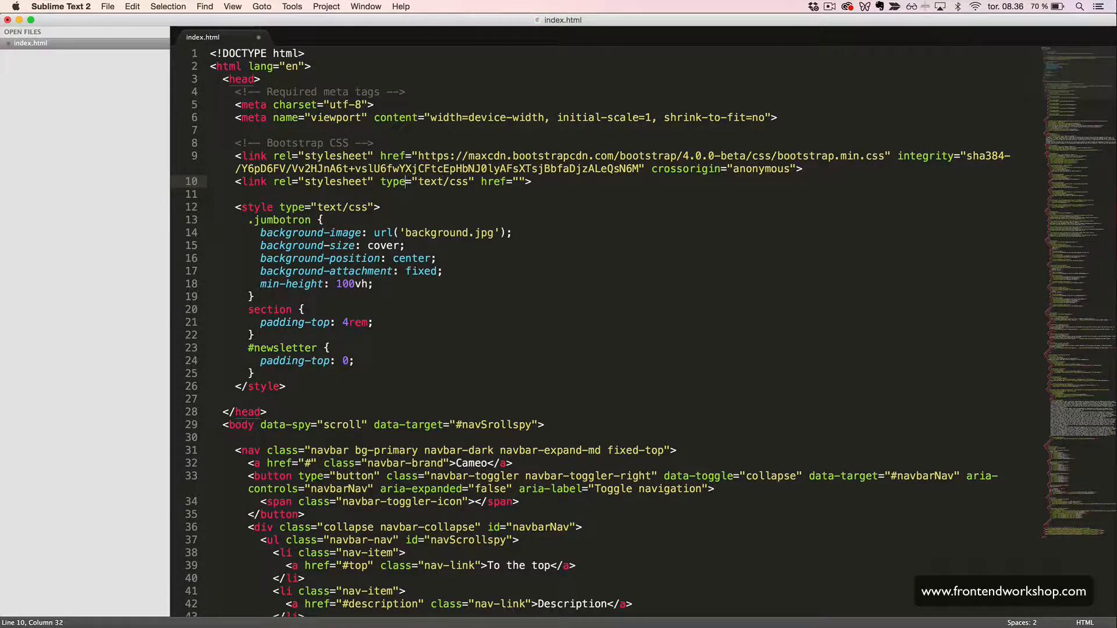
{"action": "left_click", "coordinate": [369, 181]}
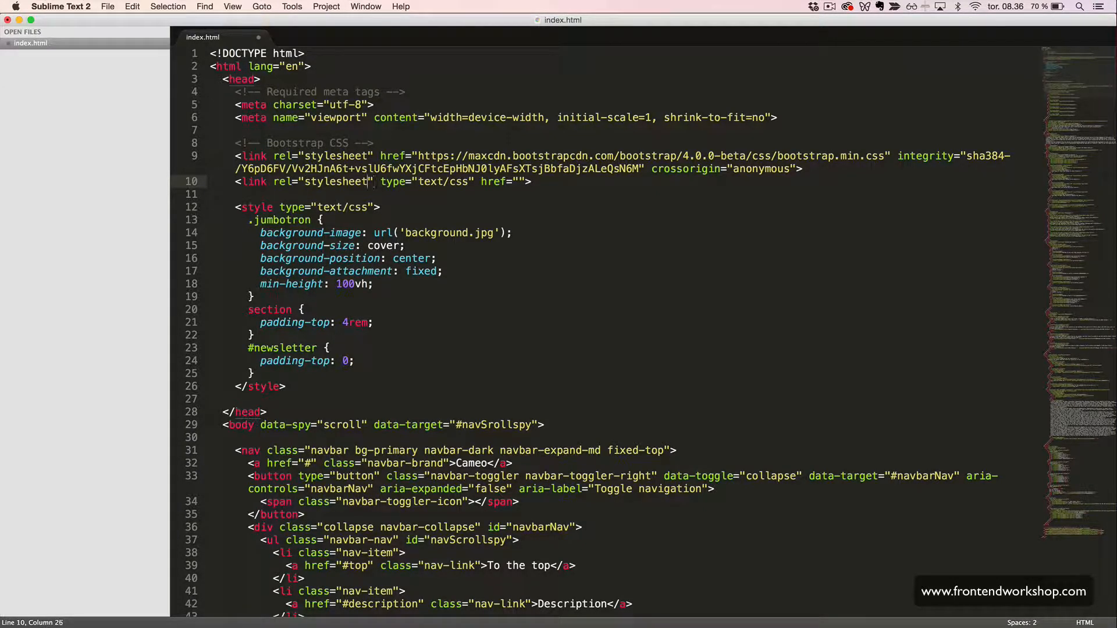
{"action": "left_click", "coordinate": [303, 181]}
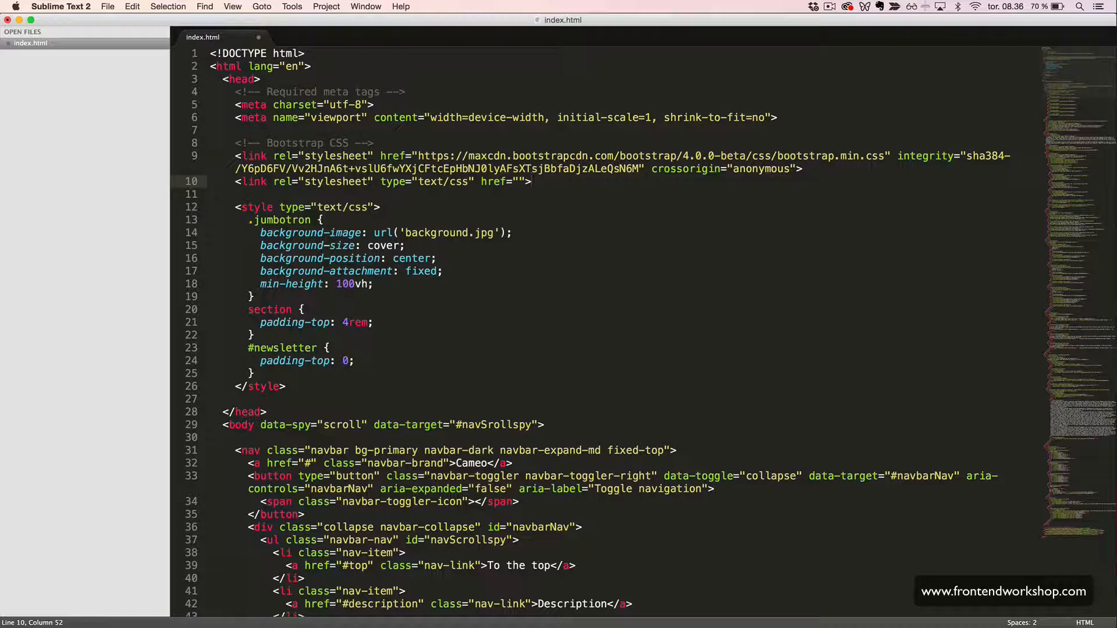
{"action": "key", "text": "left"}
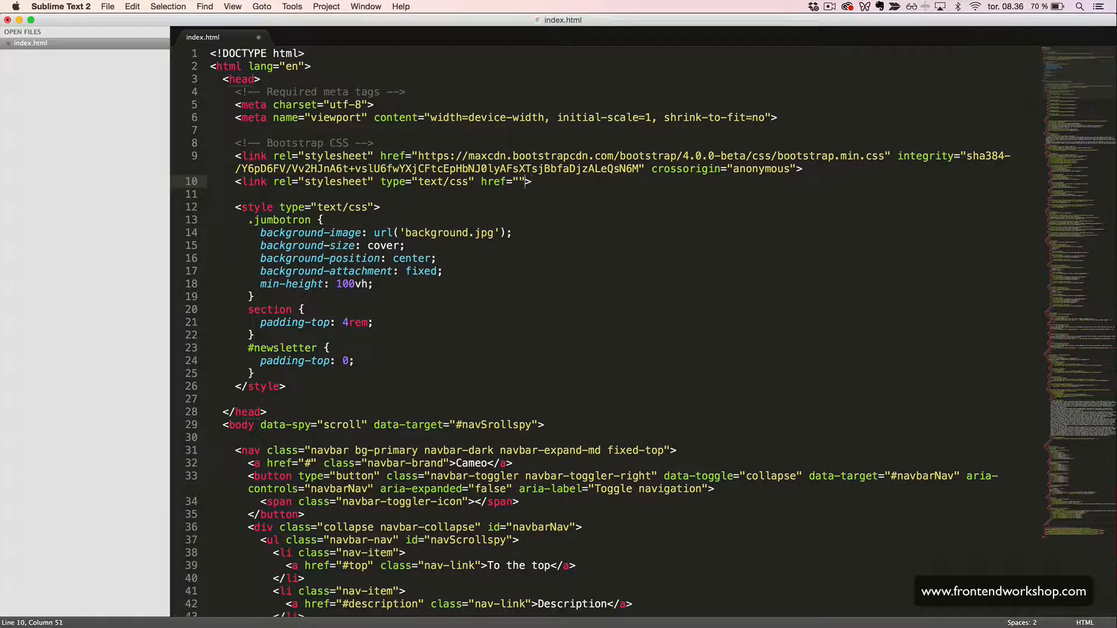
{"action": "type", "text": "https://maxcdn.bootstrapcdn.com/font-awesome/4.7.0/css/font-awesome.min.css"}
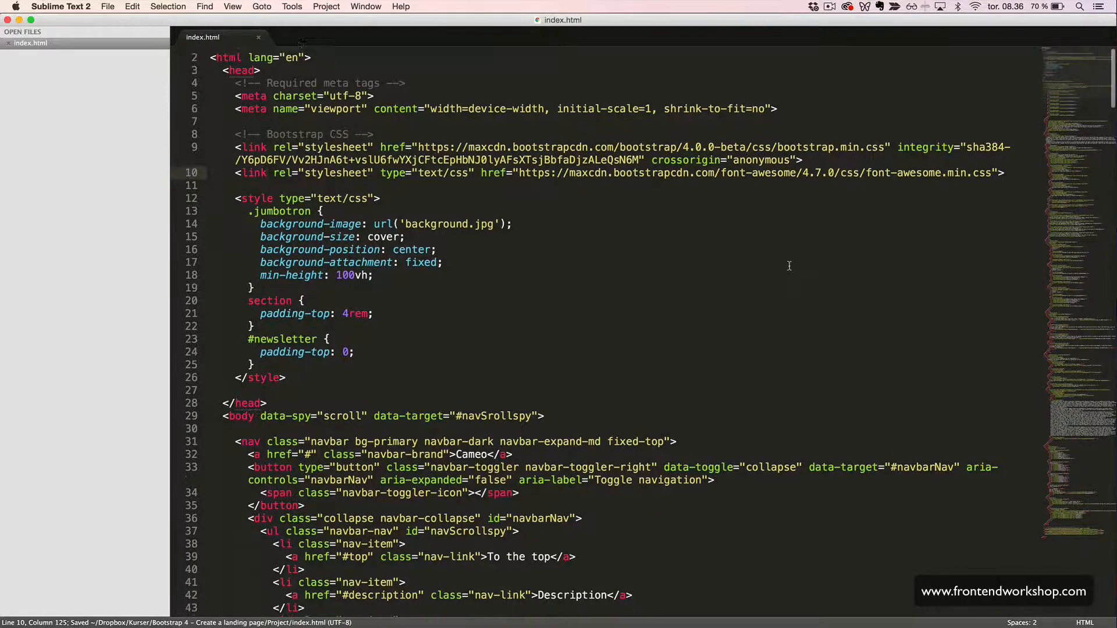
{"action": "scroll", "scroll_direction": "down", "scroll_amount": 3}
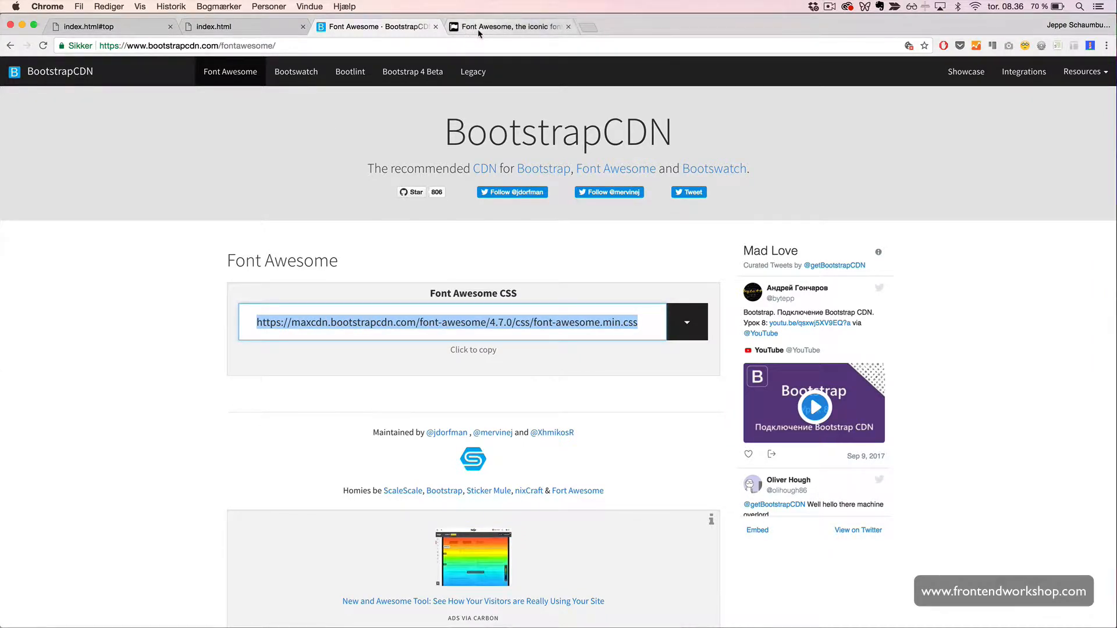
Step: Review the Font Awesome Examples basic icon markup, then return to the Cameo page preview
{"action": "left_click", "coordinate": [510, 27]}
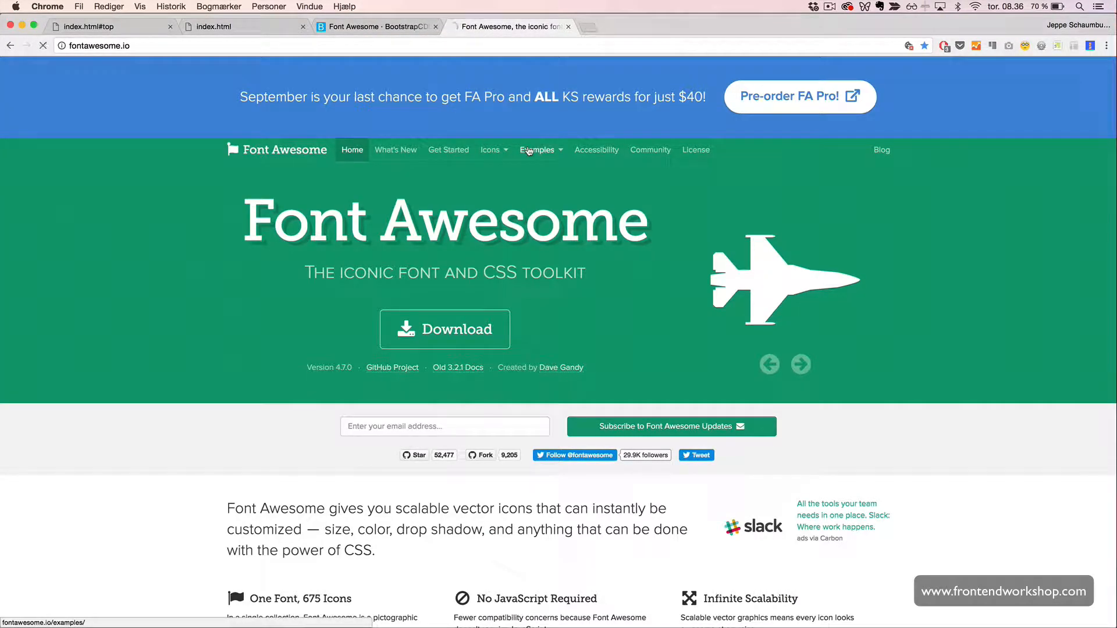
{"action": "left_click", "coordinate": [535, 150]}
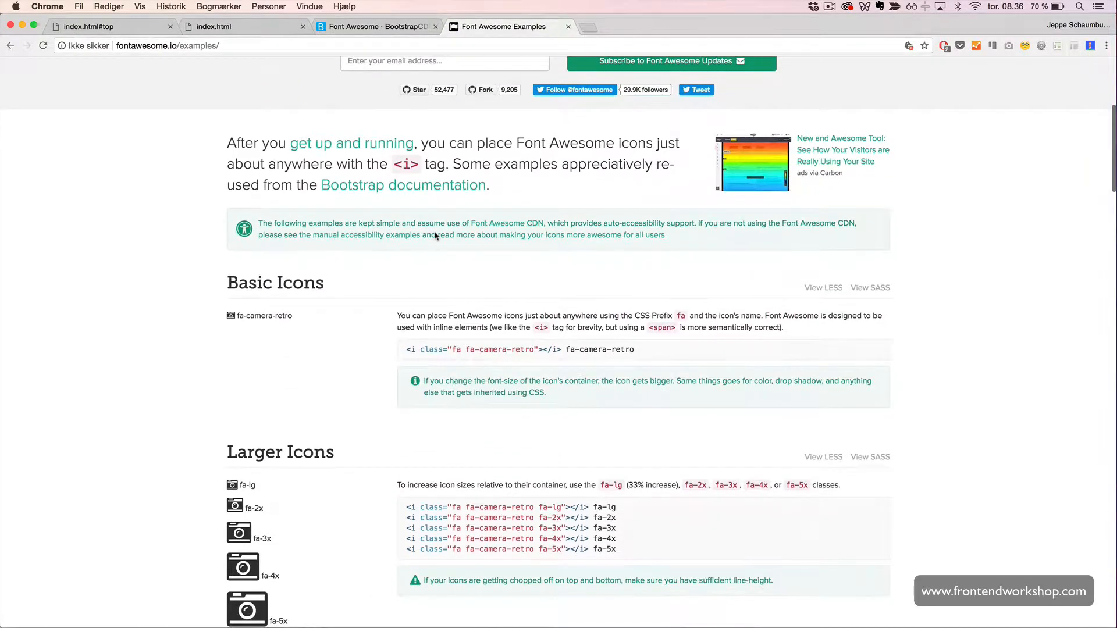
{"action": "mouse_move", "coordinate": [427, 175]}
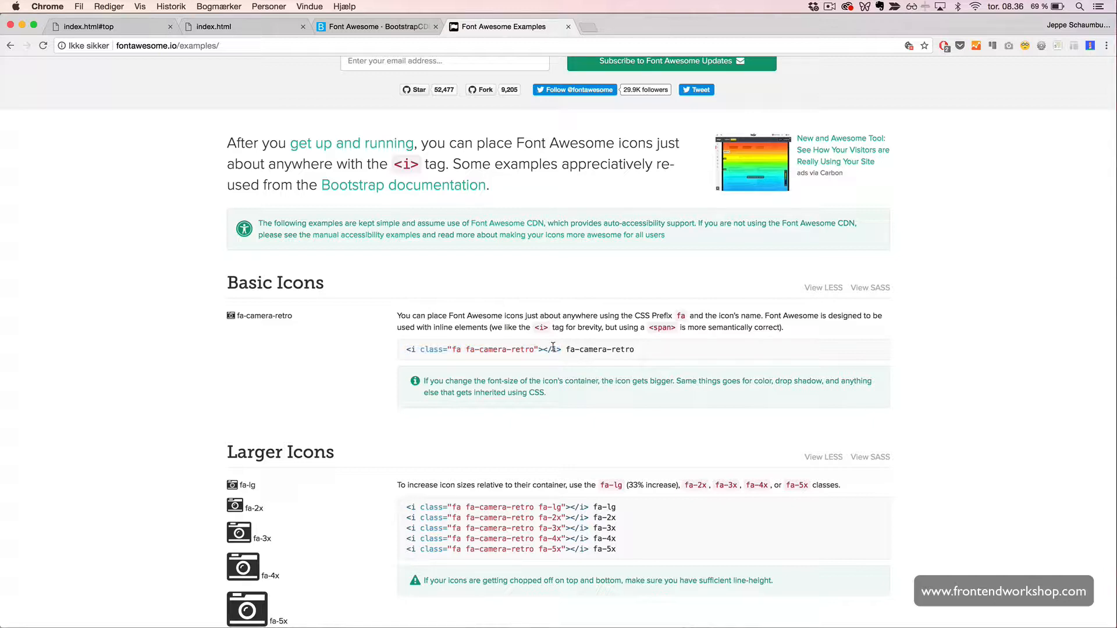
{"action": "left_click", "coordinate": [212, 27]}
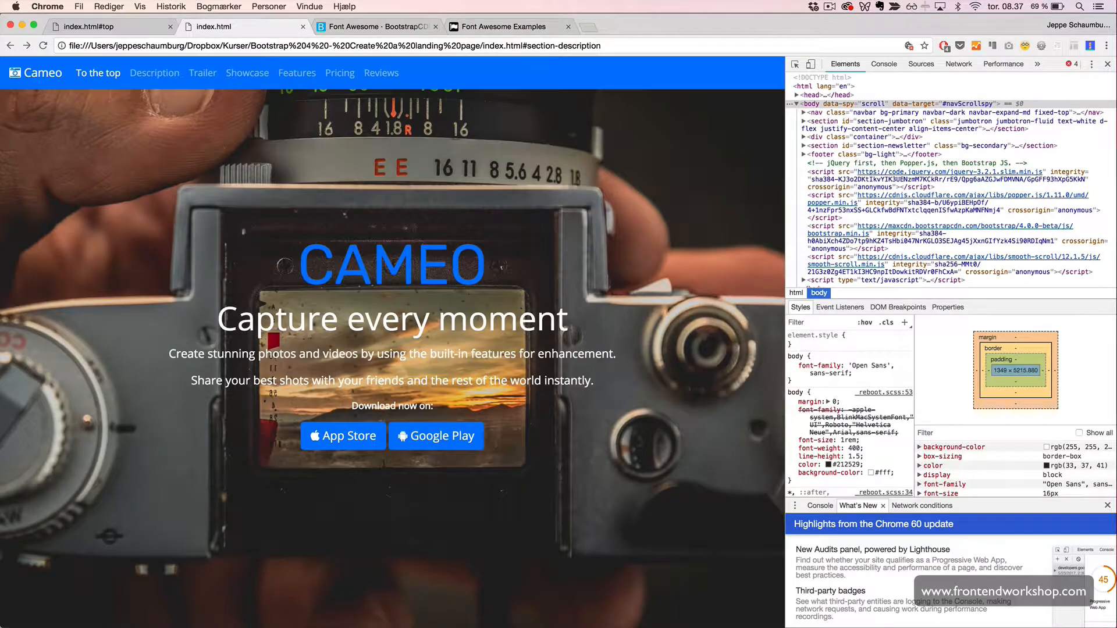
{"action": "mouse_move", "coordinate": [33, 73]}
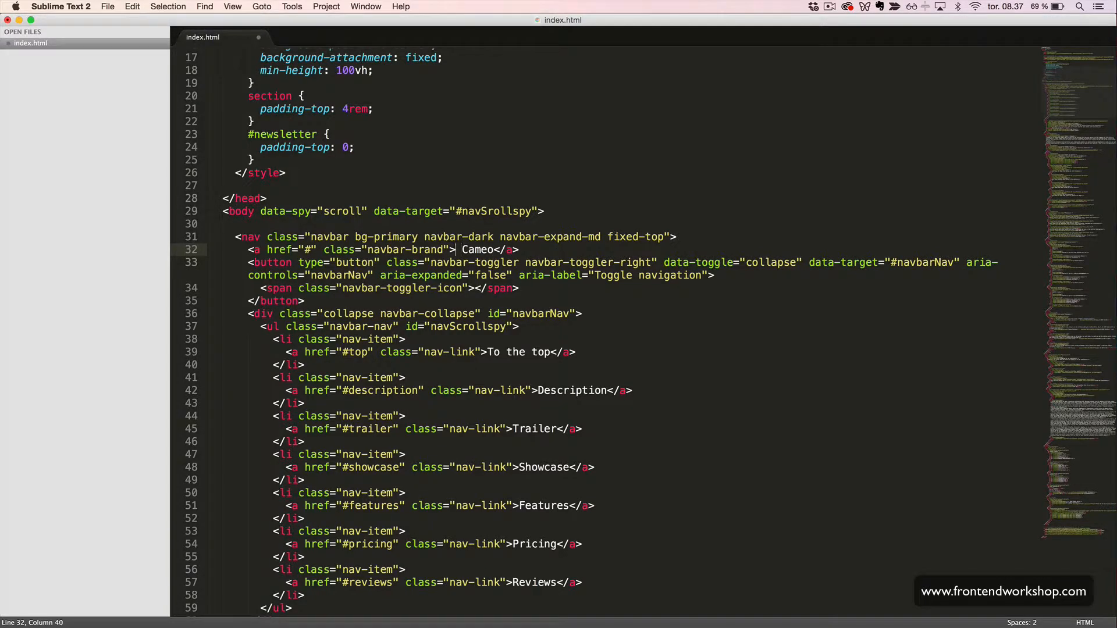
Step: Add an <i class="fa fa-camera-retro" aria-hidden="true"> icon to the navbar brand link
{"action": "type", "text": "<i class=\"fa\"></i>"}
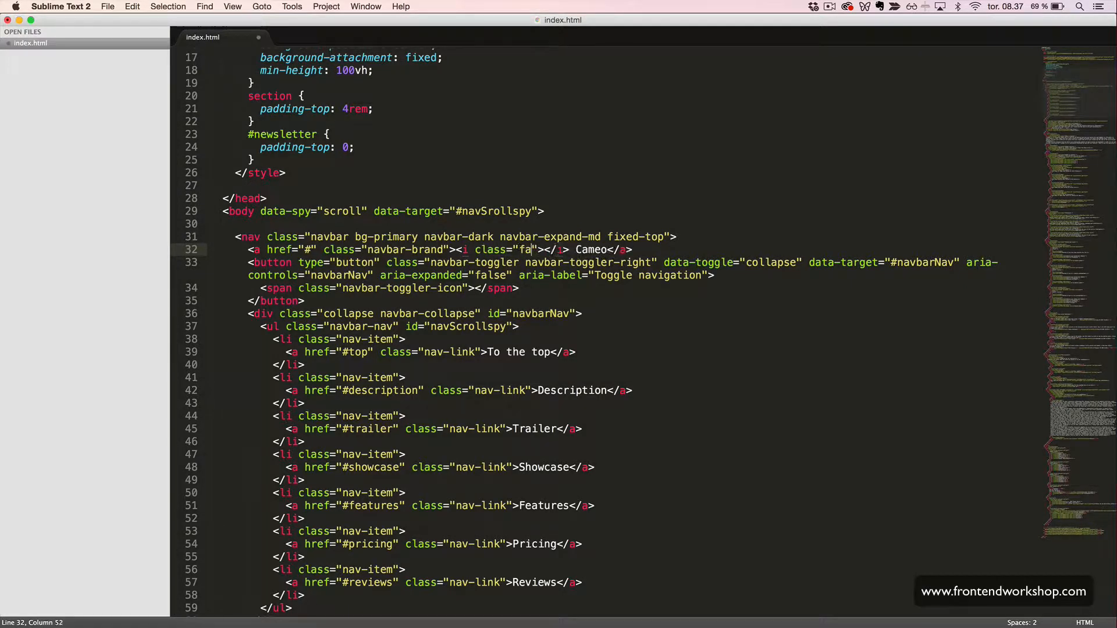
{"action": "type", "text": "fa-"}
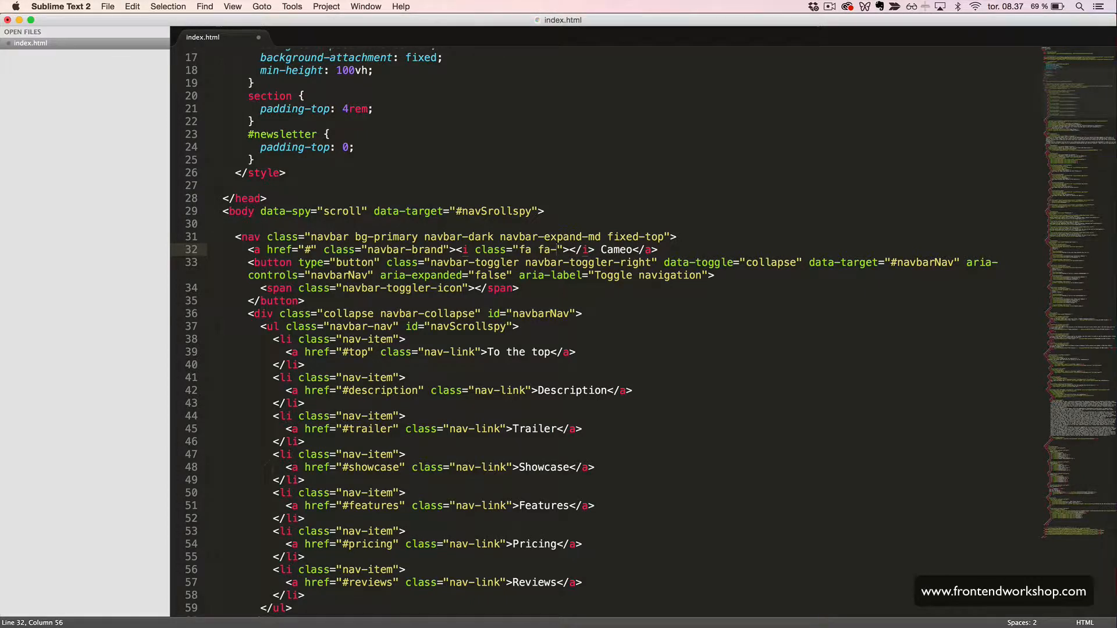
{"action": "type", "text": "ca"}
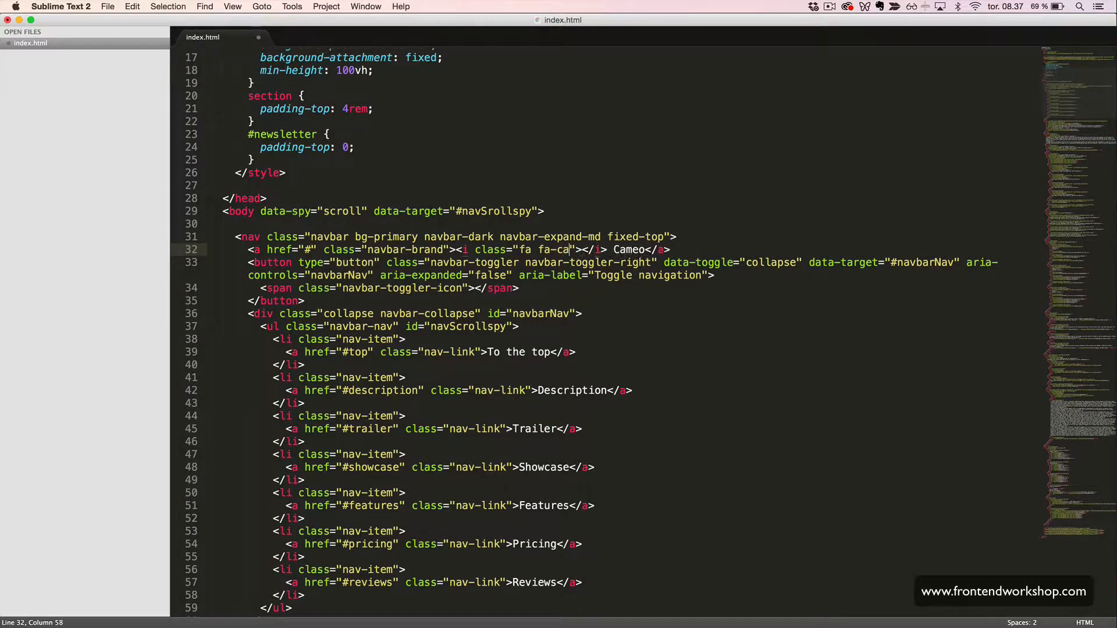
{"action": "type", "text": "mera"}
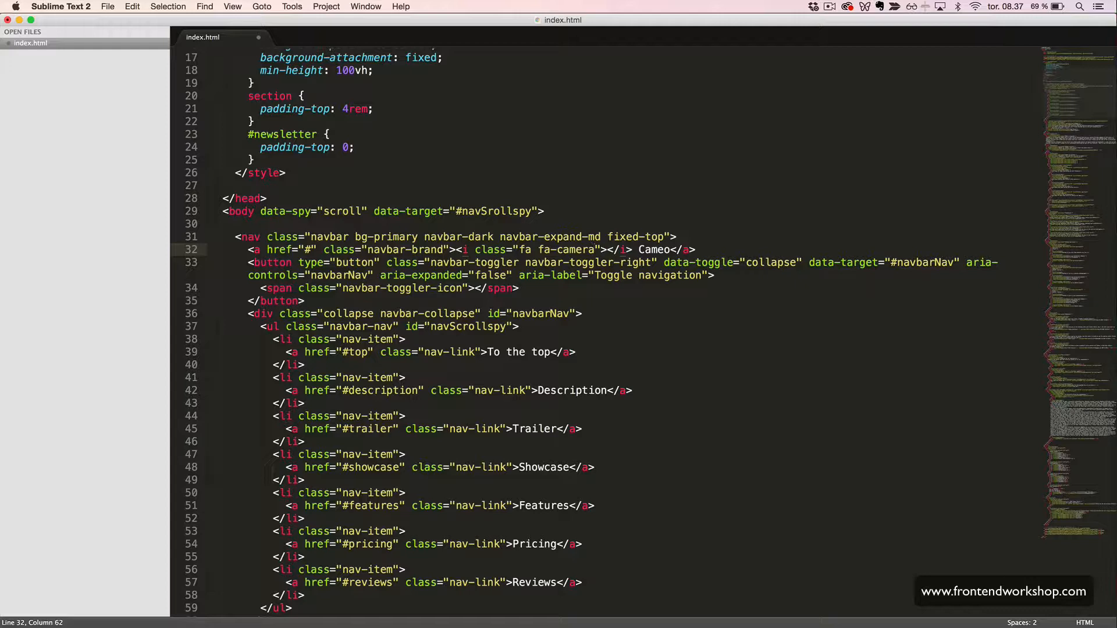
{"action": "type", "text": "-retr"}
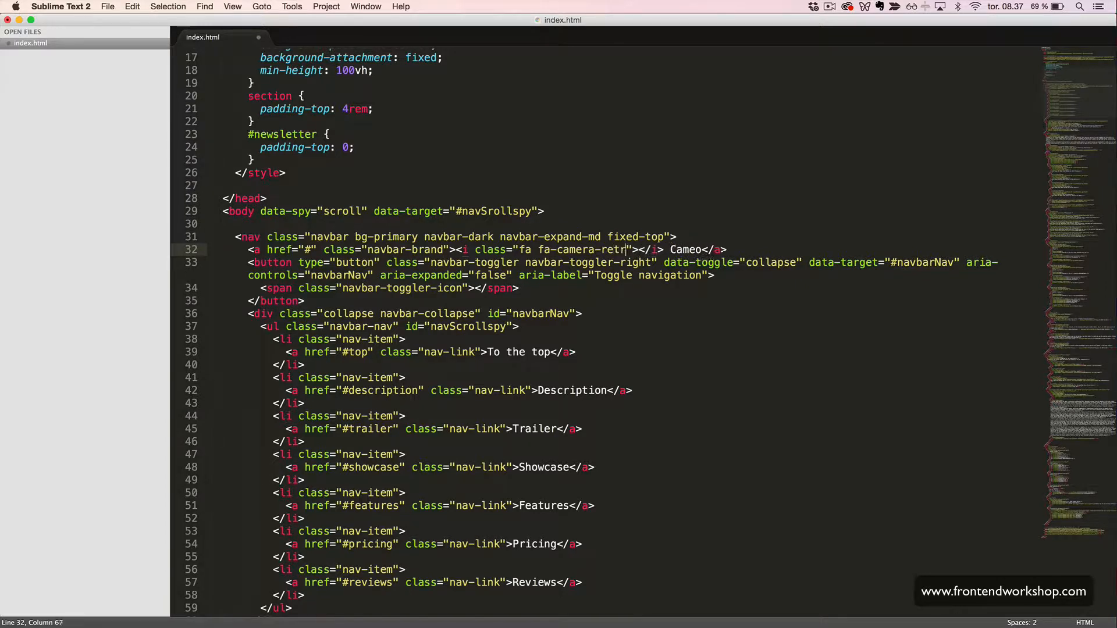
{"action": "type", "text": "o"}
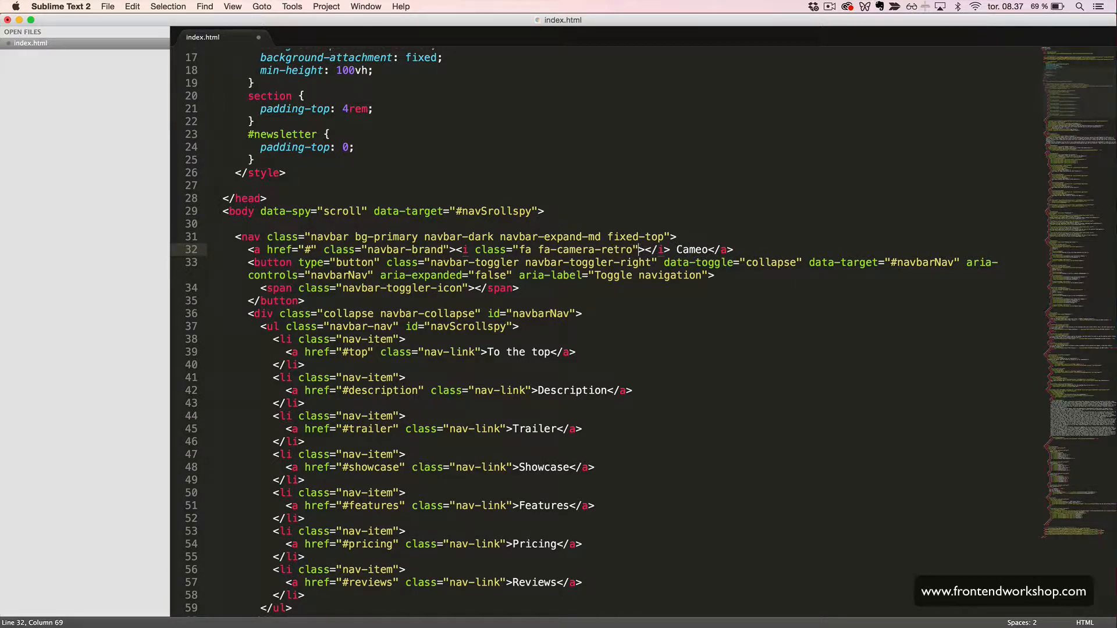
{"action": "type", "text": "aria-hidden"}
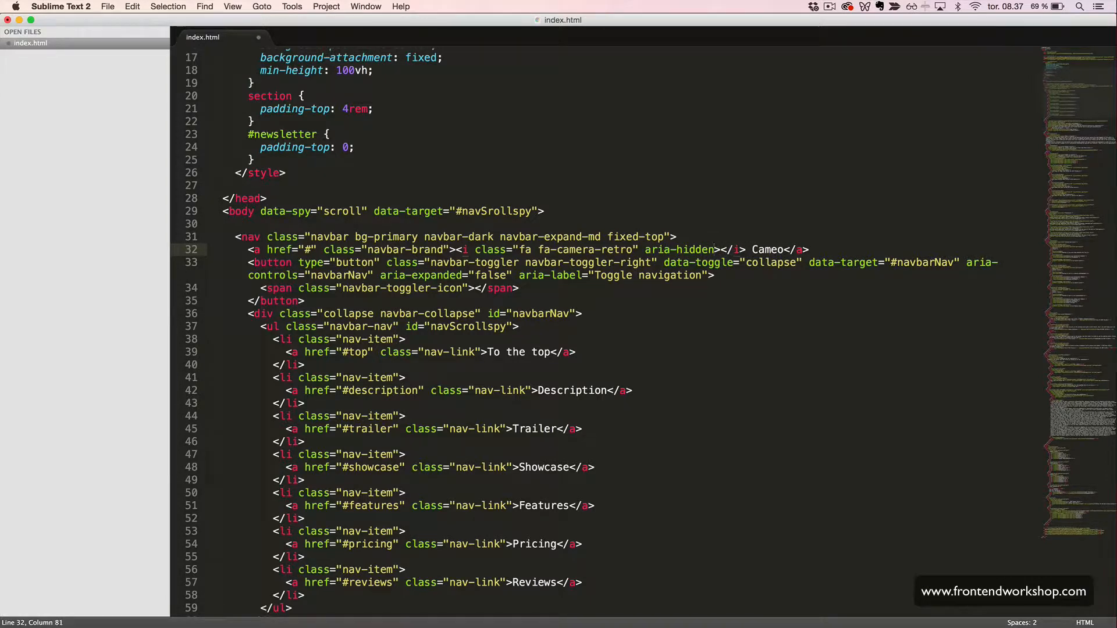
{"action": "type", "text": "ture\""}
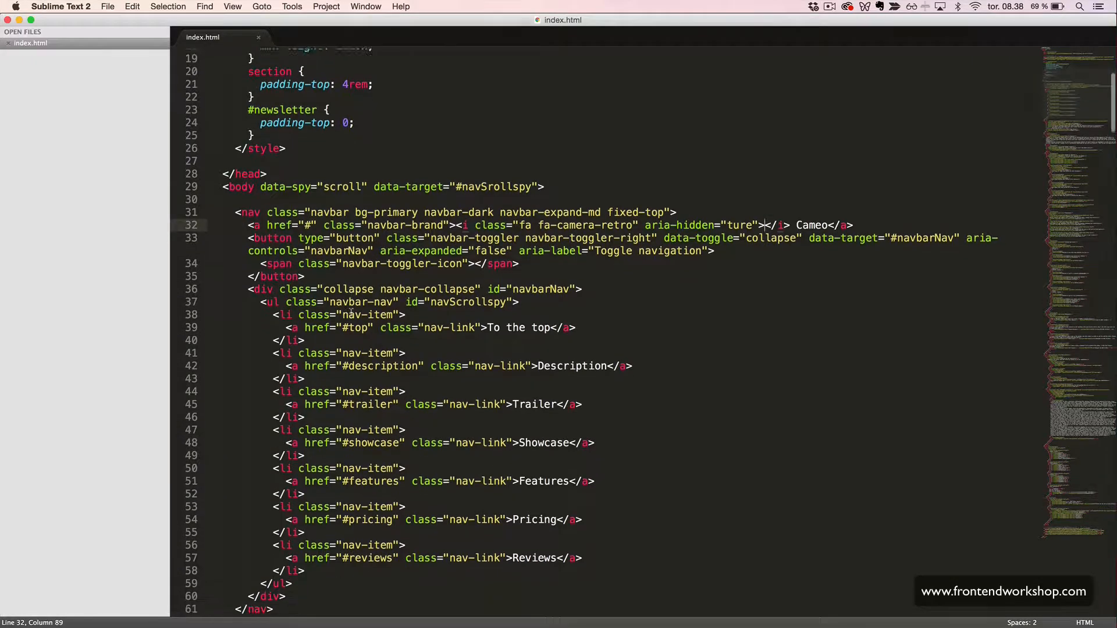
Step: Insert <i class="fa fa-apple" aria-hidden="true"></i> into both download buttons and save
{"action": "scroll", "scroll_direction": "down", "scroll_amount": 3}
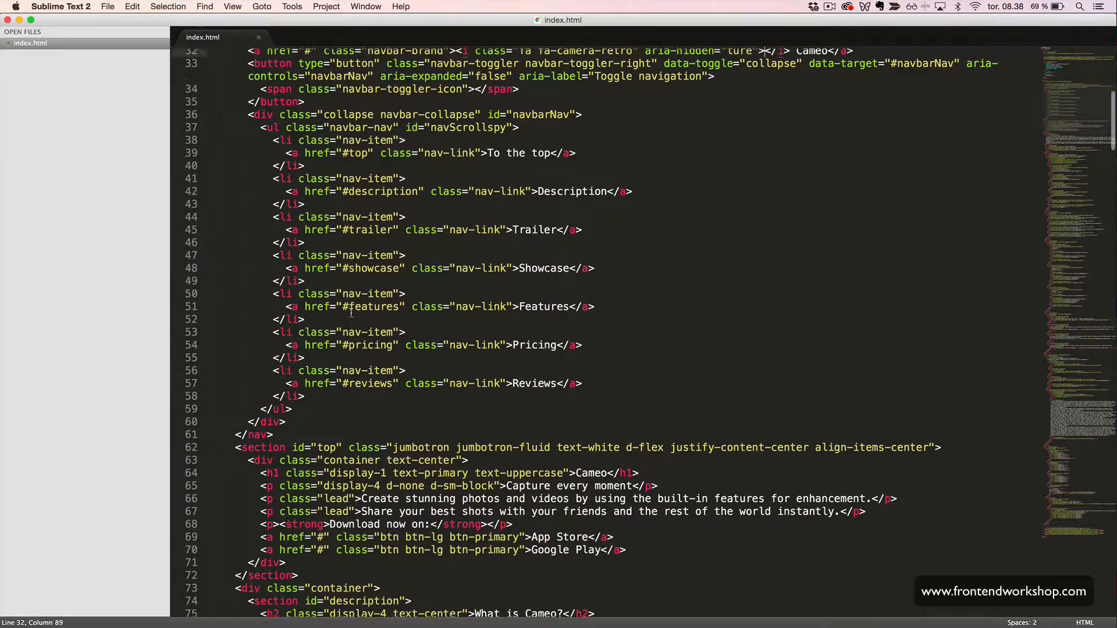
{"action": "scroll", "scroll_direction": "down", "scroll_amount": 3}
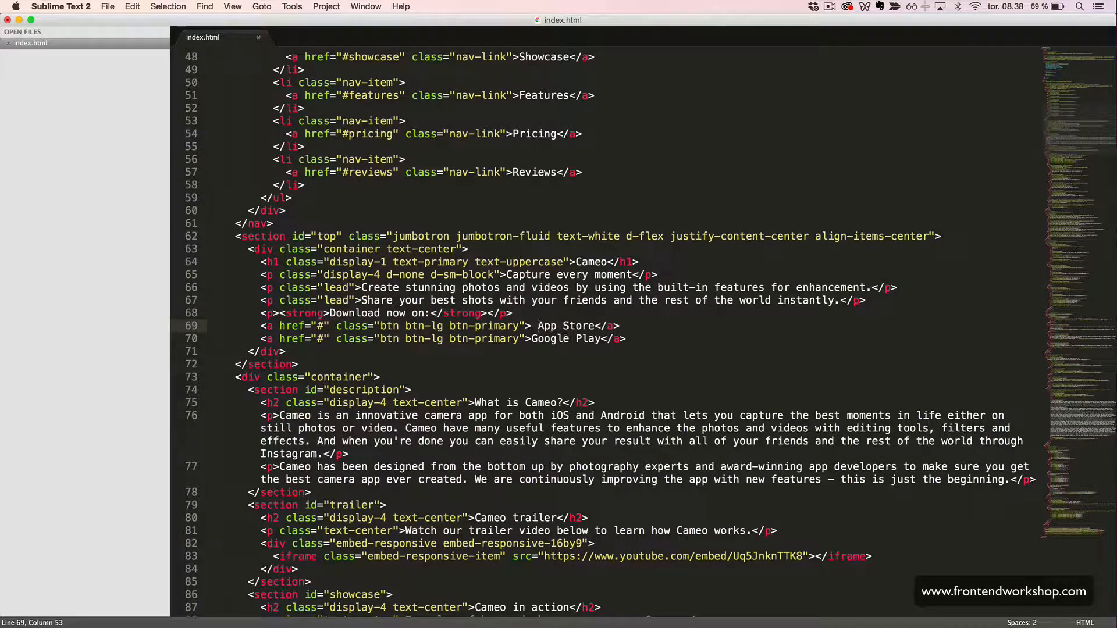
{"action": "type", "text": "<i></i>"}
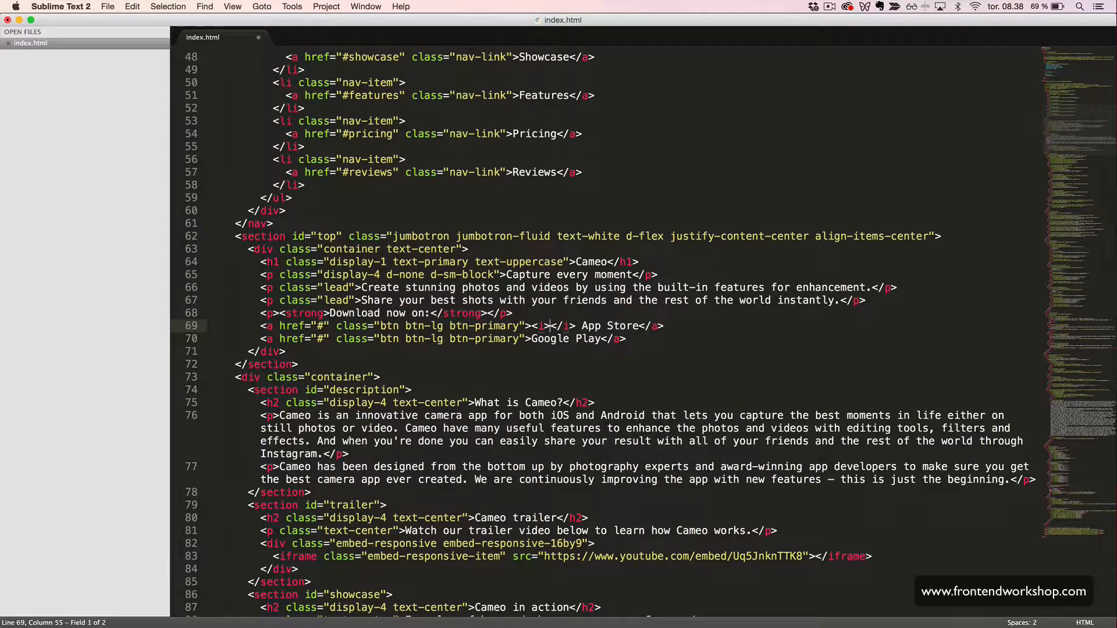
{"action": "type", "text": "cl"}
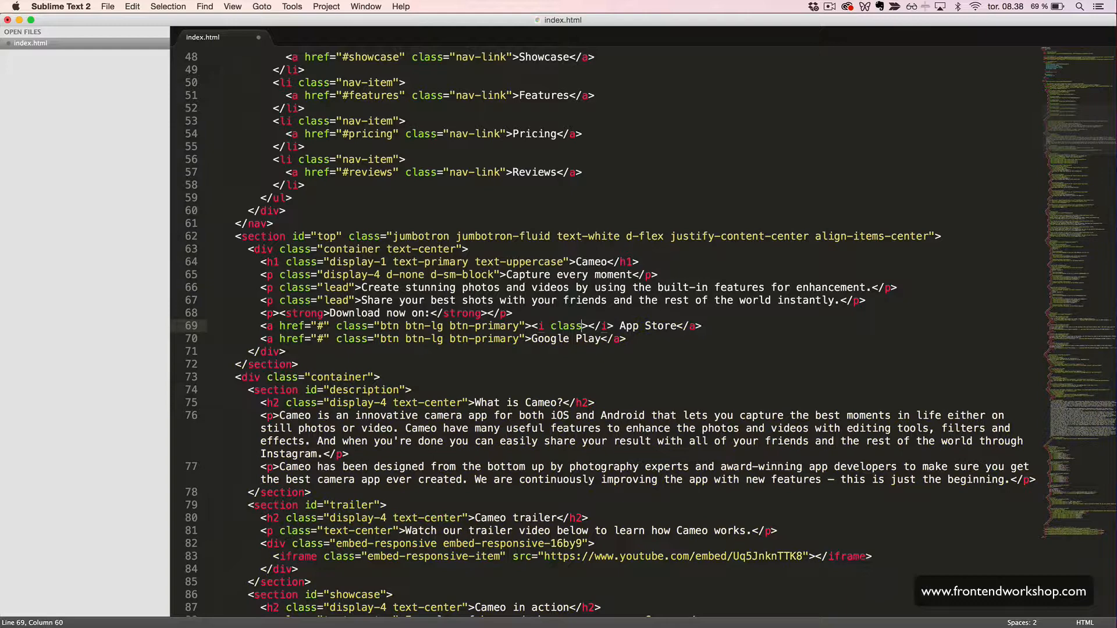
{"action": "type", "text": "\"\""}
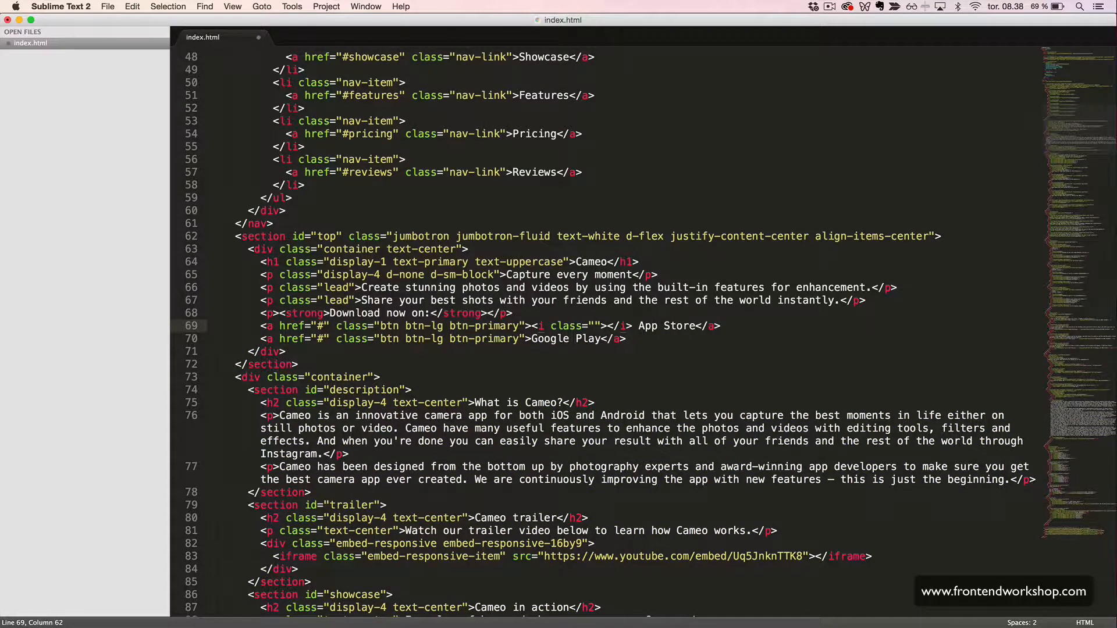
{"action": "type", "text": "fa"}
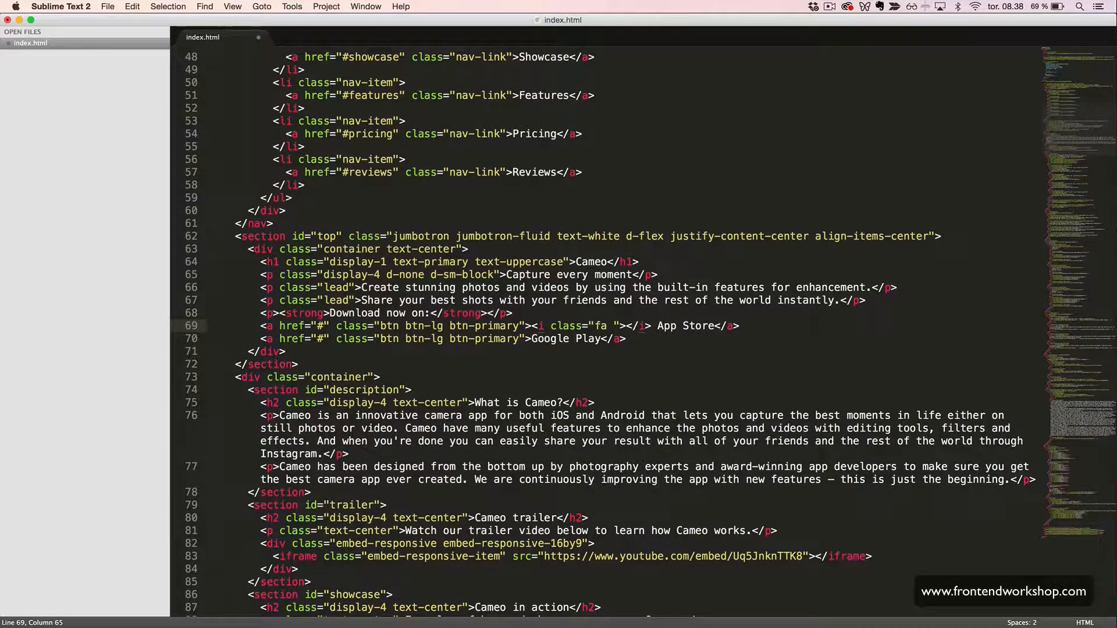
{"action": "type", "text": "fa-apple"}
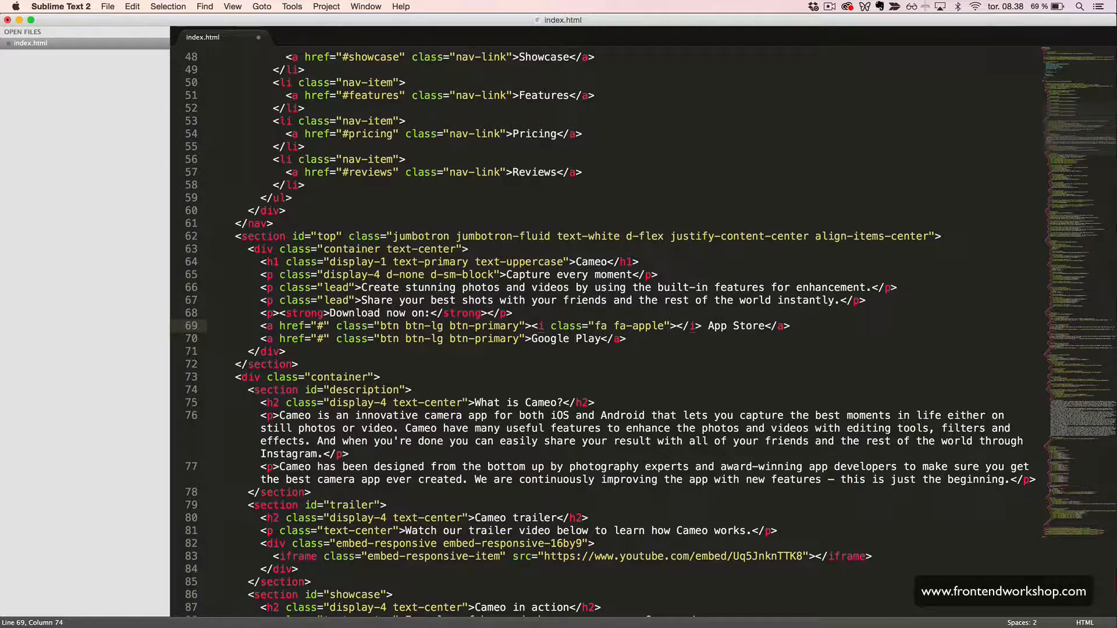
{"action": "type", "text": "aria-hidden=\"true"}
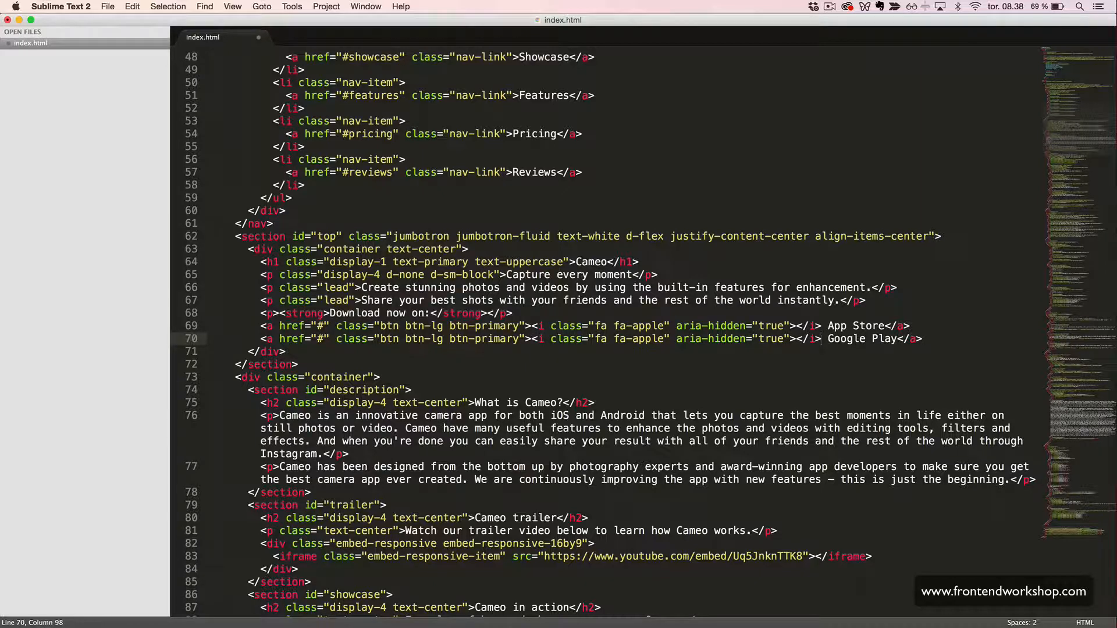
{"action": "left_click", "coordinate": [670, 339]}
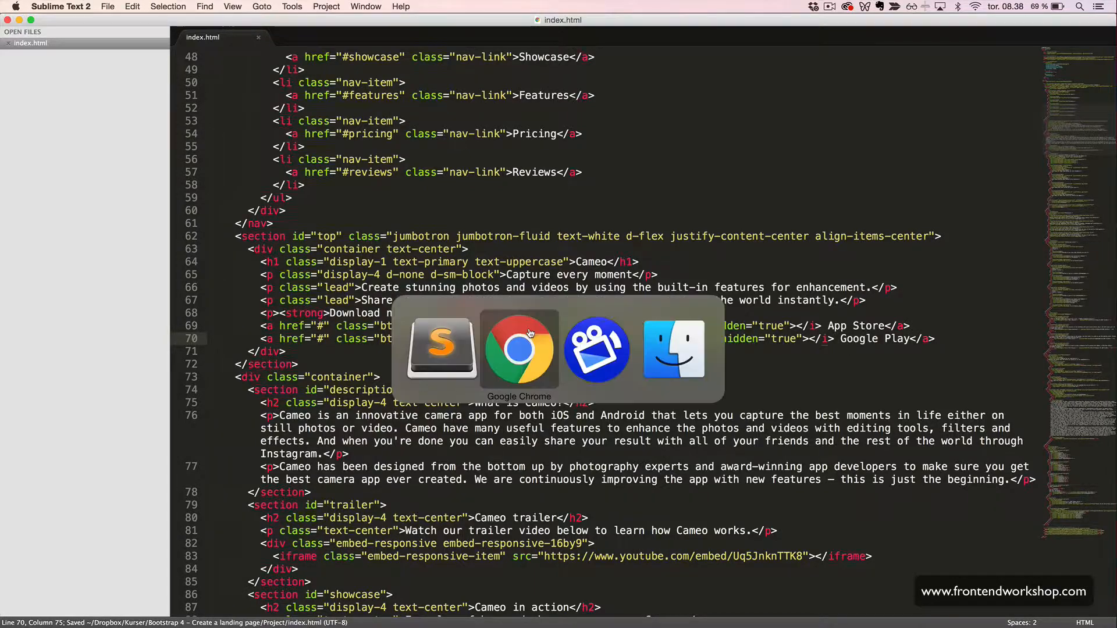
Step: Preview the reloaded Cameo page in Chrome, checking the apple icons on the download buttons
{"action": "left_click", "coordinate": [519, 349]}
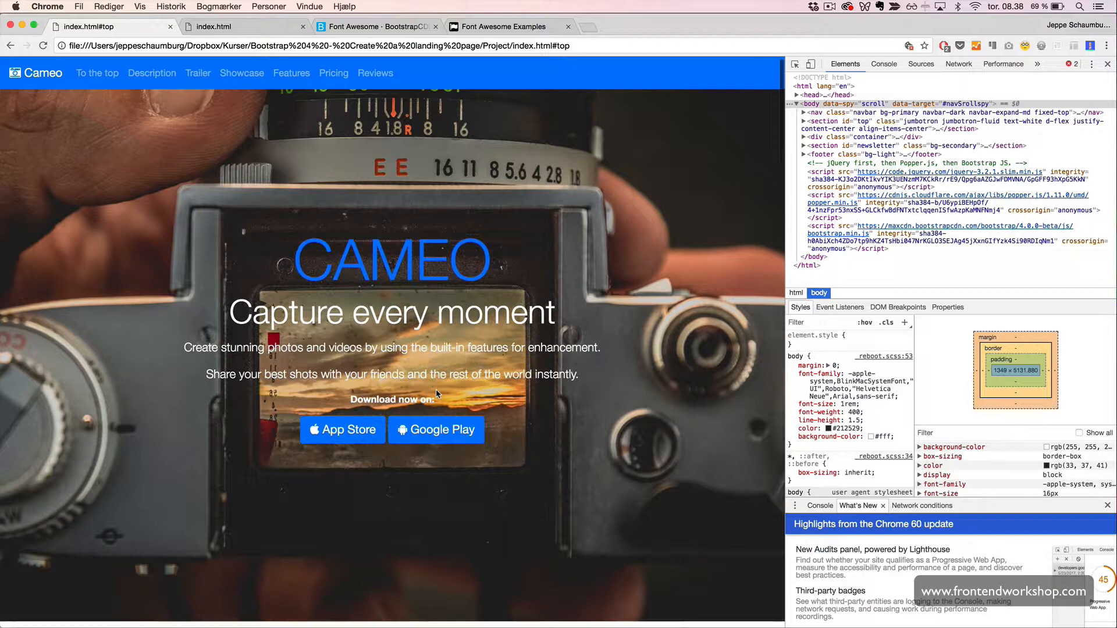
{"action": "scroll", "scroll_direction": "down", "scroll_amount": 3}
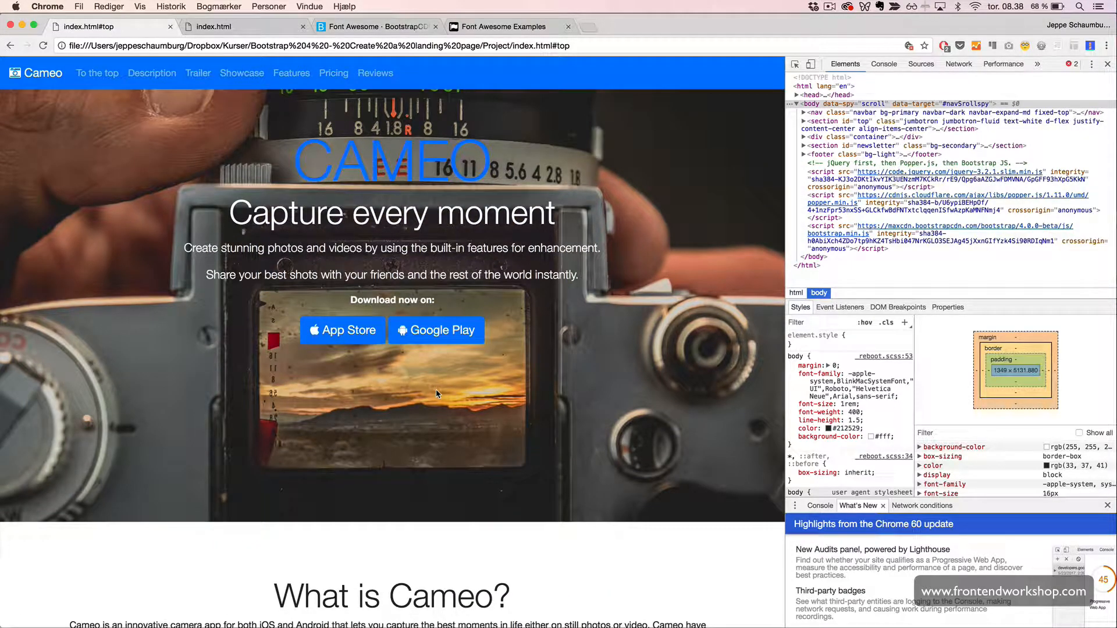
{"action": "scroll", "scroll_direction": "down", "scroll_amount": 3}
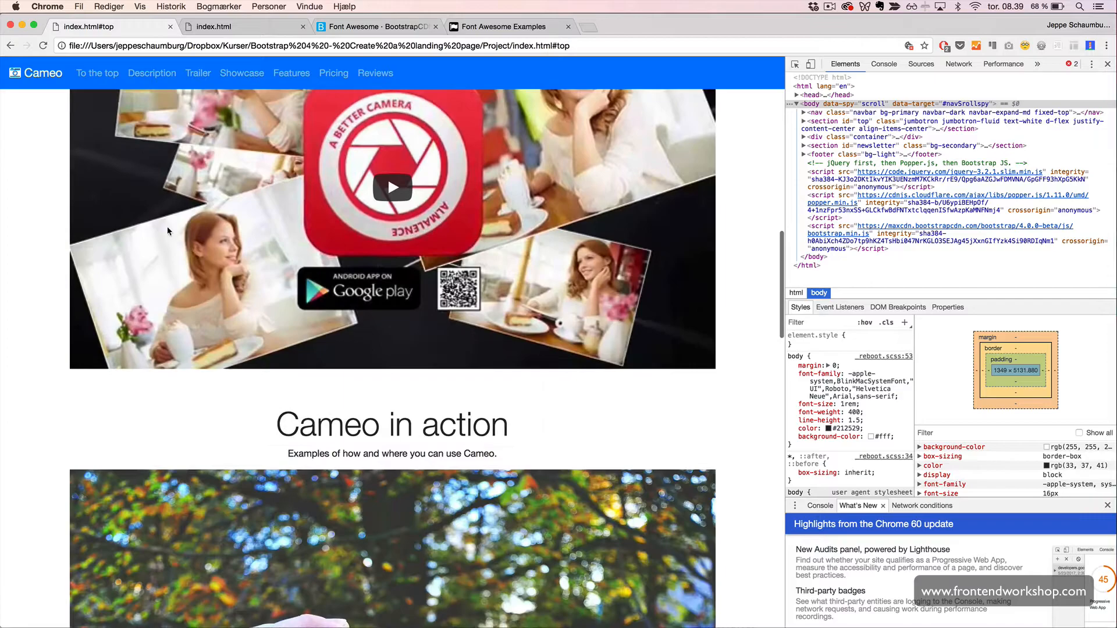
{"action": "scroll", "scroll_direction": "down", "scroll_amount": 3}
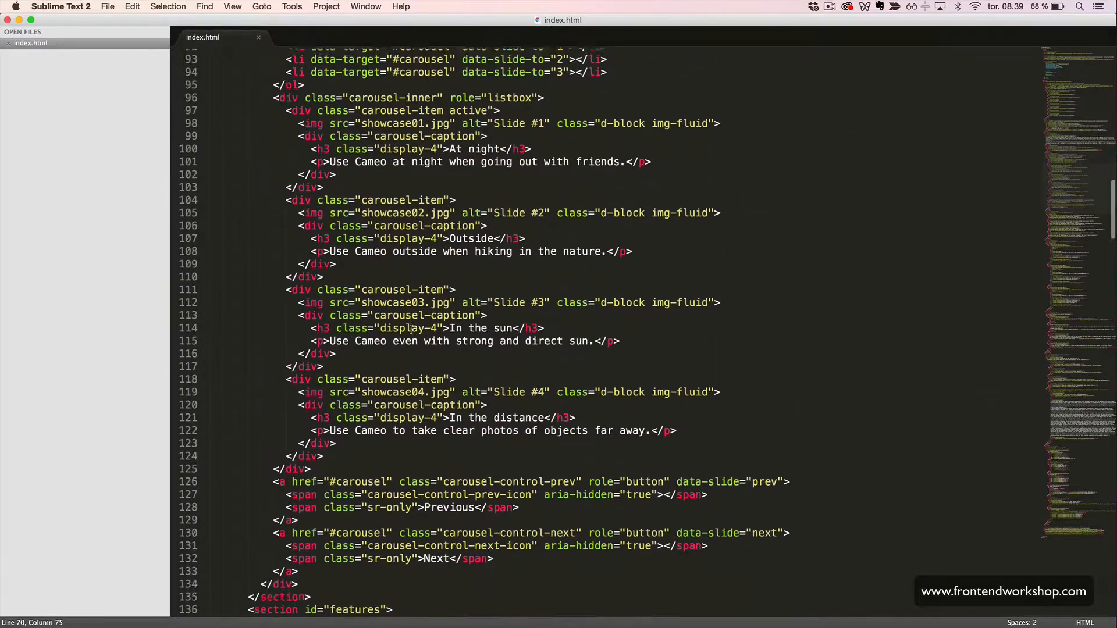
Step: Add a Font Awesome icon line (paint-brush, mobile, etc.) to each of the four feature columns and save
{"action": "scroll", "scroll_direction": "down", "scroll_amount": 3}
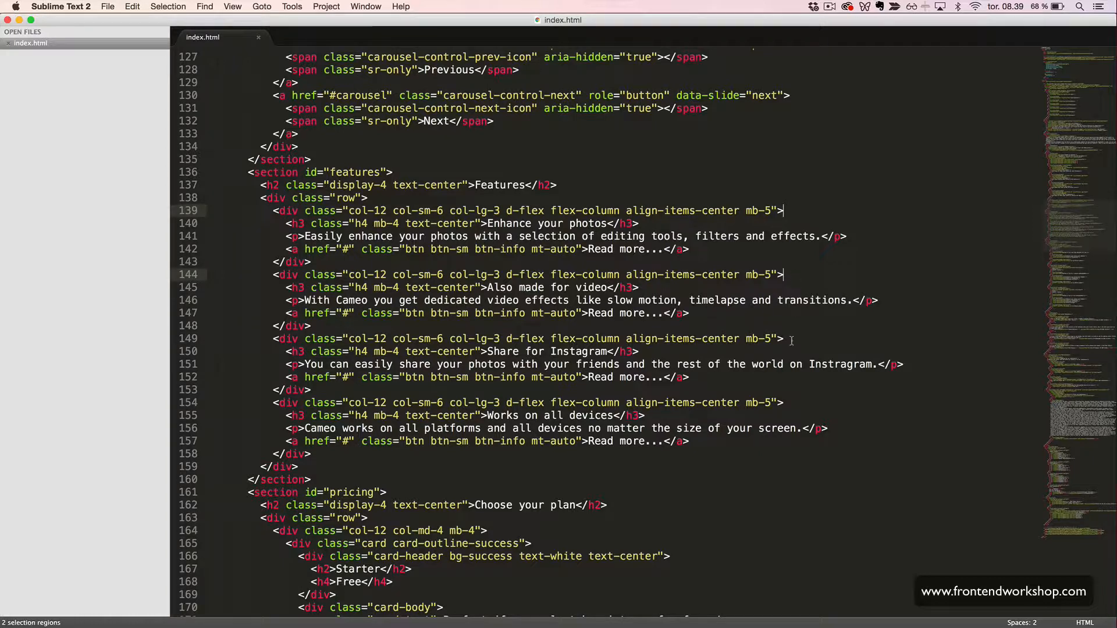
{"action": "left_click", "coordinate": [794, 403]}
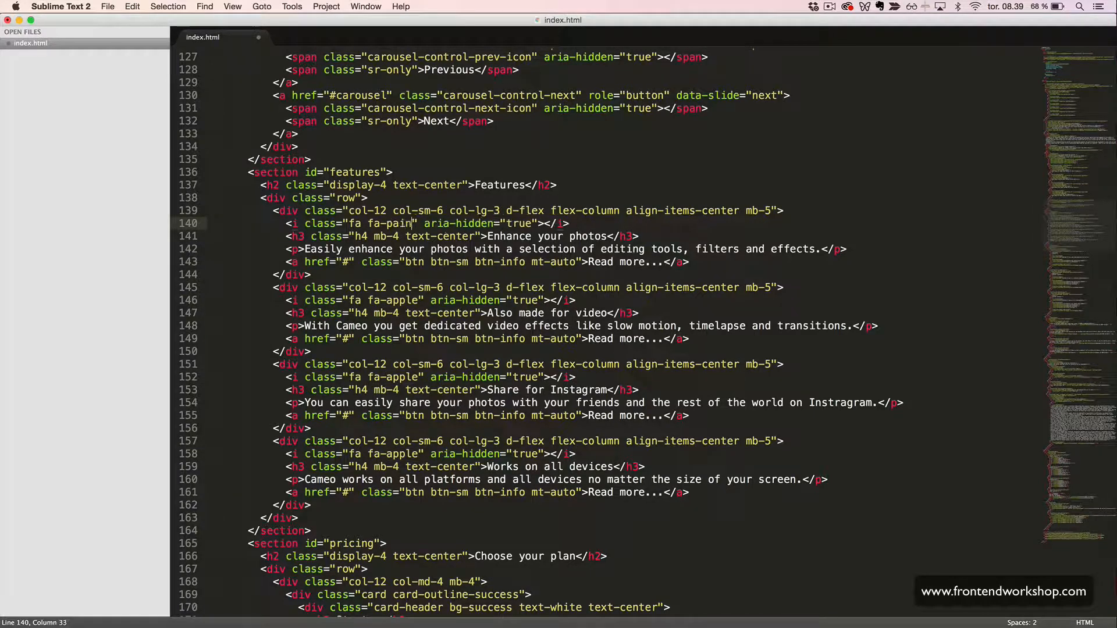
{"action": "type", "text": "t-brusg"}
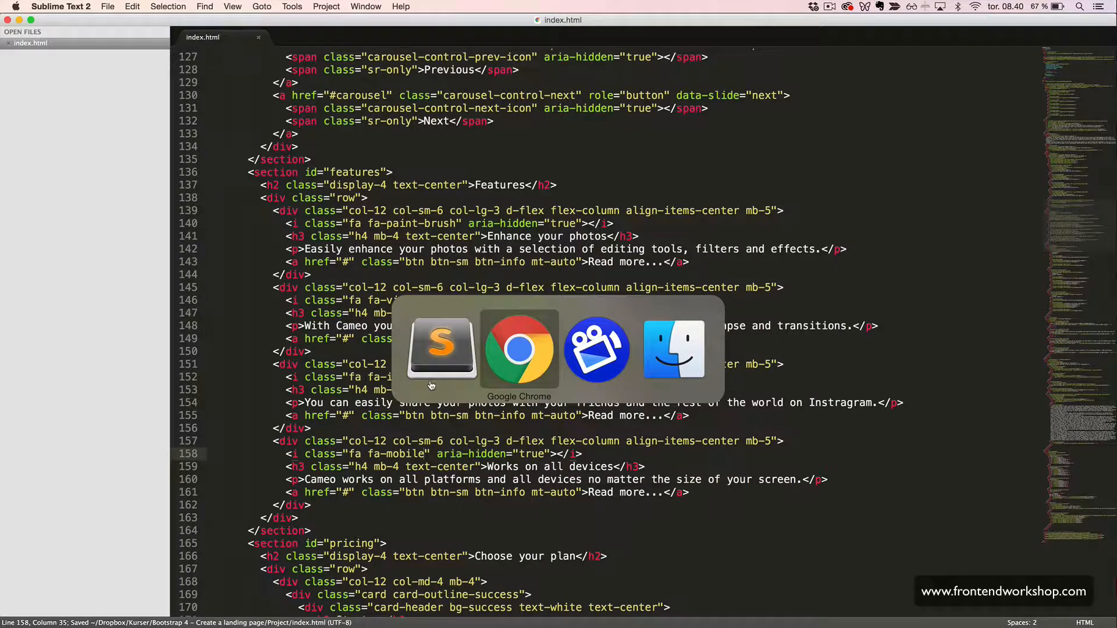
Step: Wrap each feature icon in <div class="h1"> and give it text-info and mb-4 classes
{"action": "left_click", "coordinate": [519, 349]}
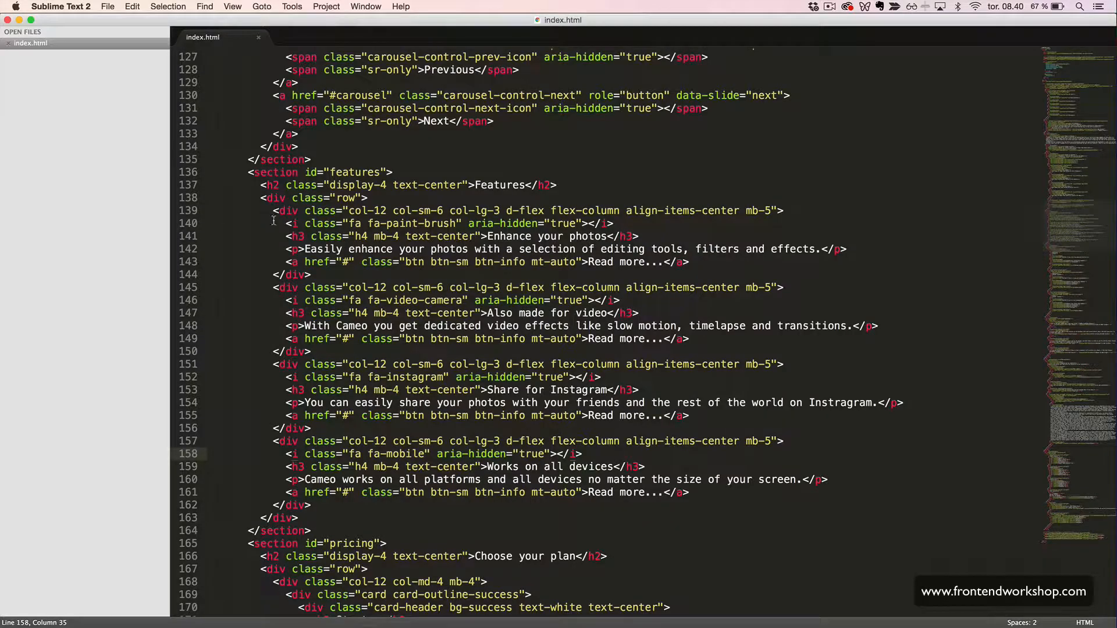
{"action": "left_click", "coordinate": [285, 223]}
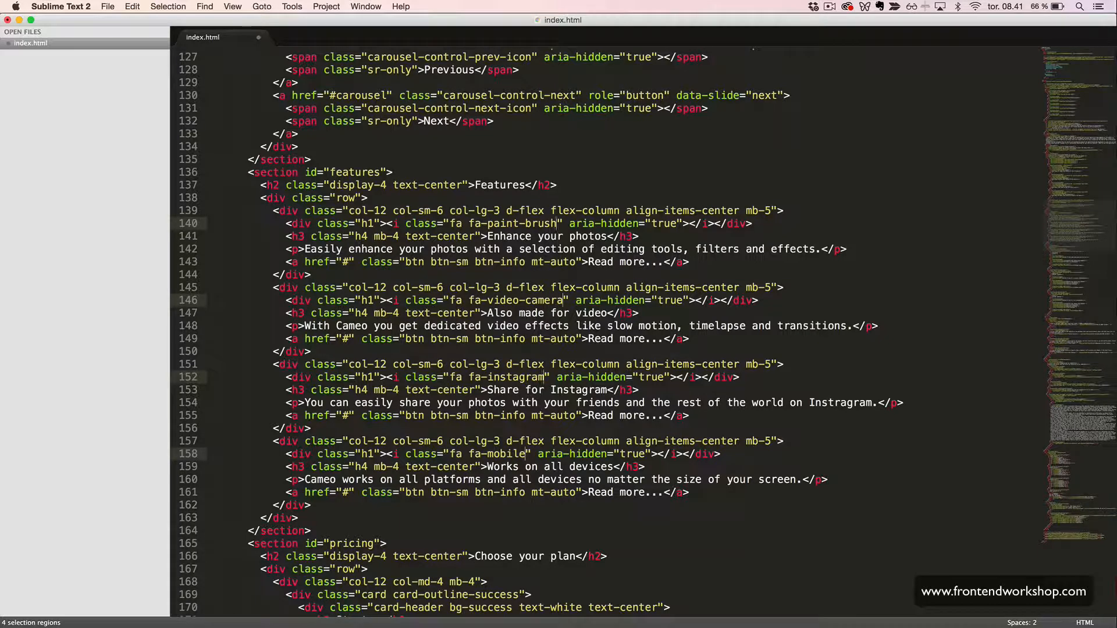
{"action": "type", "text": "text-inf"}
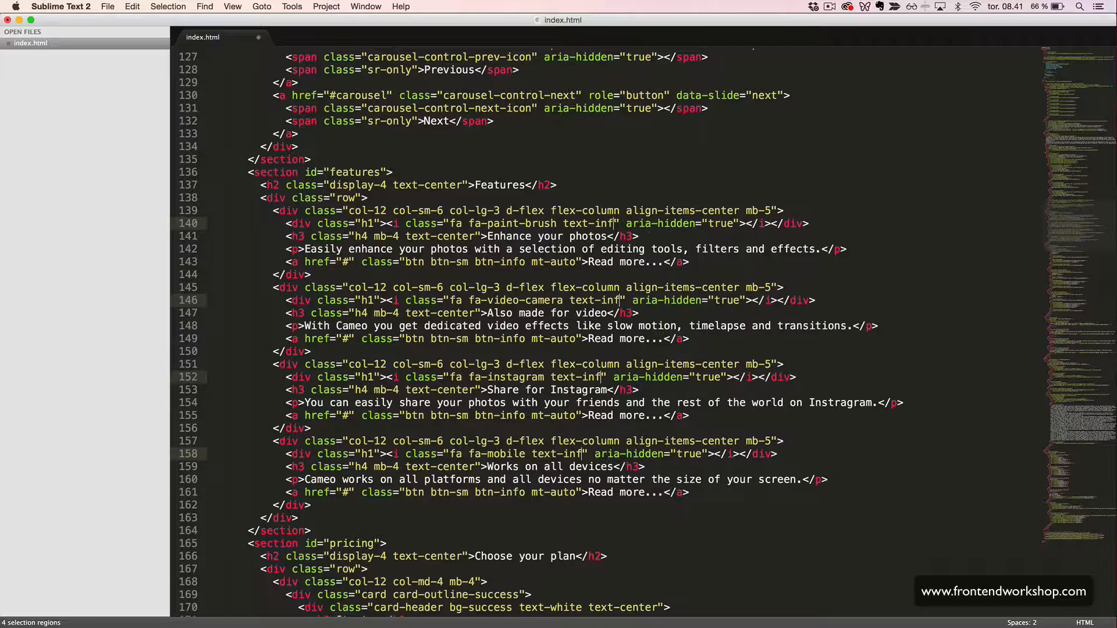
{"action": "type", "text": "o"}
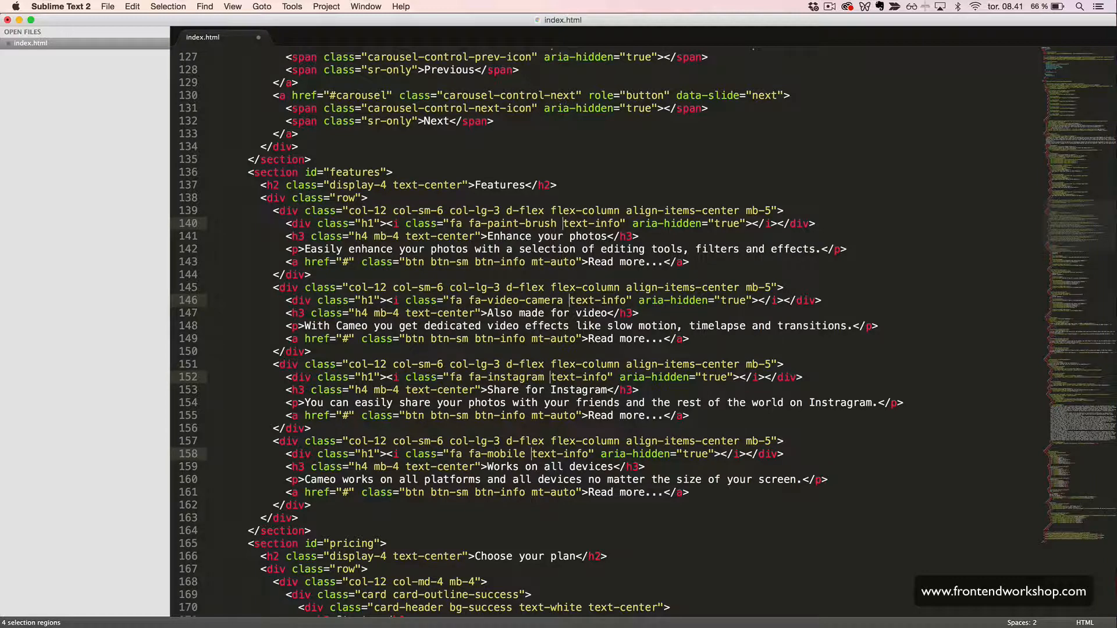
{"action": "type", "text": "mb-4"}
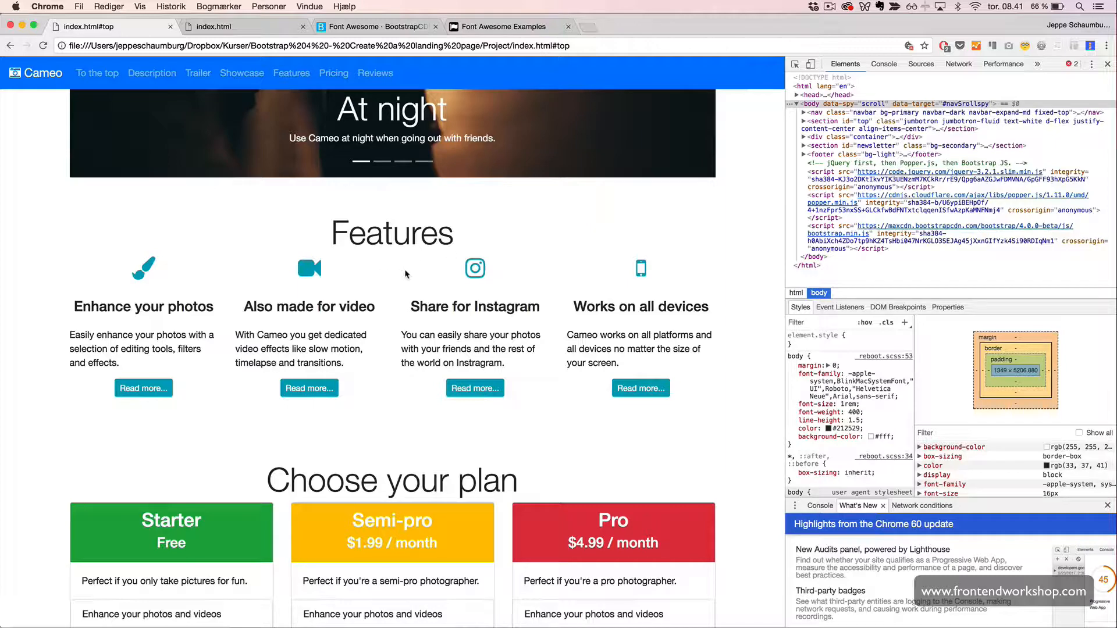
{"action": "mouse_move", "coordinate": [291, 264]}
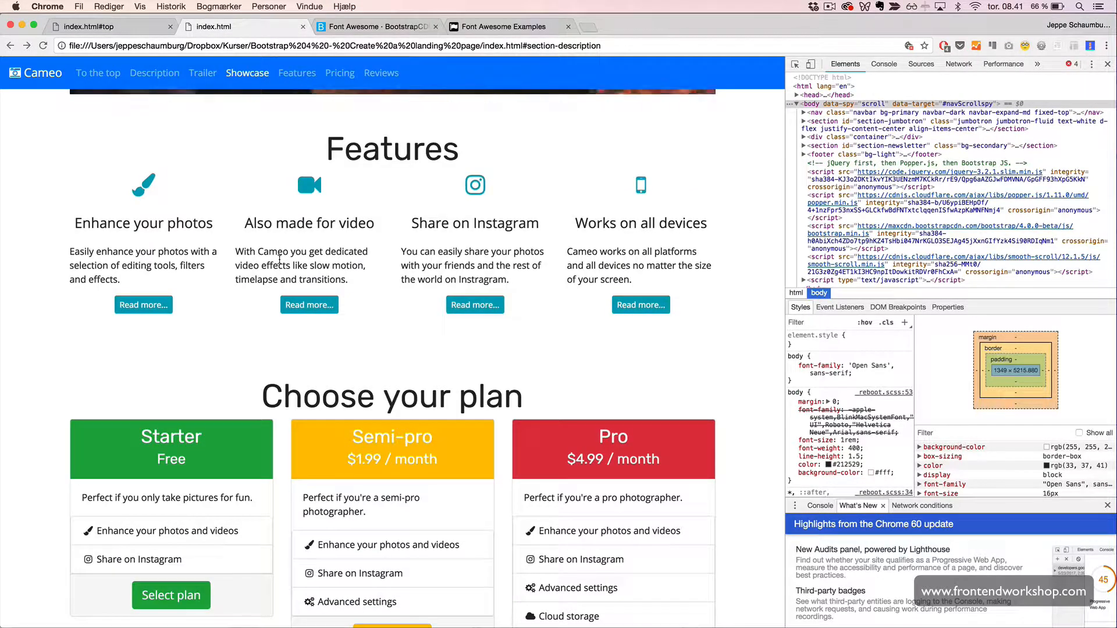
Step: Scroll through the Features icons and pricing cards in the reloaded Chrome preview
{"action": "scroll", "scroll_direction": "down", "scroll_amount": 3}
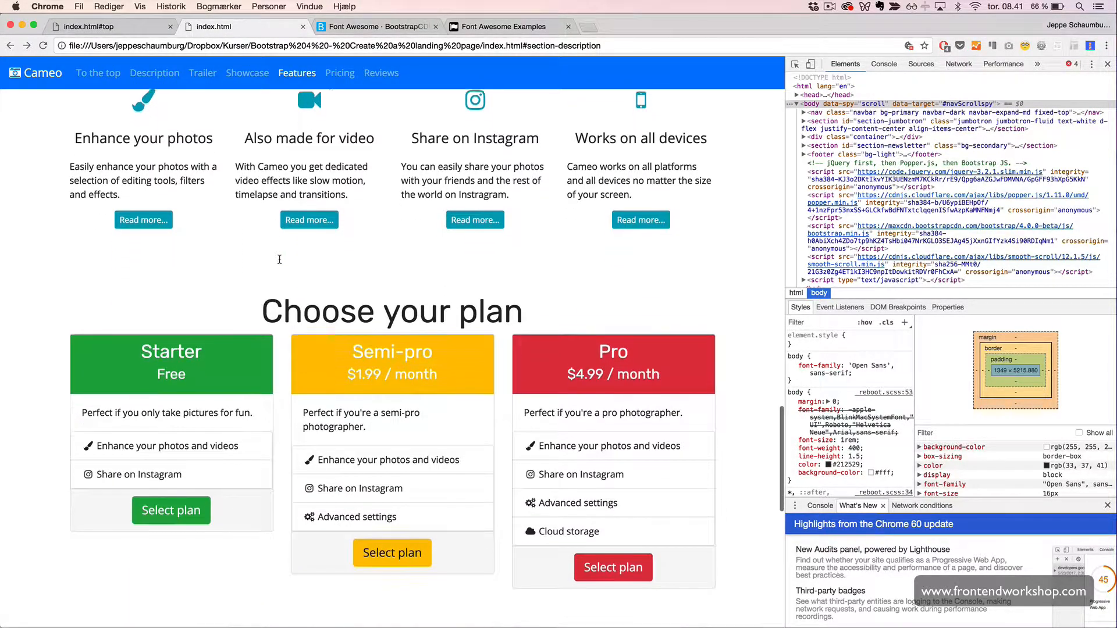
{"action": "scroll", "scroll_direction": "down", "scroll_amount": 3}
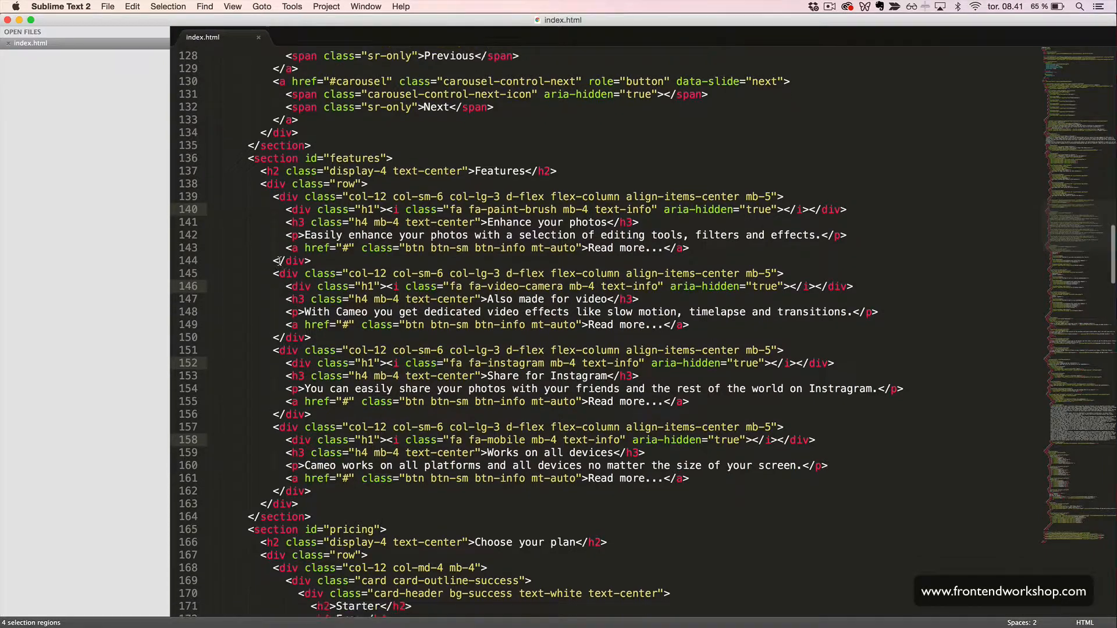
{"action": "scroll", "scroll_direction": "down", "scroll_amount": 3}
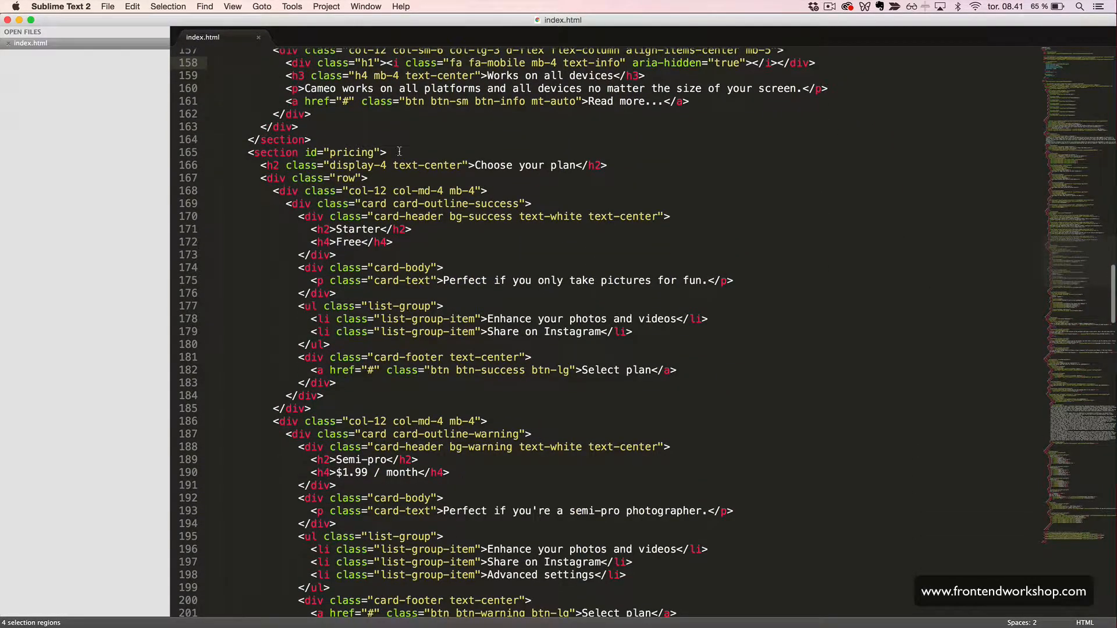
{"action": "left_click", "coordinate": [391, 152]}
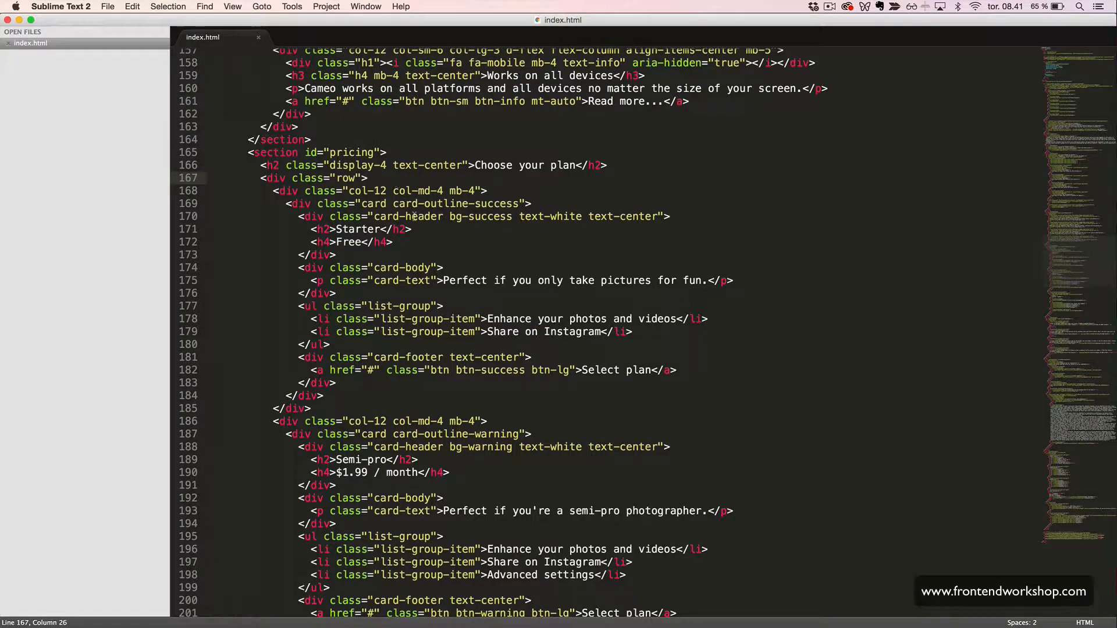
{"action": "scroll", "scroll_direction": "down", "scroll_amount": 3}
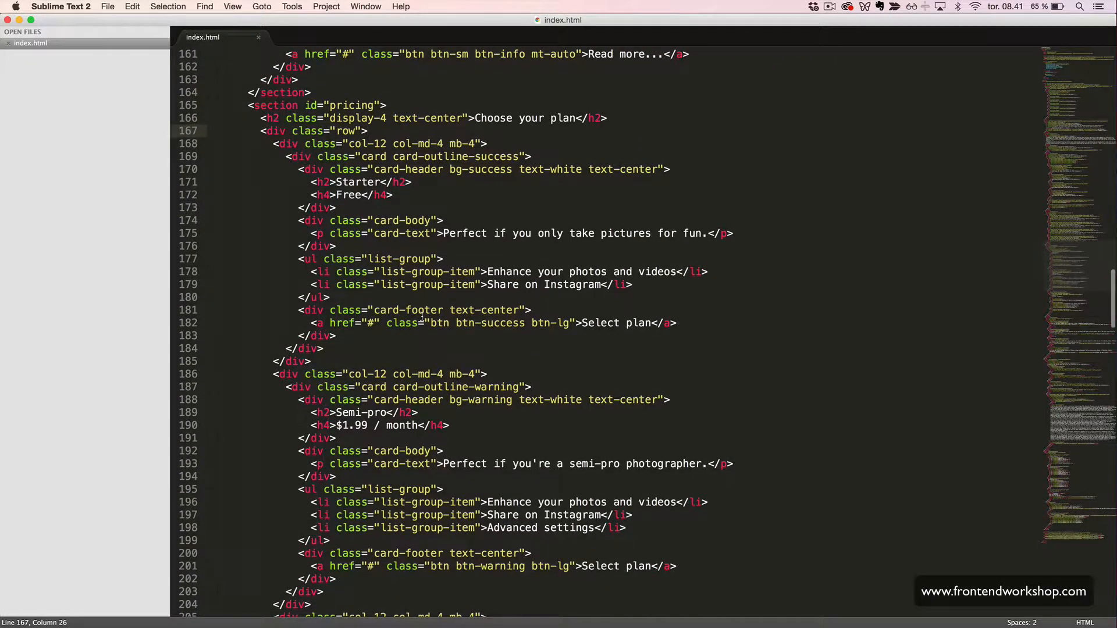
{"action": "left_click", "coordinate": [474, 271]}
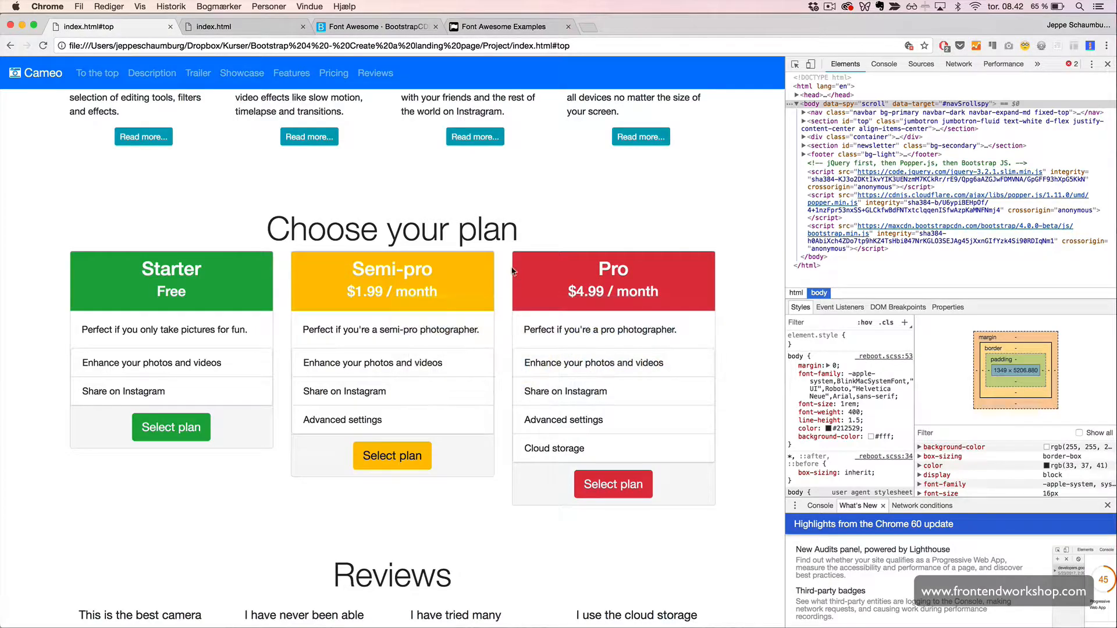
Step: Review the Fixed Width Icons example and select the fa-fw class name
{"action": "left_click", "coordinate": [500, 27]}
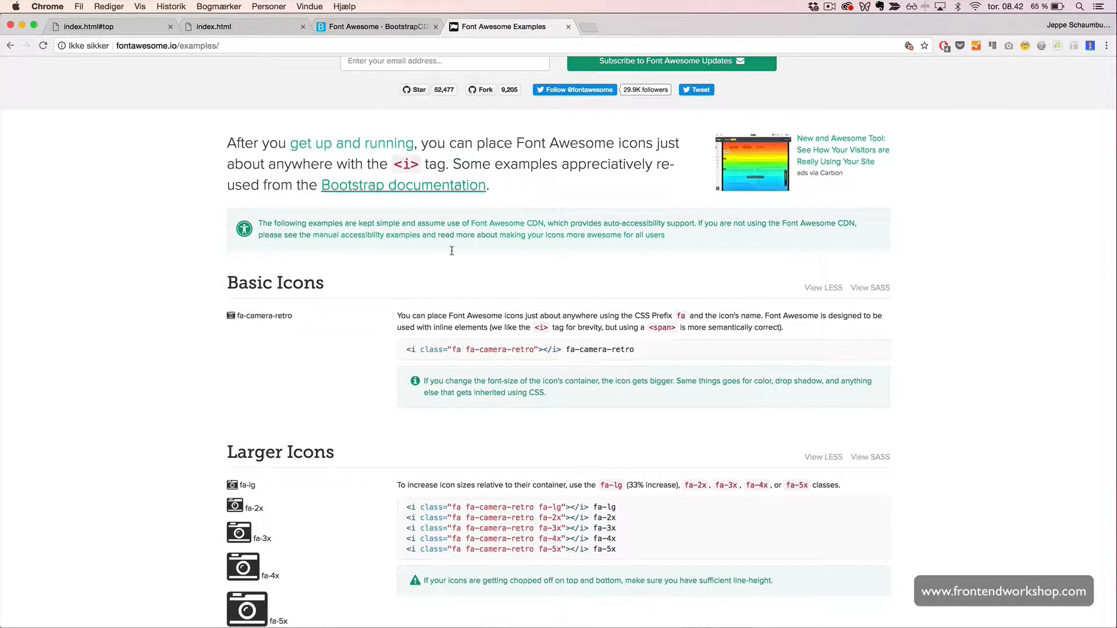
{"action": "scroll", "scroll_direction": "down", "scroll_amount": 3}
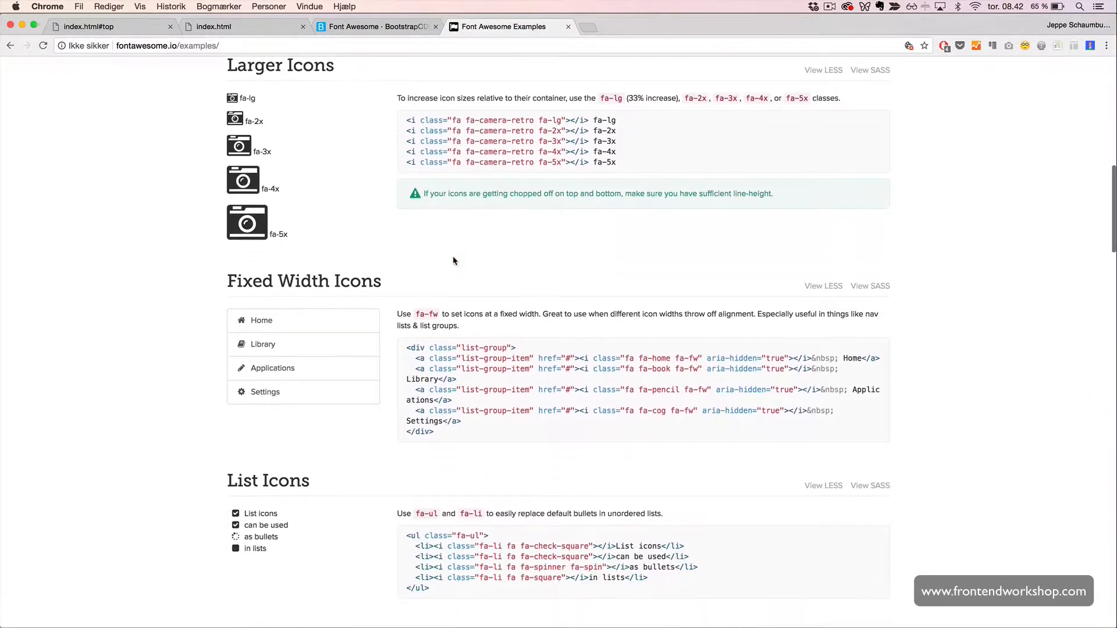
{"action": "scroll", "scroll_direction": "down", "scroll_amount": 3}
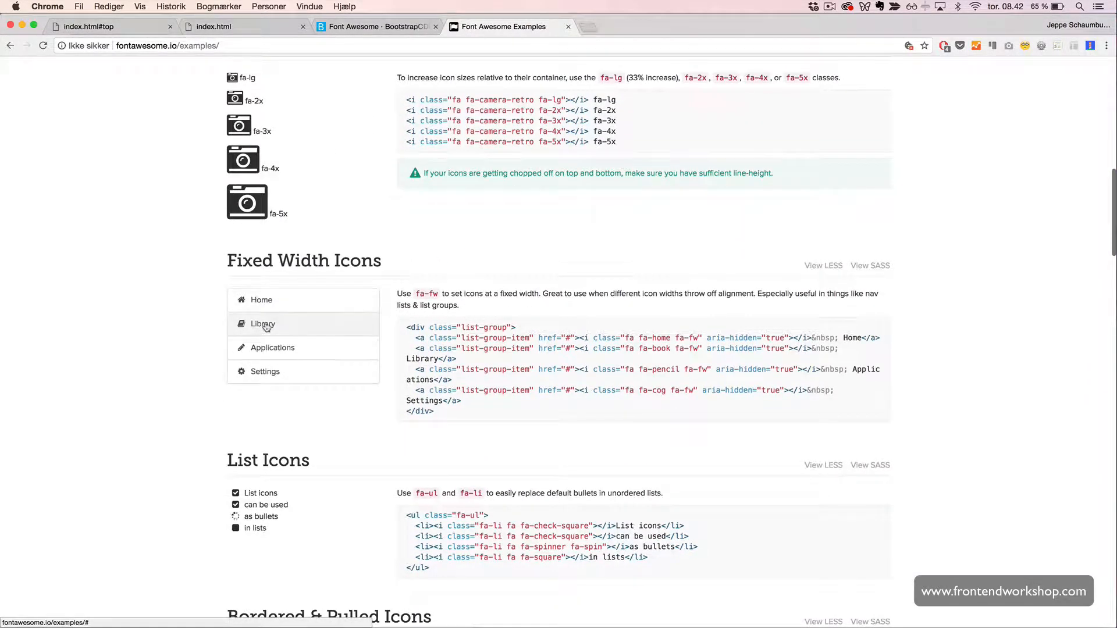
{"action": "mouse_move", "coordinate": [246, 278]}
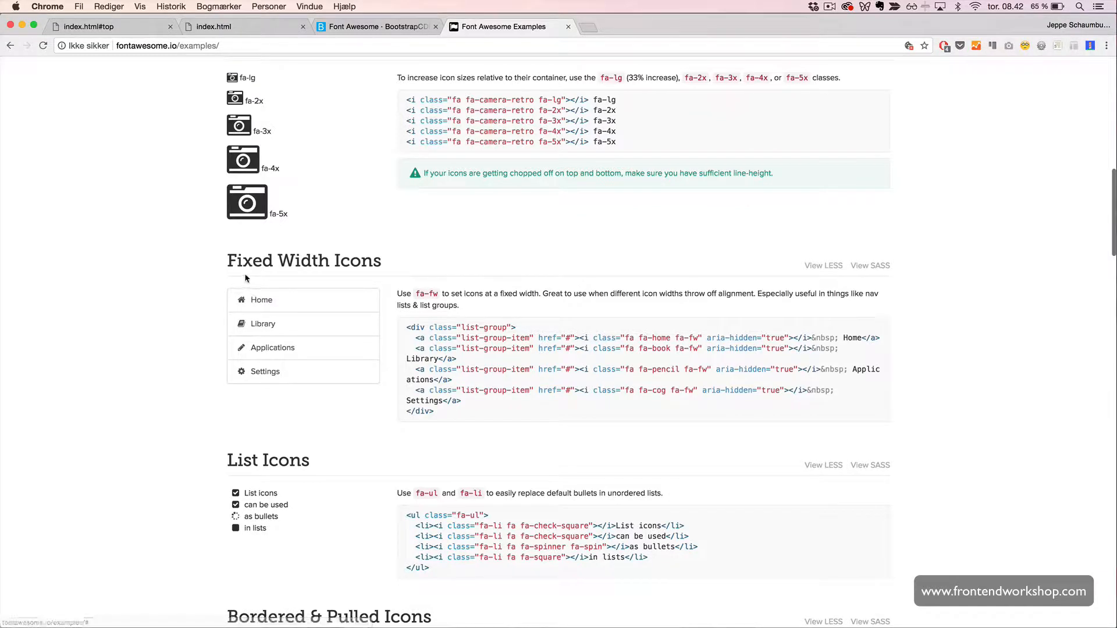
{"action": "mouse_move", "coordinate": [261, 299]}
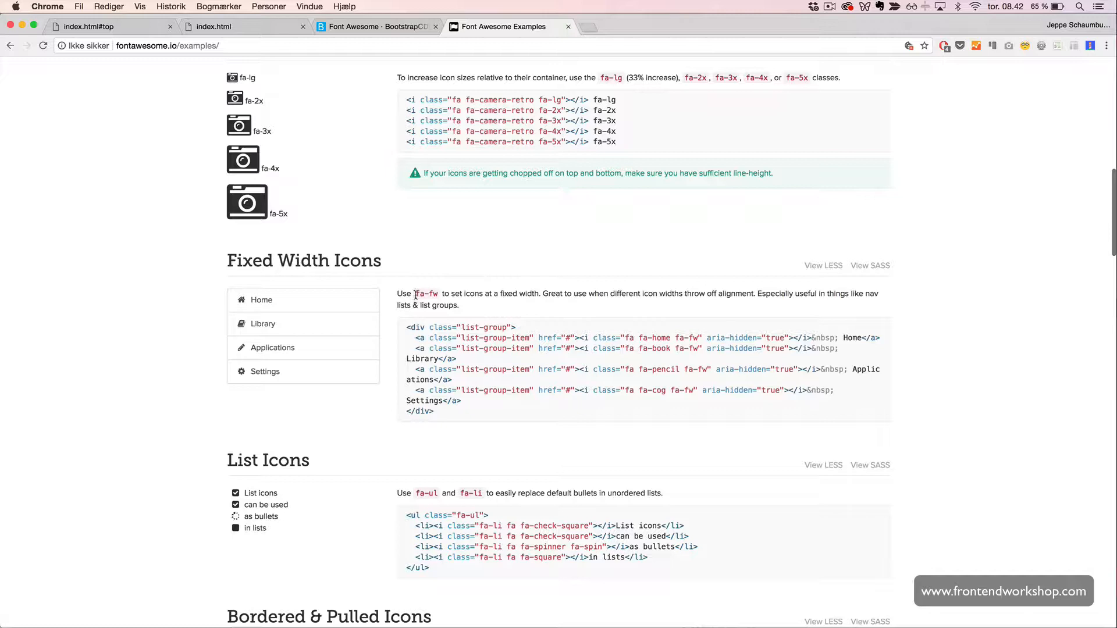
{"action": "double_click", "coordinate": [426, 294]}
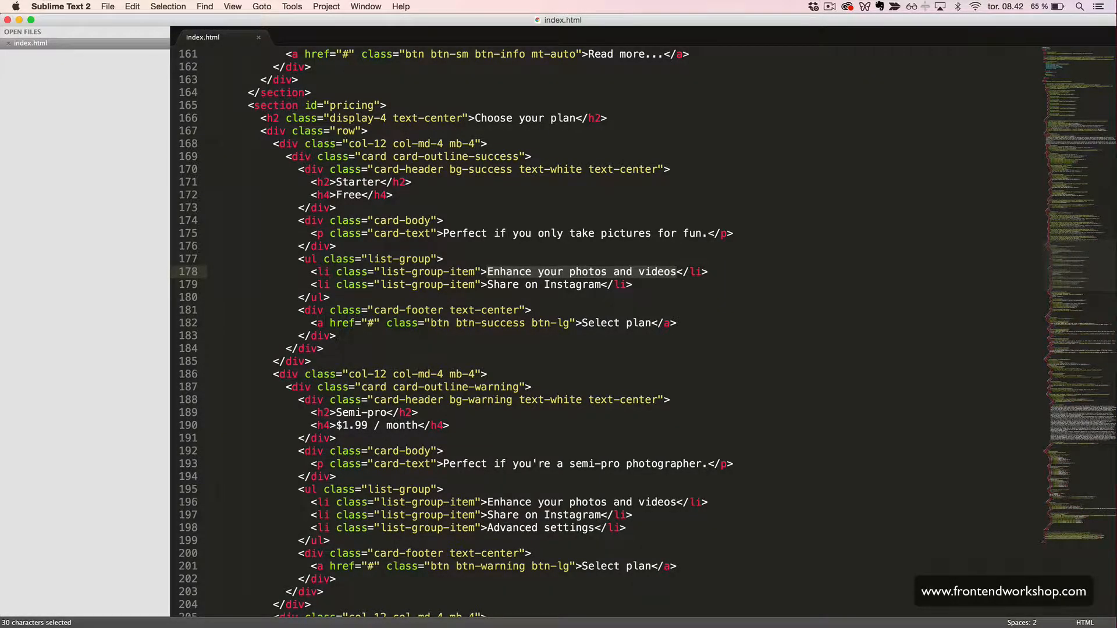
Step: Make the Pro plan's paint-brush, Instagram and cogs icons fixed-width with fa-fw
{"action": "scroll", "scroll_direction": "down", "scroll_amount": 3}
{"action": "type", "text": "<i class=\"fa fa-fw fa-paint-brush\" aria-hidden=\"true\"></i> "}
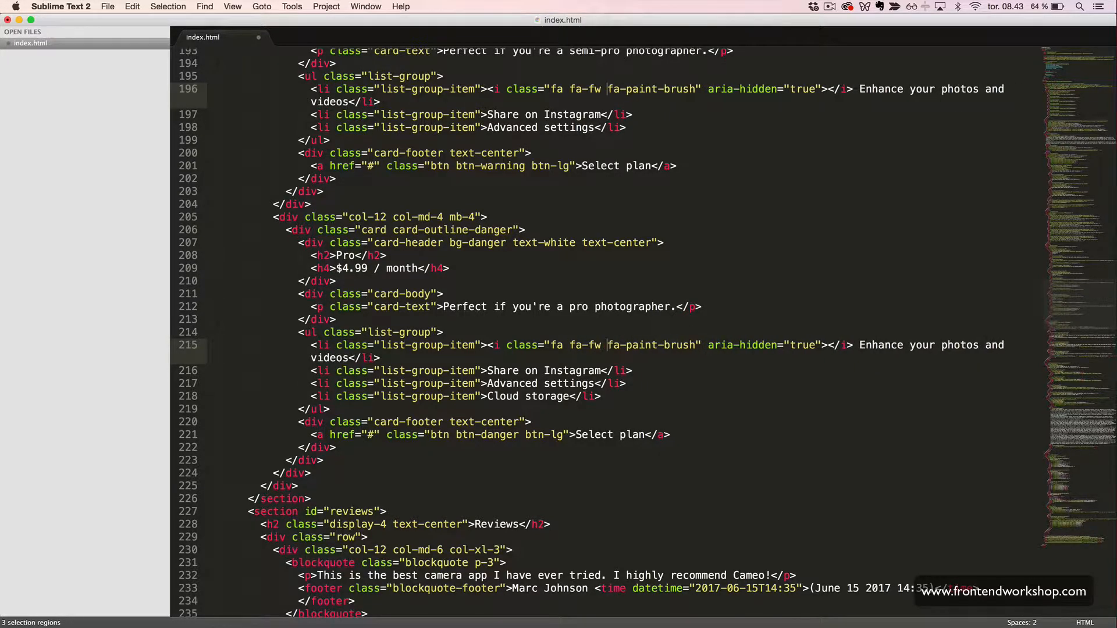
{"action": "scroll", "scroll_direction": "down", "scroll_amount": 3}
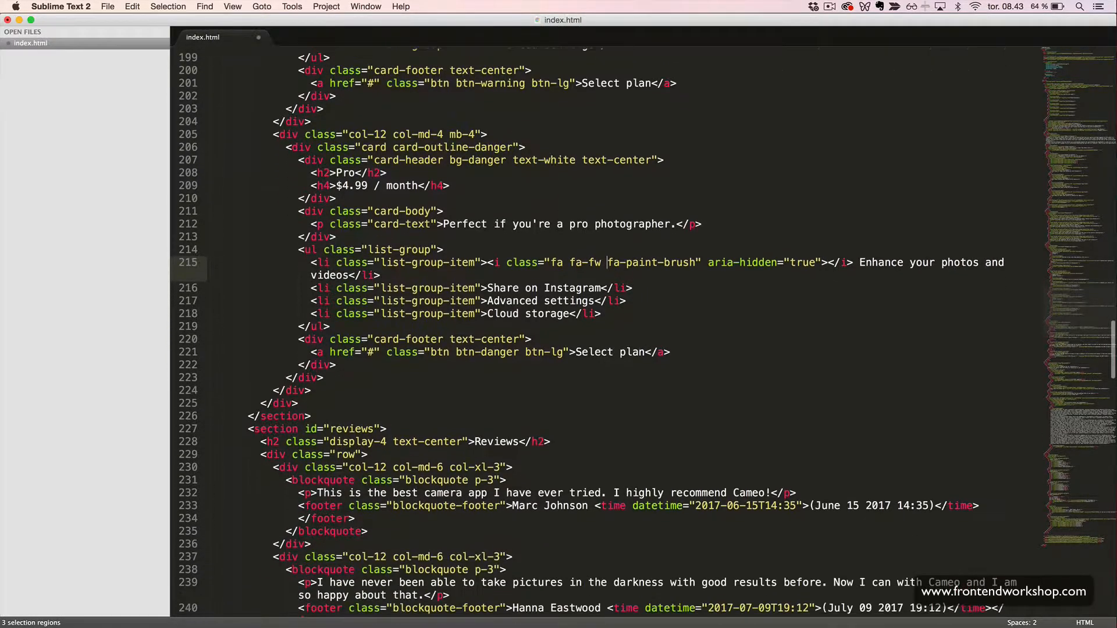
{"action": "scroll", "scroll_direction": "down", "scroll_amount": 3}
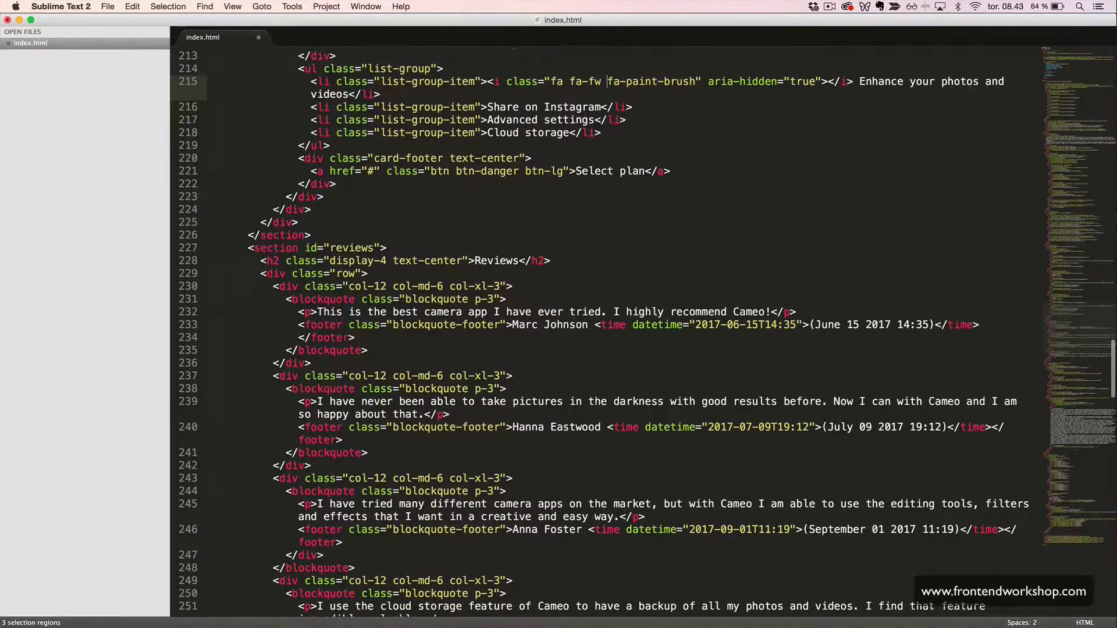
{"action": "scroll", "scroll_direction": "up", "scroll_amount": 3}
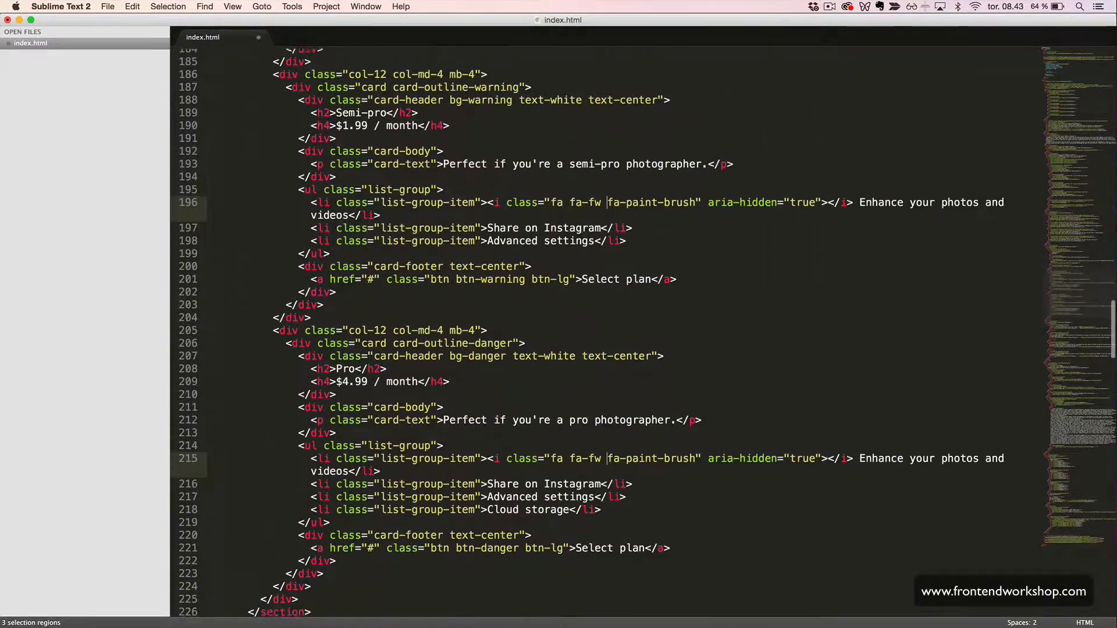
{"action": "scroll", "scroll_direction": "up", "scroll_amount": 3}
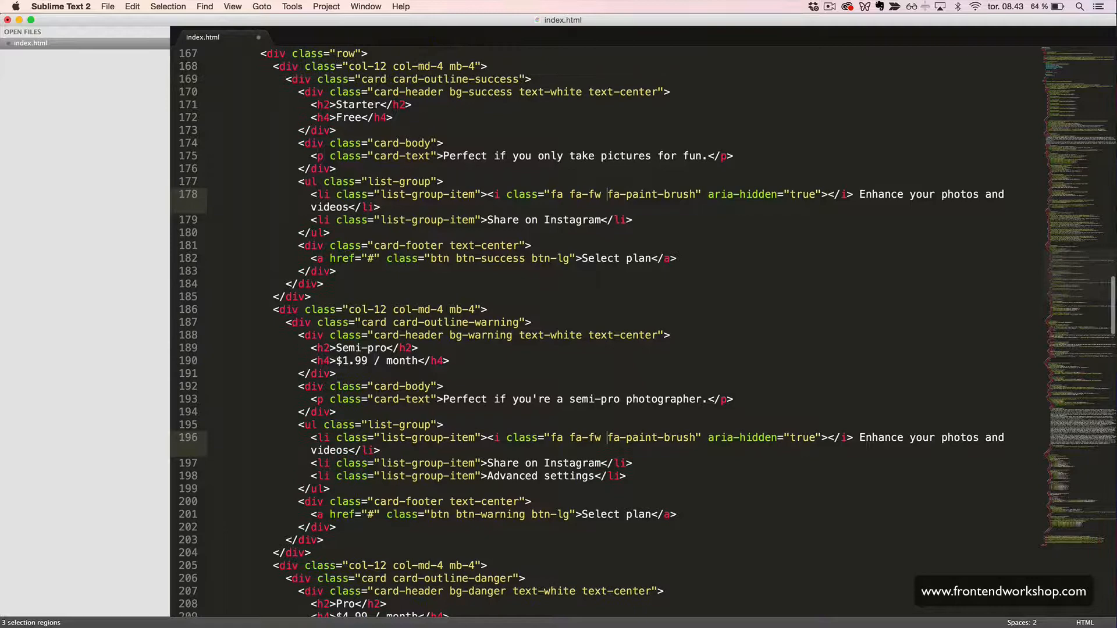
{"action": "scroll", "scroll_direction": "up", "scroll_amount": 3}
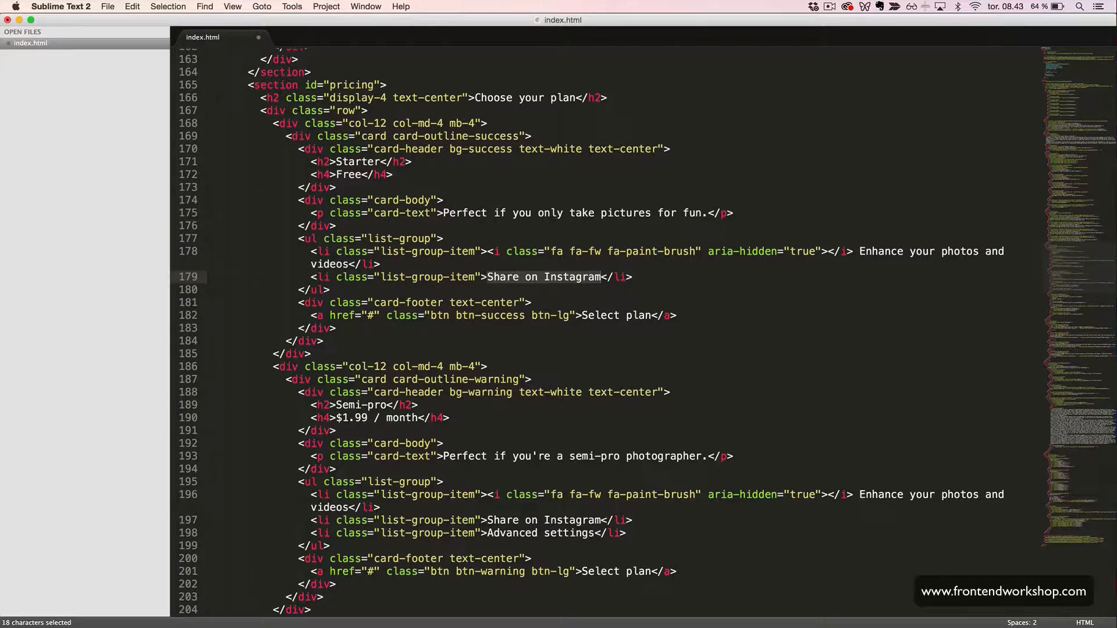
{"action": "scroll", "scroll_direction": "down", "scroll_amount": 3}
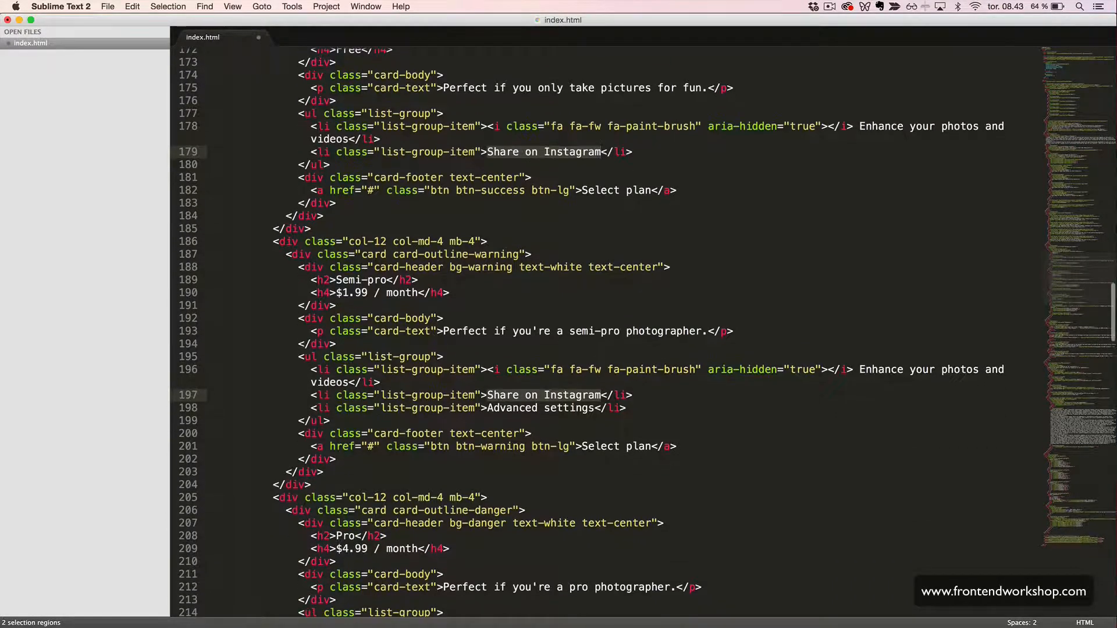
{"action": "scroll", "scroll_direction": "down", "scroll_amount": 3}
{"action": "type", "text": "<i class=\"fa fa-instagram\" aria-hidden=\"true\"></i> "}
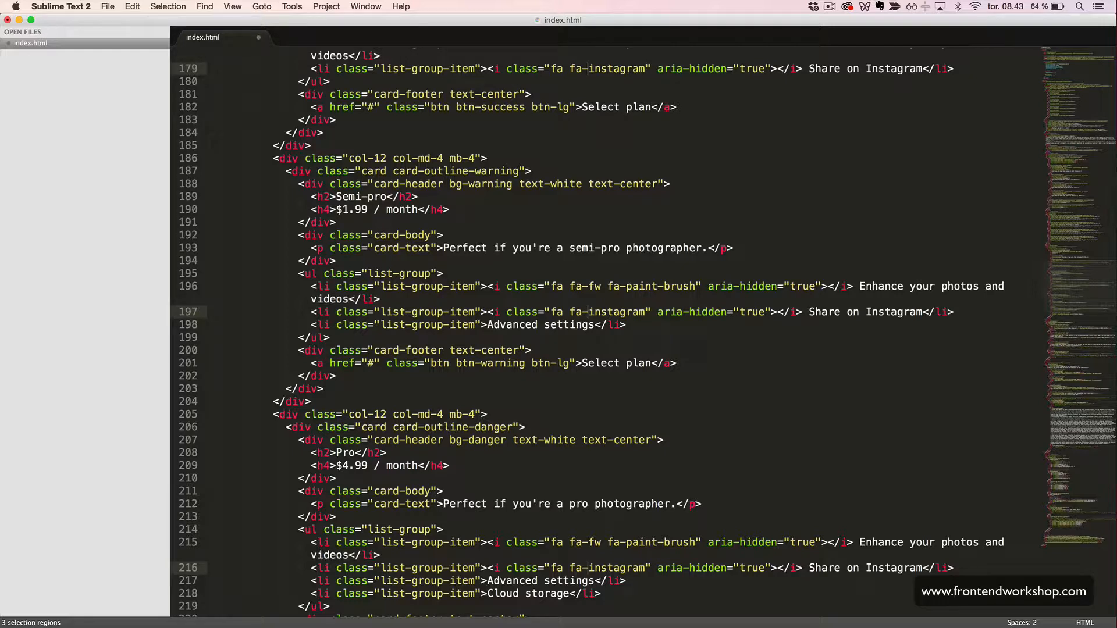
{"action": "type", "text": "fw"}
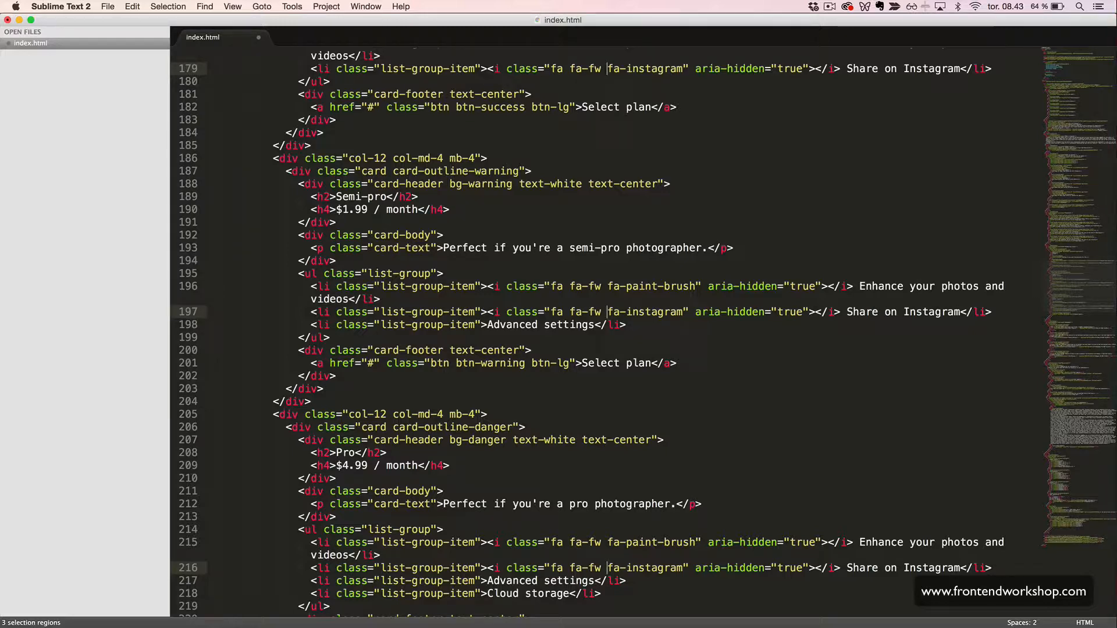
{"action": "scroll", "scroll_direction": "up", "scroll_amount": 3}
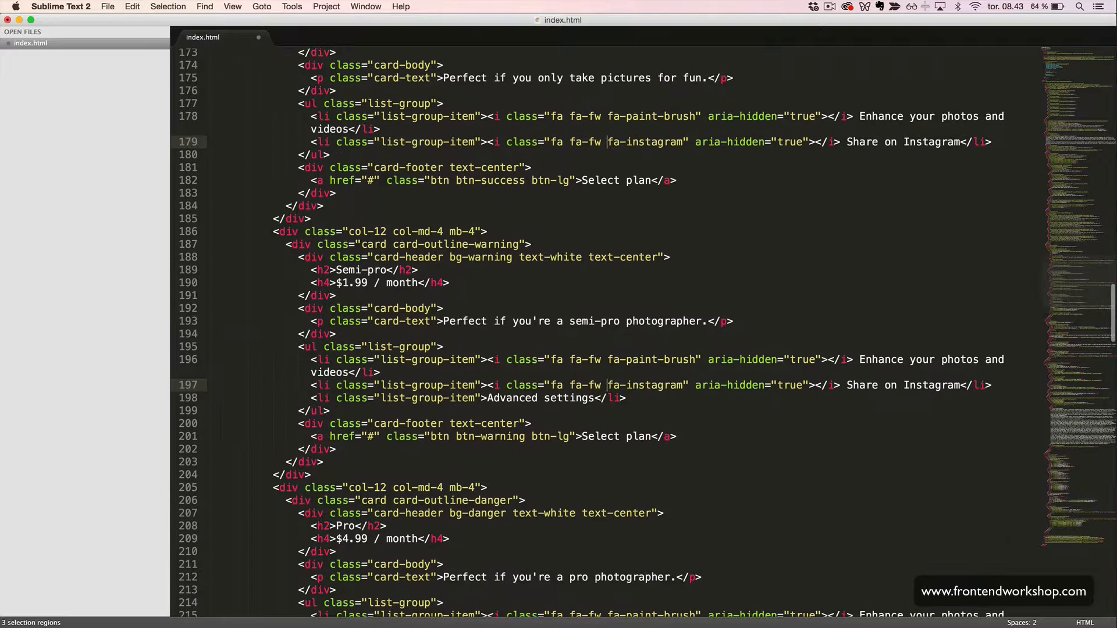
{"action": "scroll", "scroll_direction": "up", "scroll_amount": 3}
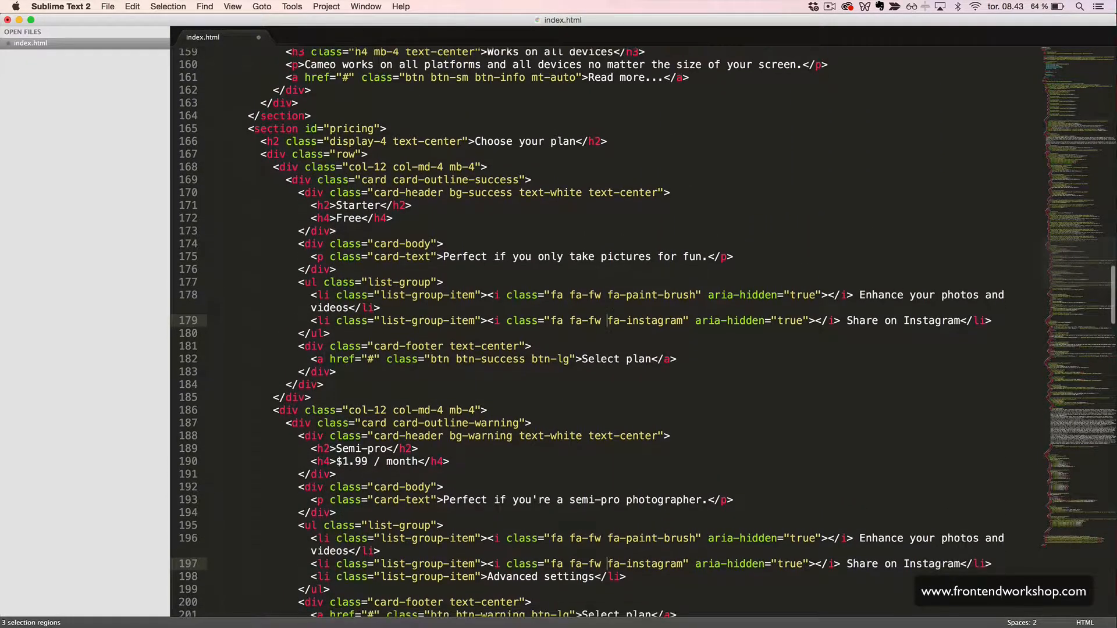
{"action": "scroll", "scroll_direction": "down", "scroll_amount": 3}
{"action": "type", "text": "<i class=\"fa fa-cog\" aria-hidden=\"true\"></i> "}
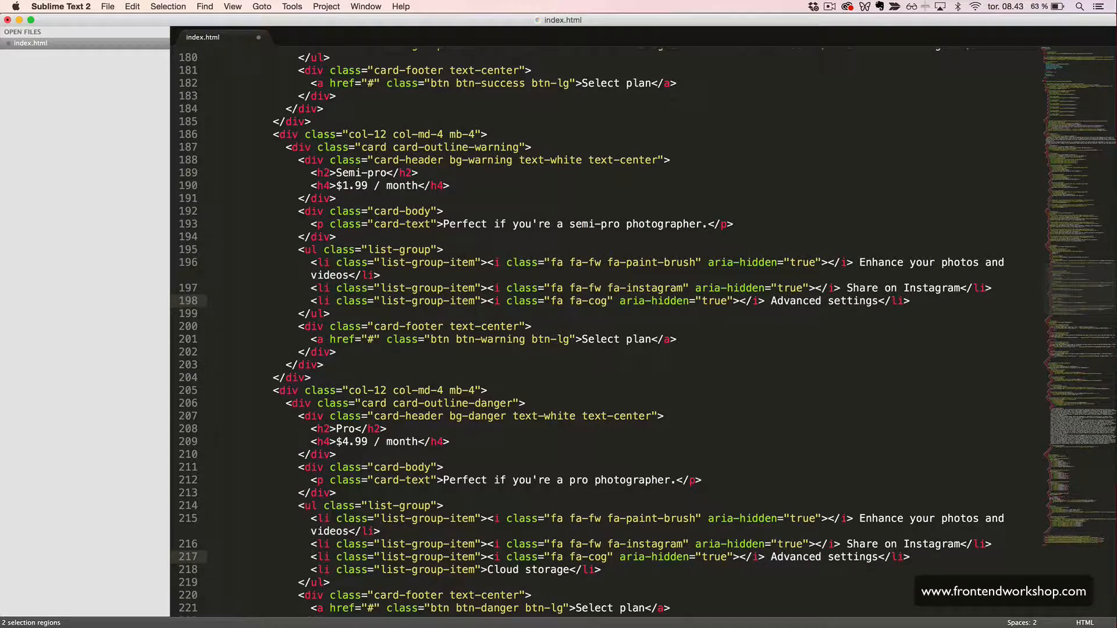
{"action": "type", "text": "s"}
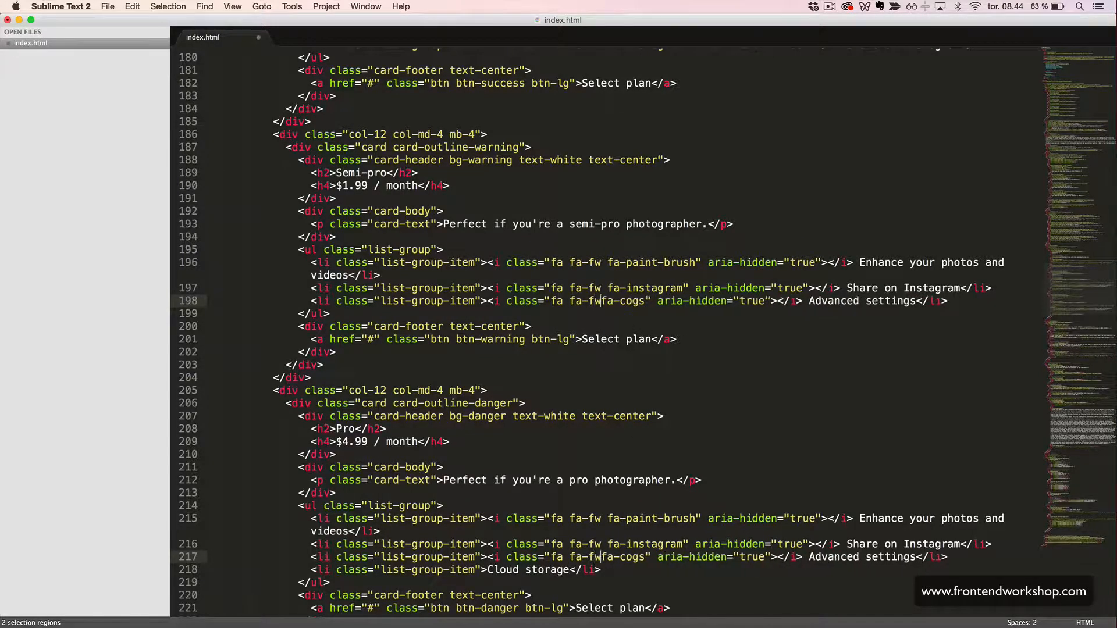
Step: Select the apple icon name on the Cloud storage line to swap it for a cloud
{"action": "scroll", "scroll_direction": "down", "scroll_amount": 3}
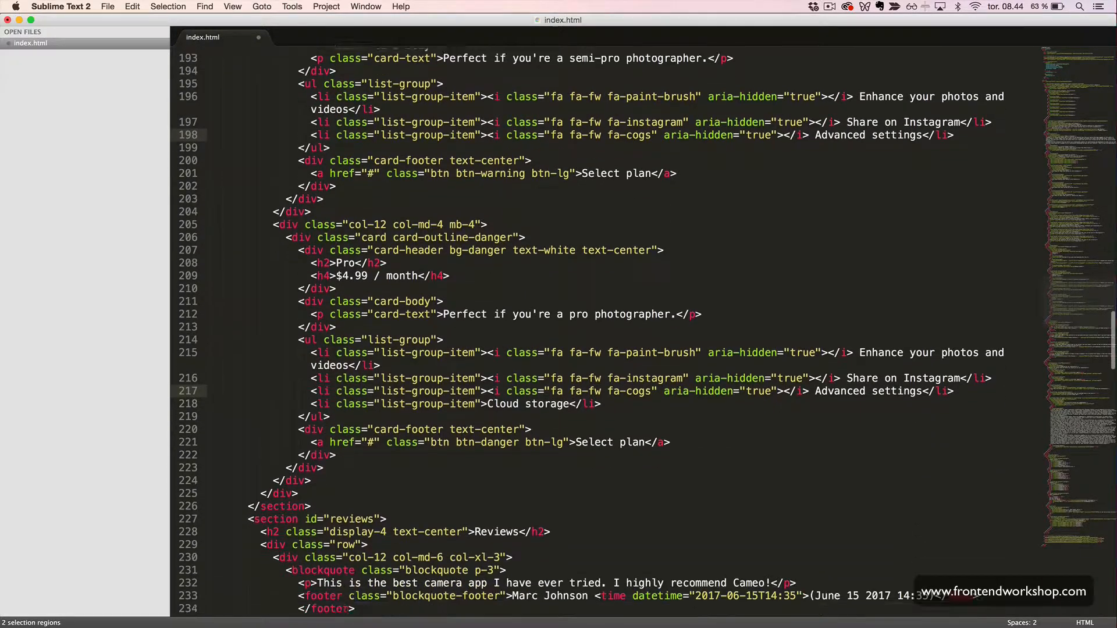
{"action": "scroll", "scroll_direction": "down", "scroll_amount": 3}
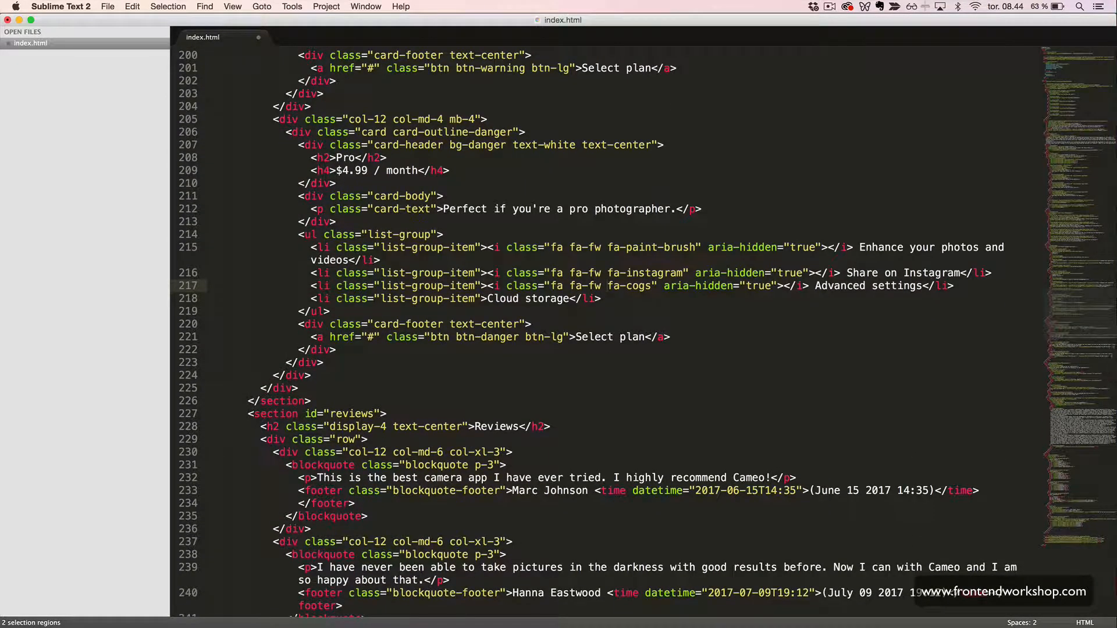
{"action": "left_click", "coordinate": [483, 299]}
{"action": "type", "text": "<i class=\"fa fa-apple\" aria-hidden=\"true\"></i> "}
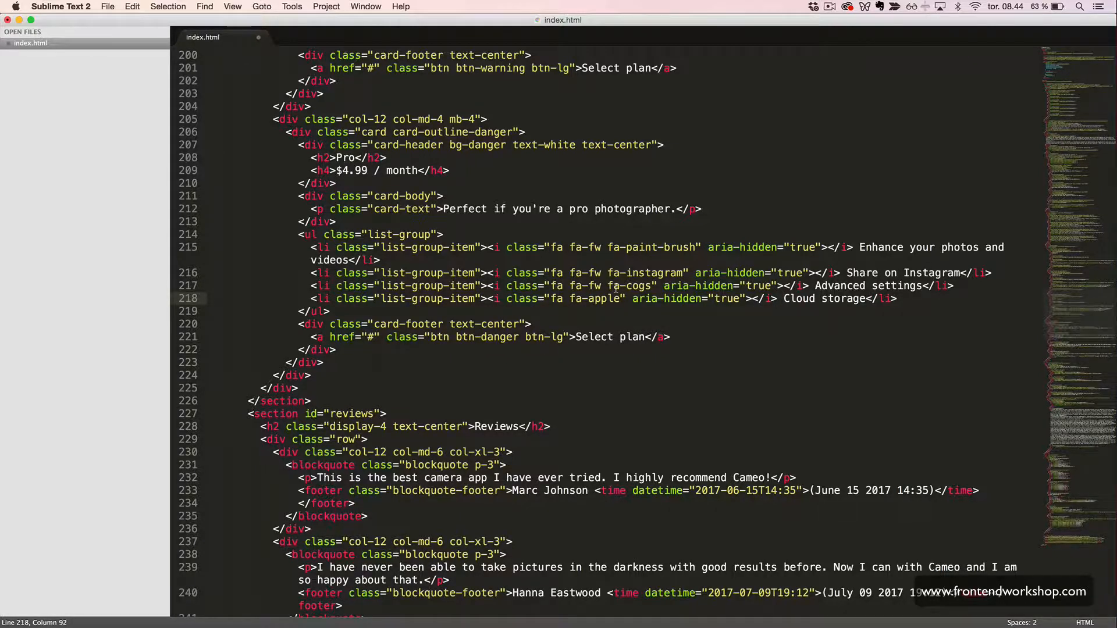
{"action": "left_click", "coordinate": [604, 299]}
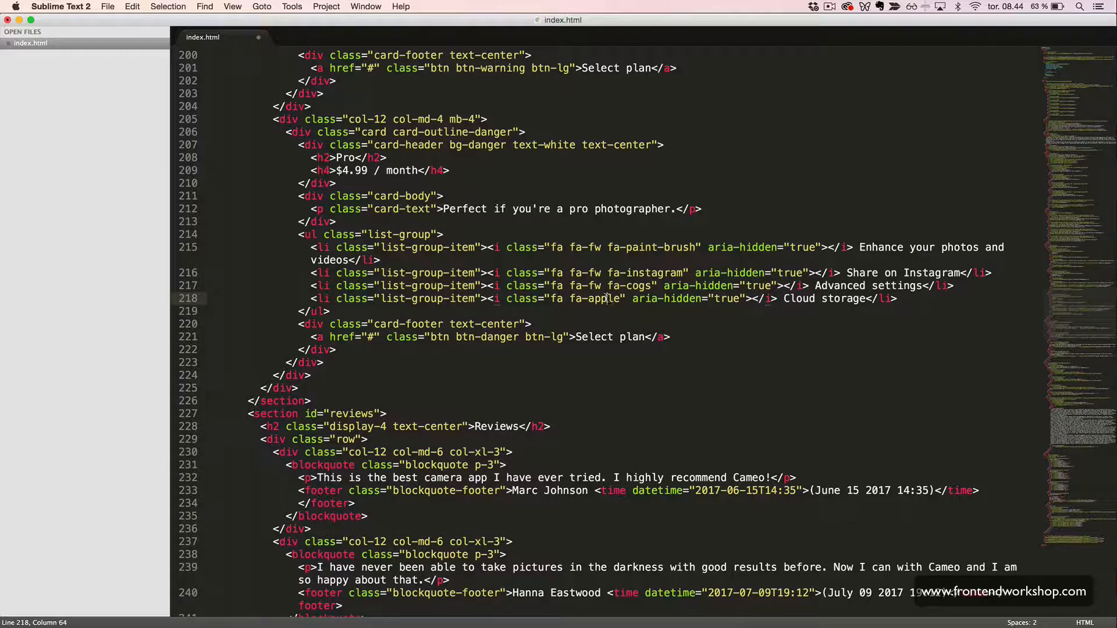
{"action": "double_click", "coordinate": [604, 299]}
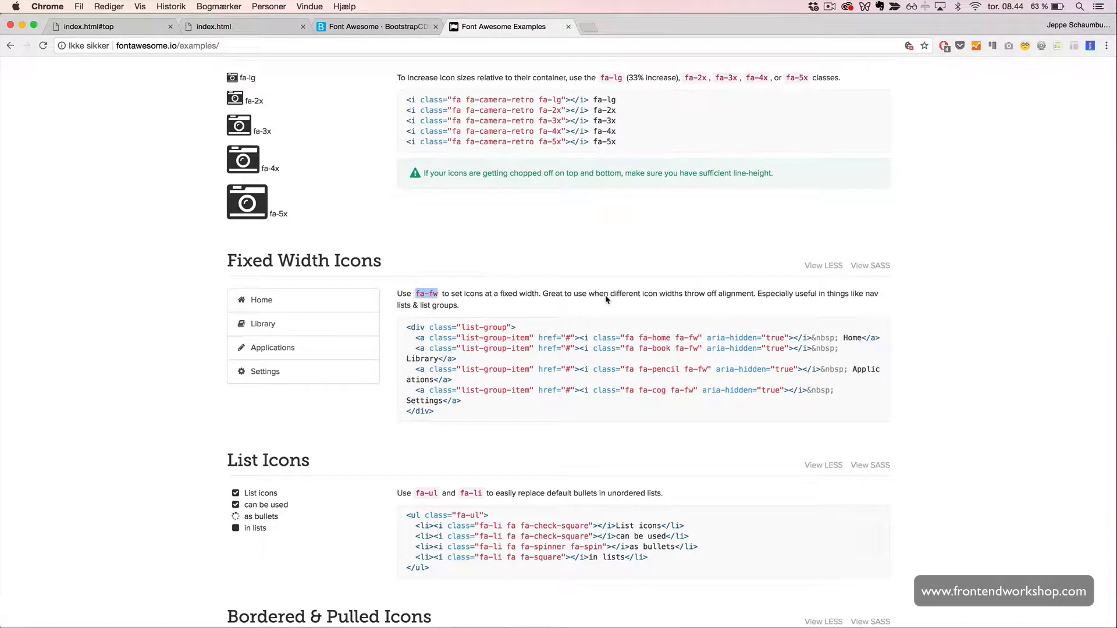
Step: Scroll the landing page preview through the pricing cards and the reference page's quoted reviews
{"action": "left_click", "coordinate": [111, 27]}
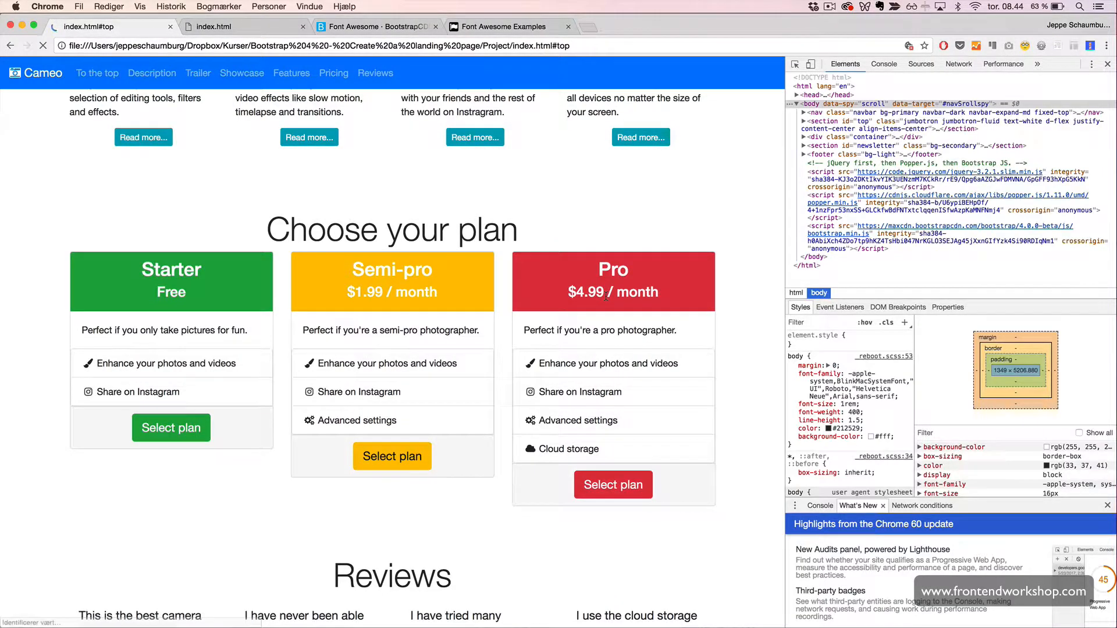
{"action": "scroll", "scroll_direction": "down", "scroll_amount": 3}
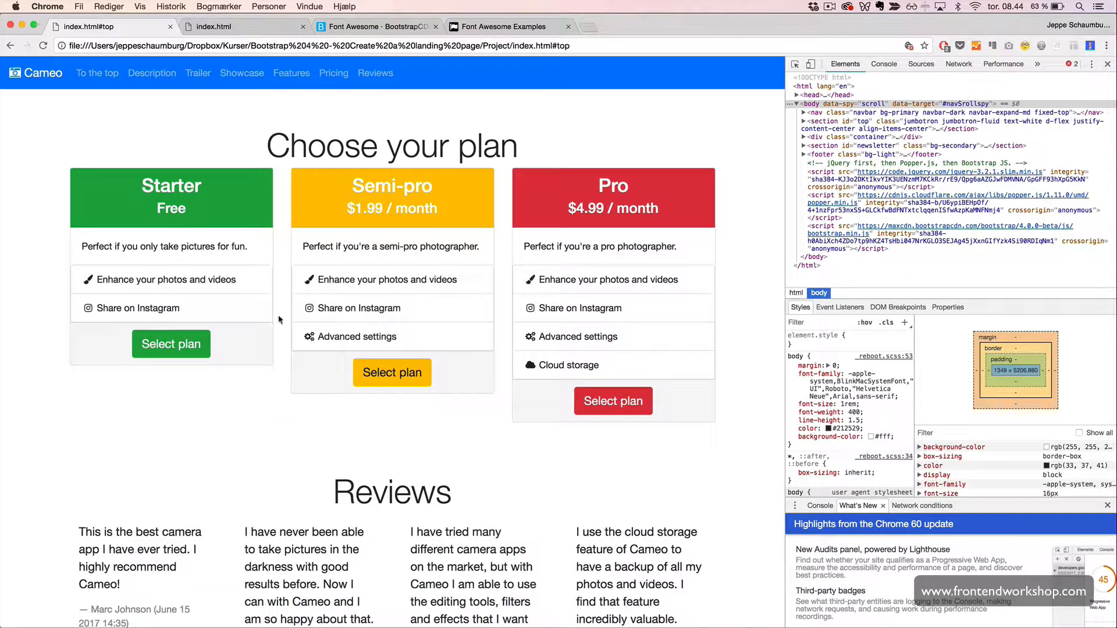
{"action": "mouse_move", "coordinate": [299, 354]}
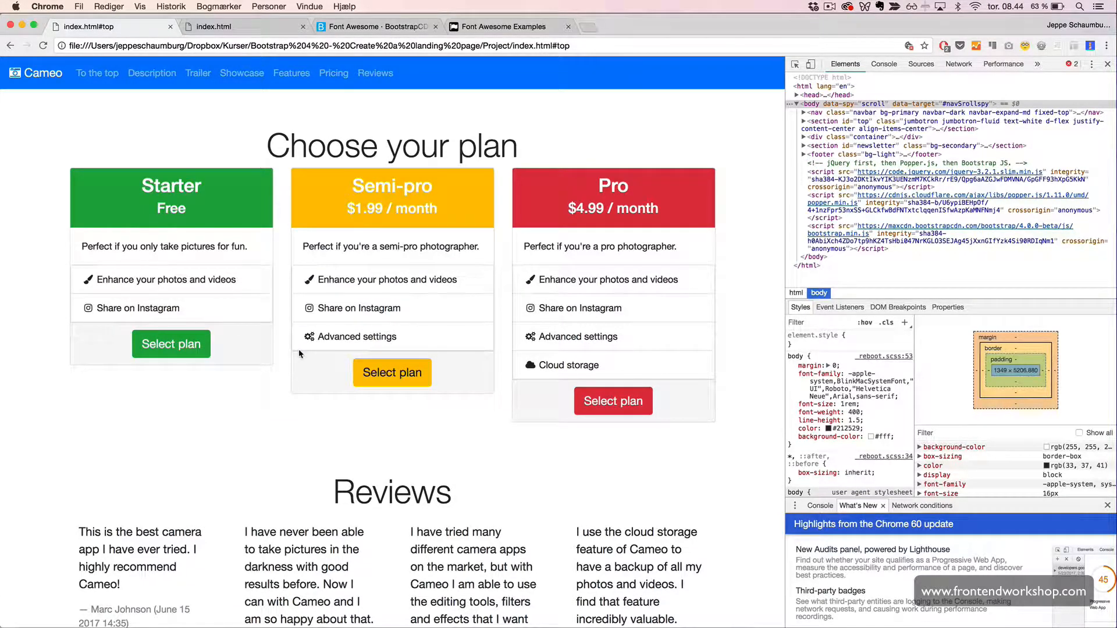
{"action": "scroll", "scroll_direction": "down", "scroll_amount": 3}
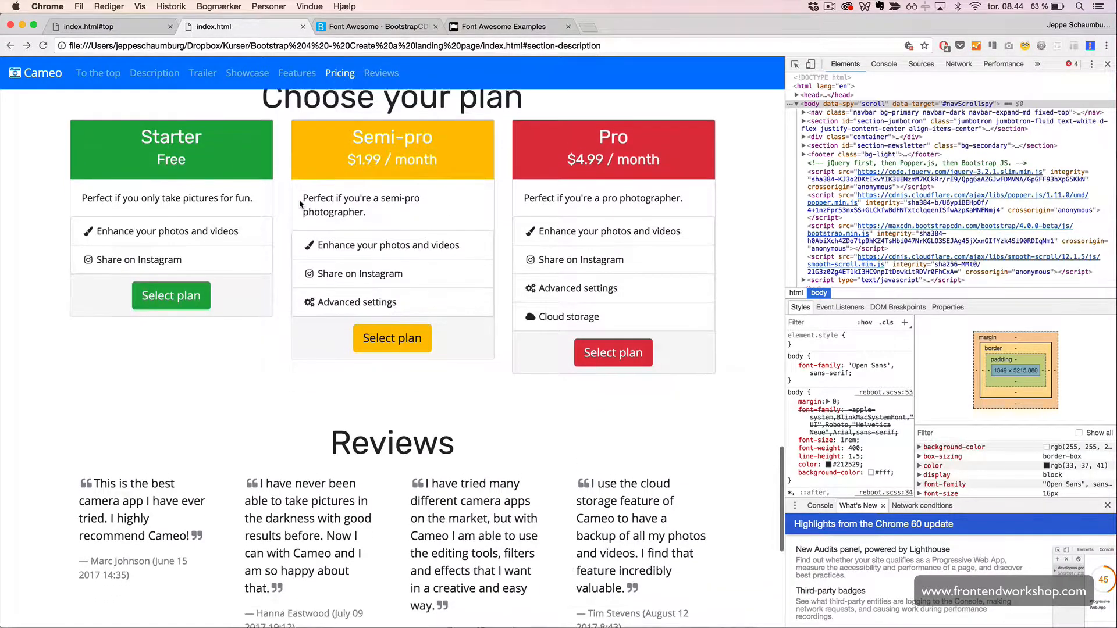
{"action": "scroll", "scroll_direction": "down", "scroll_amount": 3}
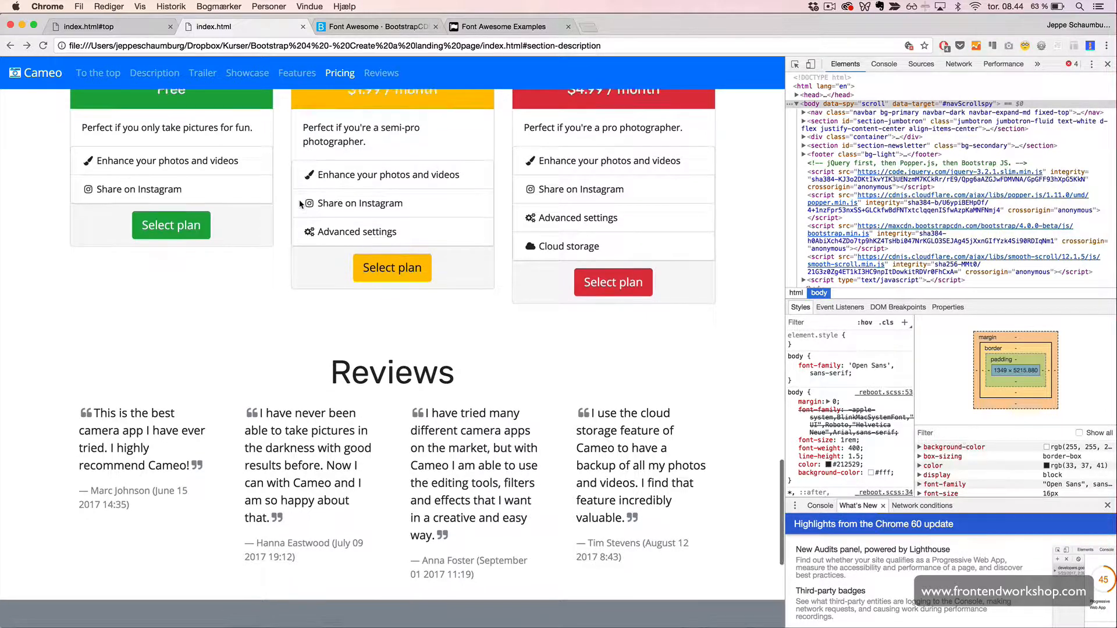
{"action": "scroll", "scroll_direction": "down", "scroll_amount": 3}
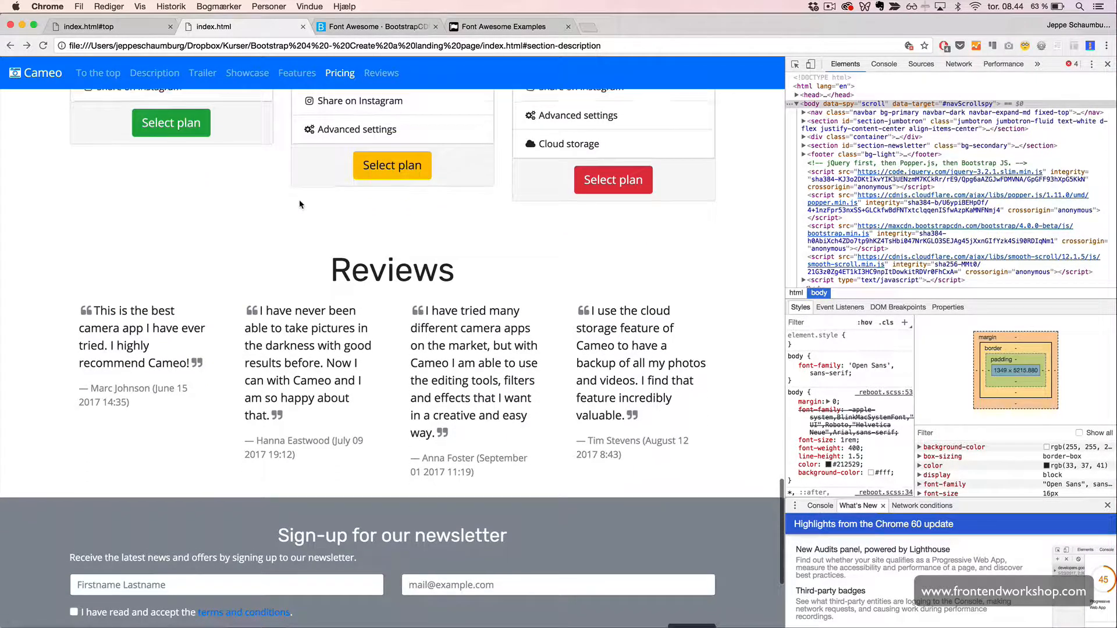
{"action": "scroll", "scroll_direction": "down", "scroll_amount": 3}
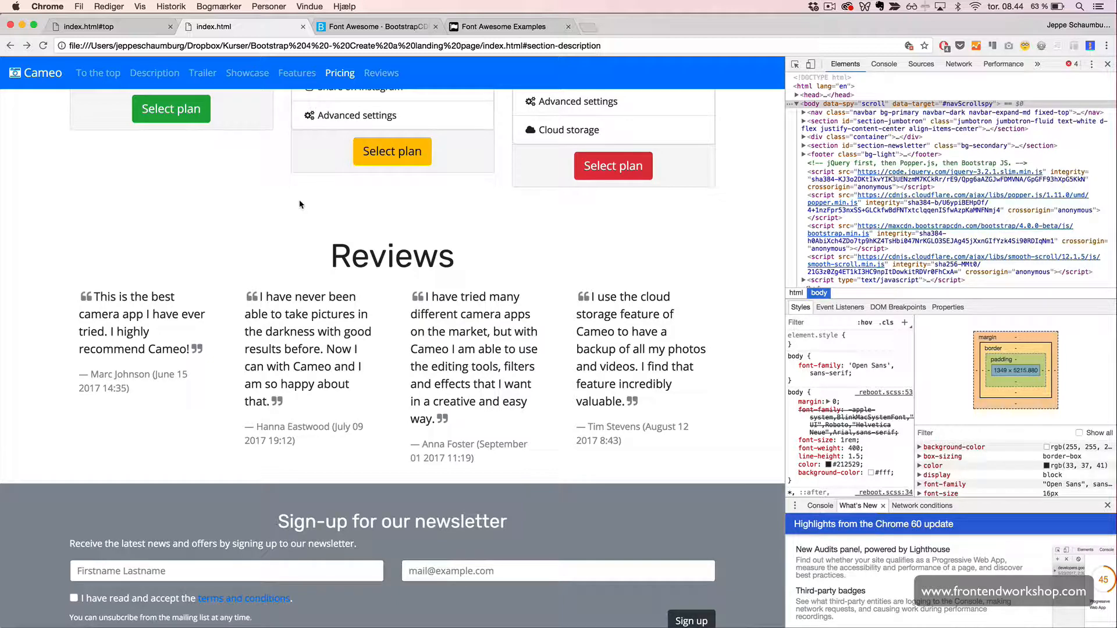
{"action": "scroll", "scroll_direction": "down", "scroll_amount": 3}
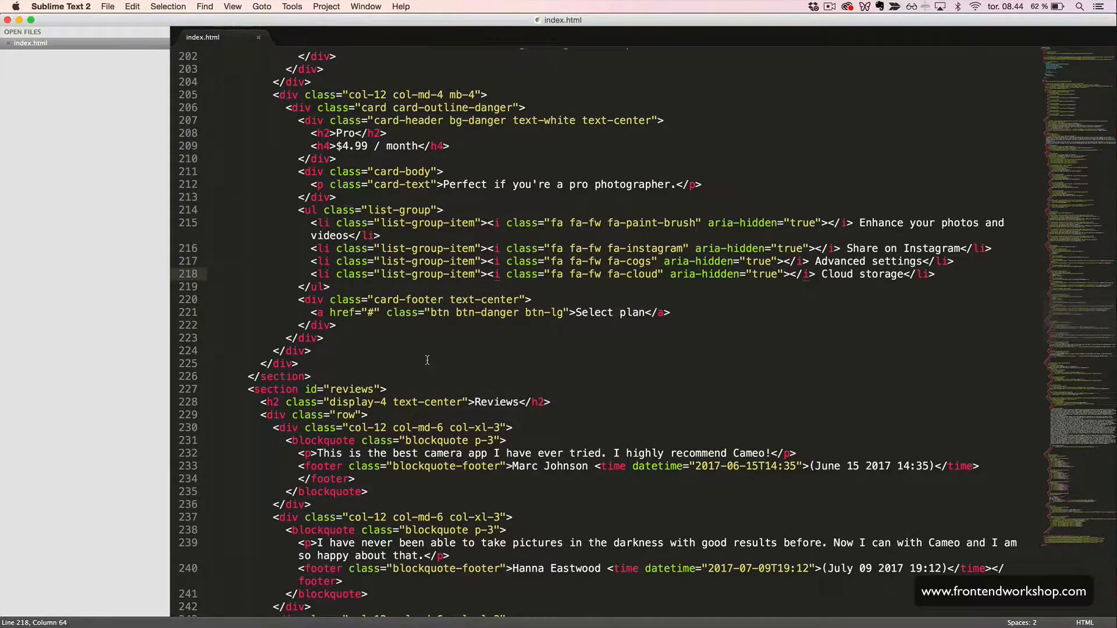
Step: Insert a fixed-width grey fa-quote-left icon at the start of each review paragraph
{"action": "scroll", "scroll_direction": "down", "scroll_amount": 3}
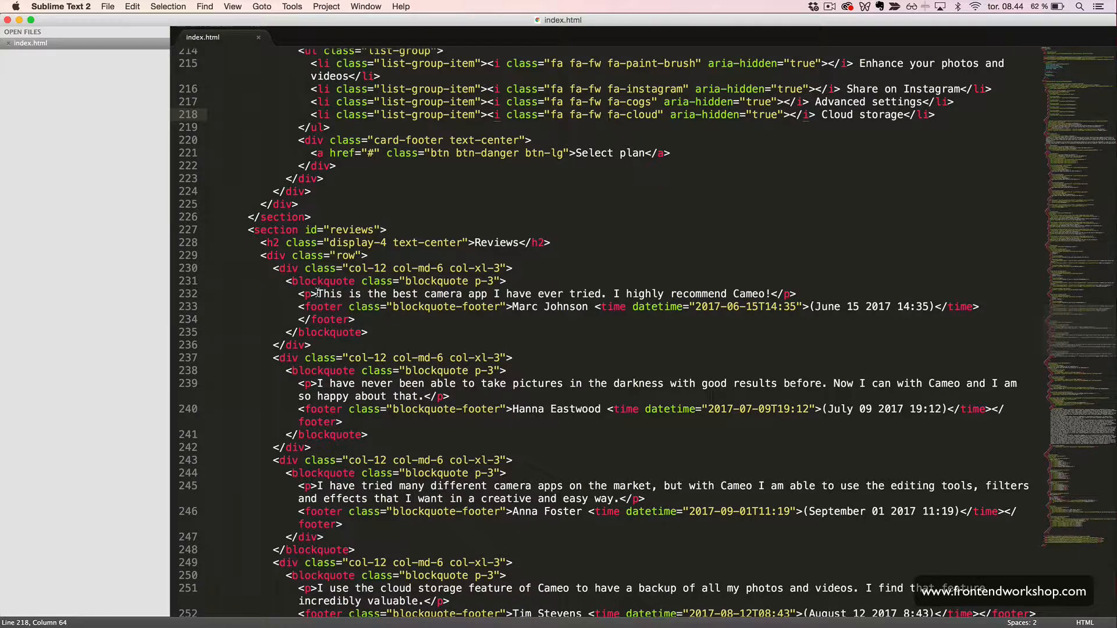
{"action": "left_click", "coordinate": [318, 294]}
{"action": "type", "text": "<i class=\"fa fa-fw fa-quote-left text-secondary\" aria-hidden=\"true\"></i> "}
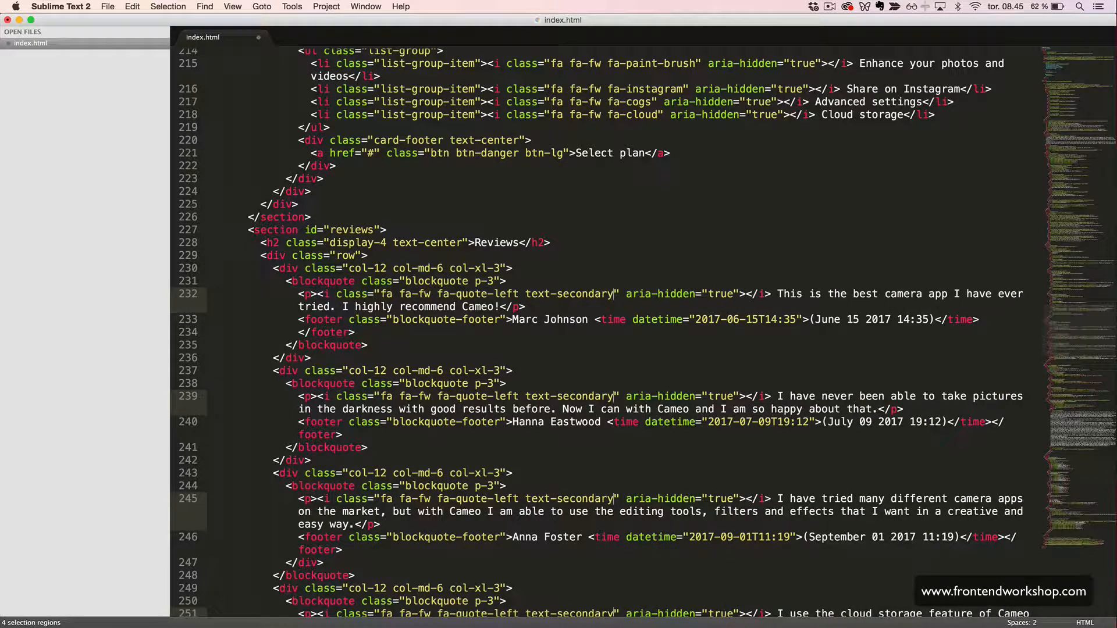
{"action": "scroll", "scroll_direction": "down", "scroll_amount": 3}
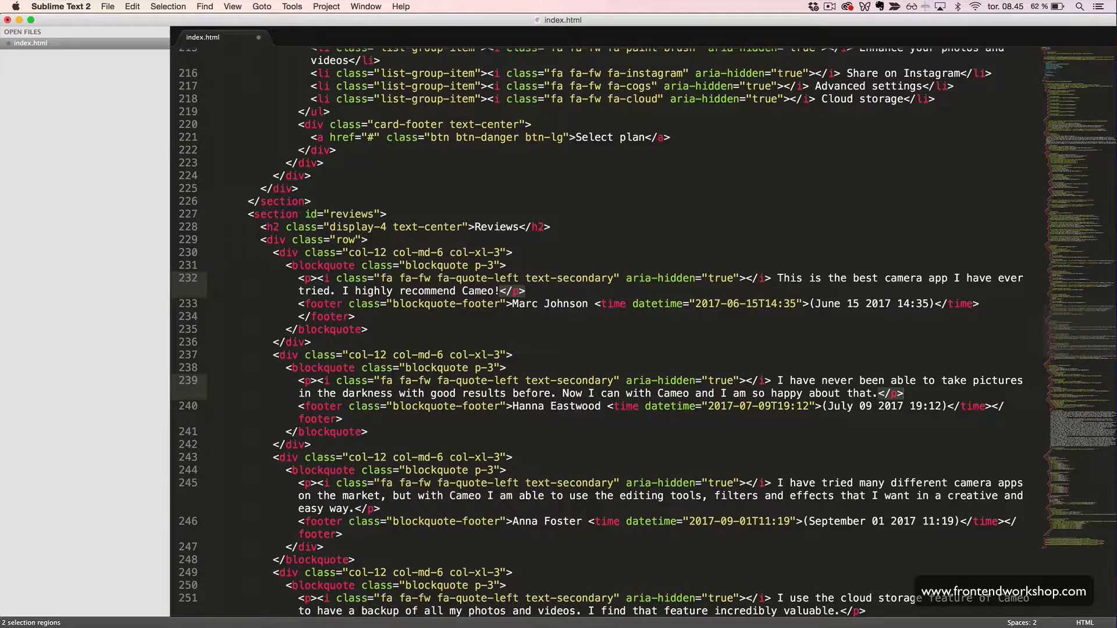
Step: Add a text-secondary fa-quote-right icon at the end of each review and save the file
{"action": "scroll", "scroll_direction": "down", "scroll_amount": 3}
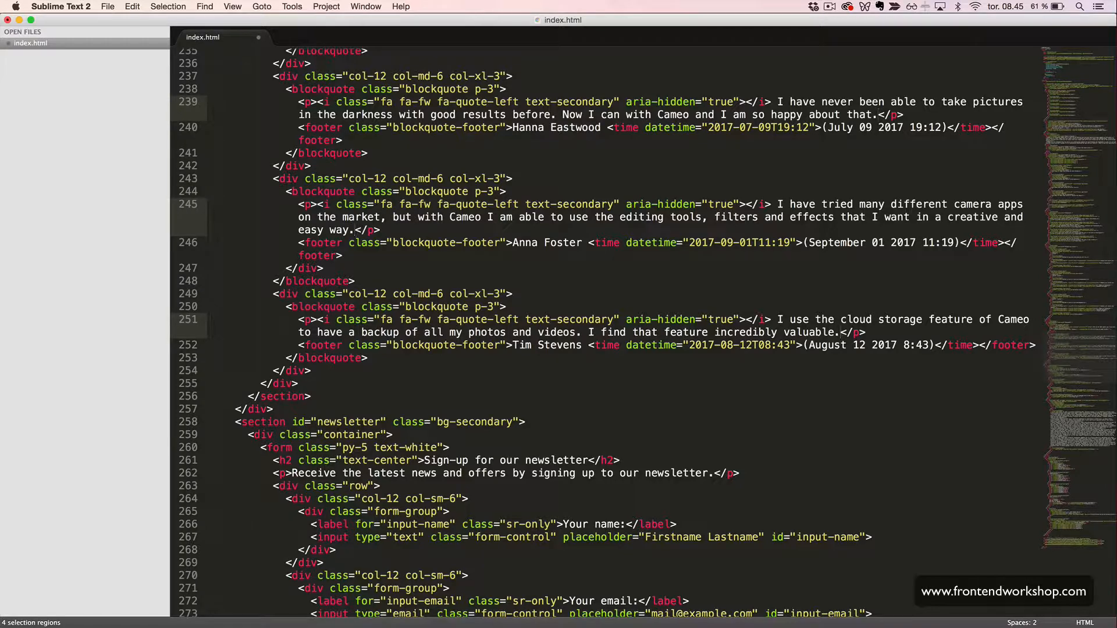
{"action": "type", "text": "<i class=\"fa fa-apple\" aria-hidden=\"true\"></i>"}
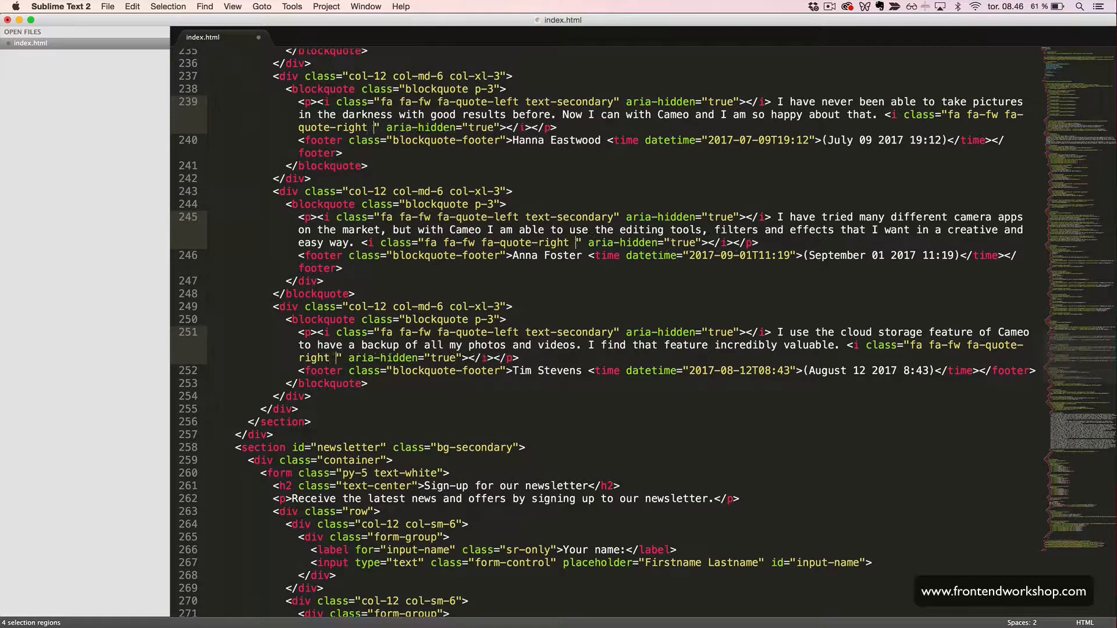
{"action": "type", "text": "te"}
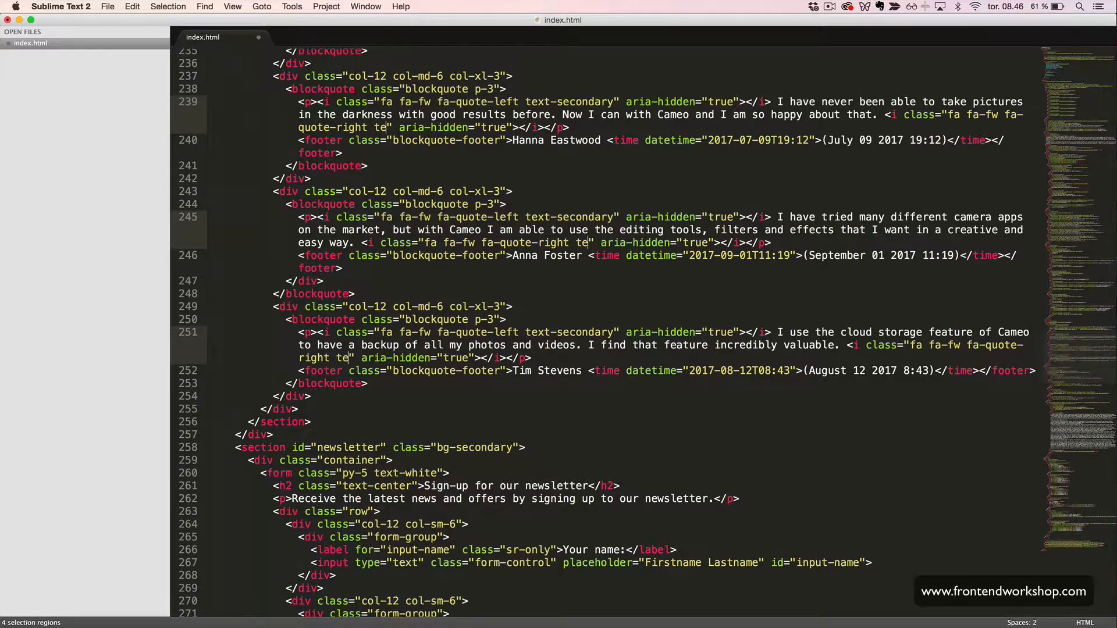
{"action": "type", "text": "xt-secondary"}
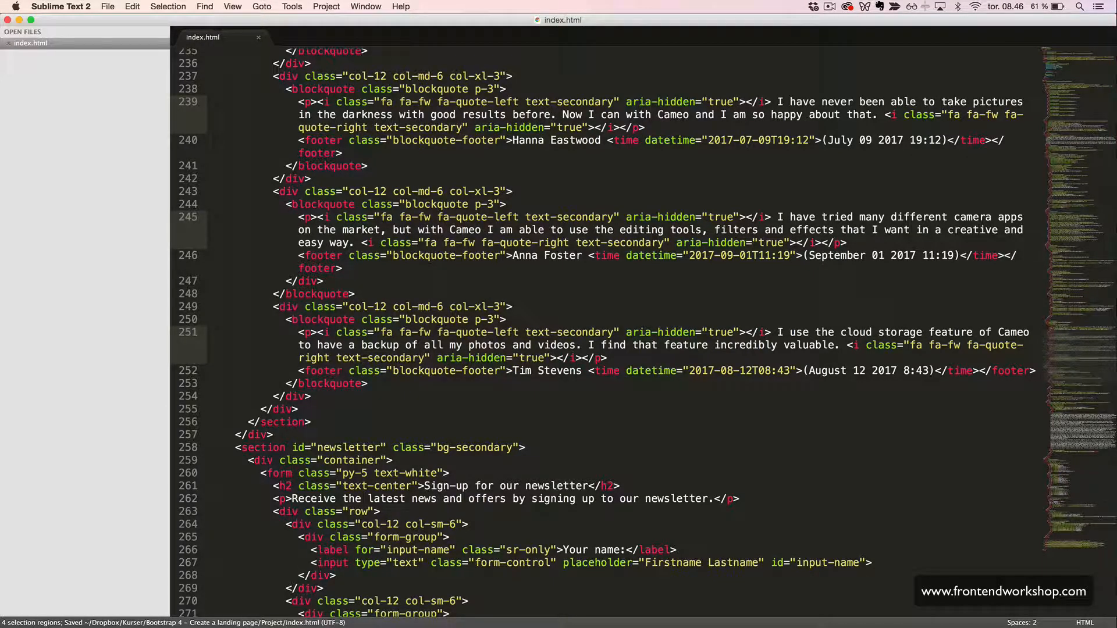
{"action": "scroll", "scroll_direction": "down", "scroll_amount": 3}
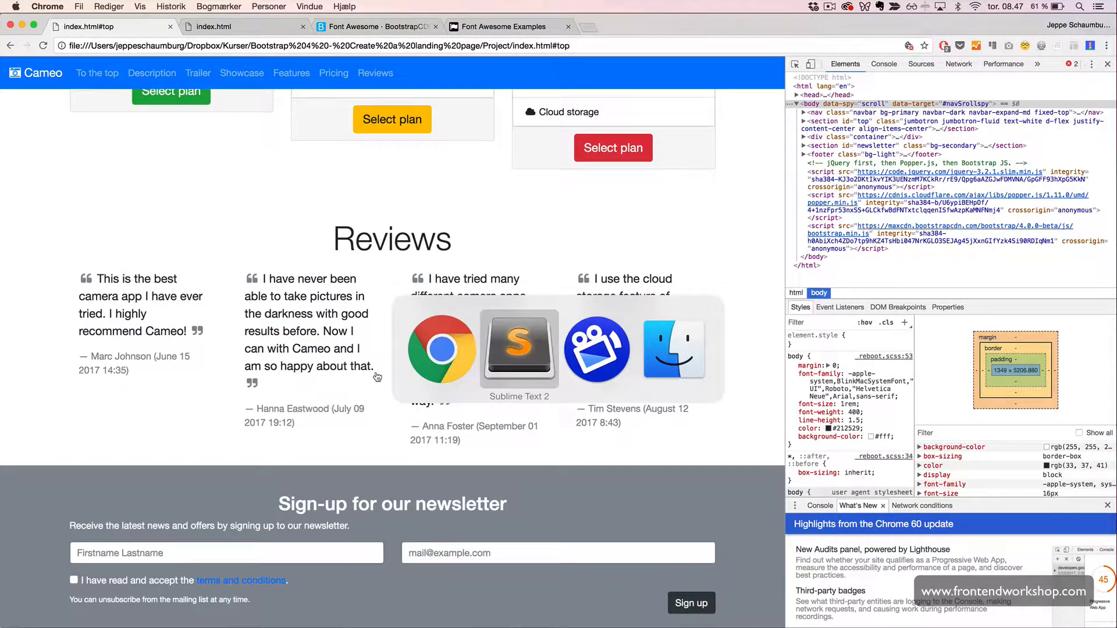
Step: Remove the spaces around the quote icons, save, and check the reviews in Chrome
{"action": "left_click", "coordinate": [519, 349]}
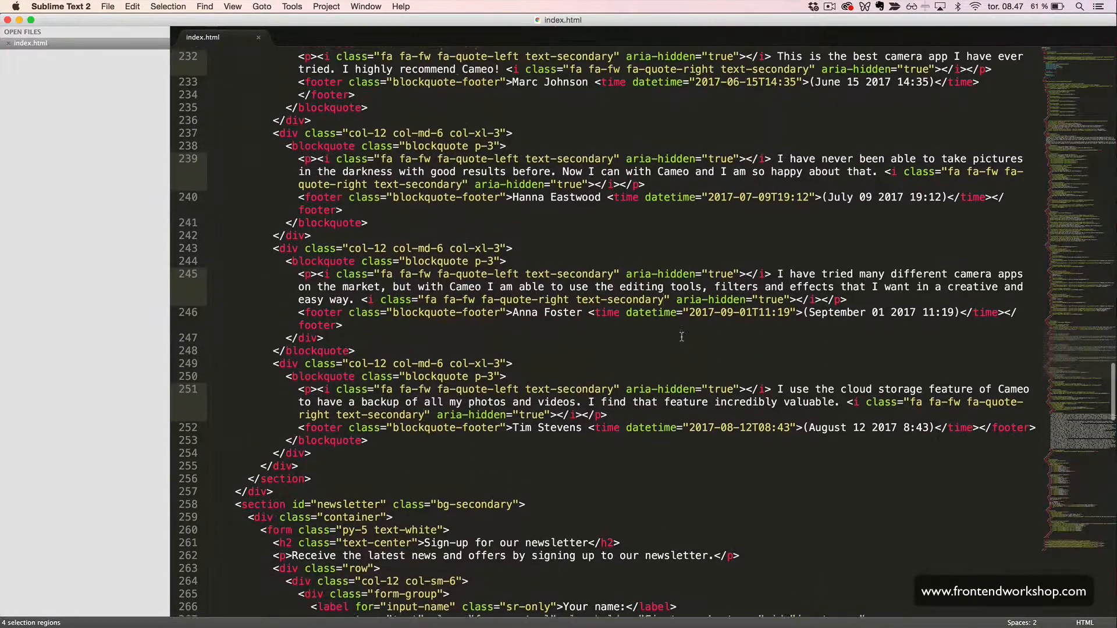
{"action": "scroll", "scroll_direction": "up", "scroll_amount": 3}
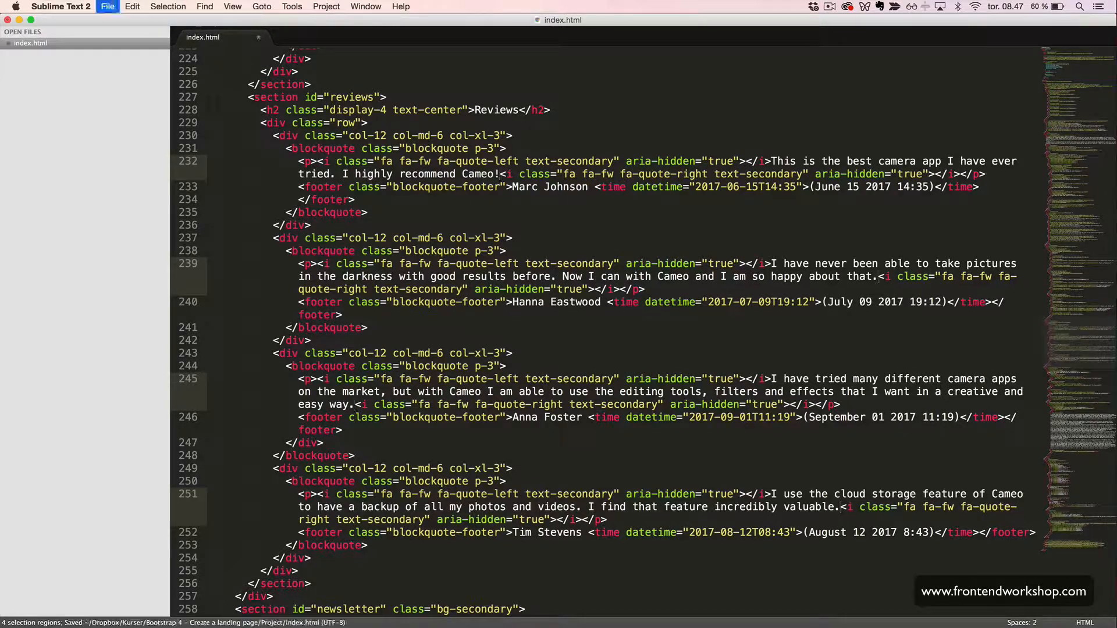
{"action": "left_click", "coordinate": [47, 7]}
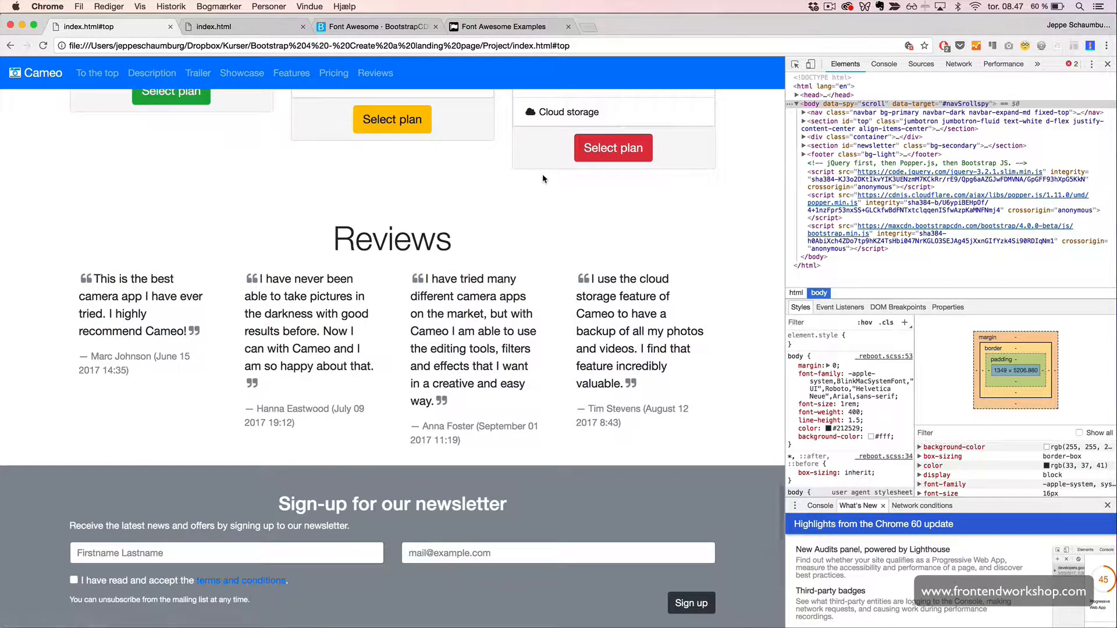
{"action": "scroll", "scroll_direction": "down", "scroll_amount": 3}
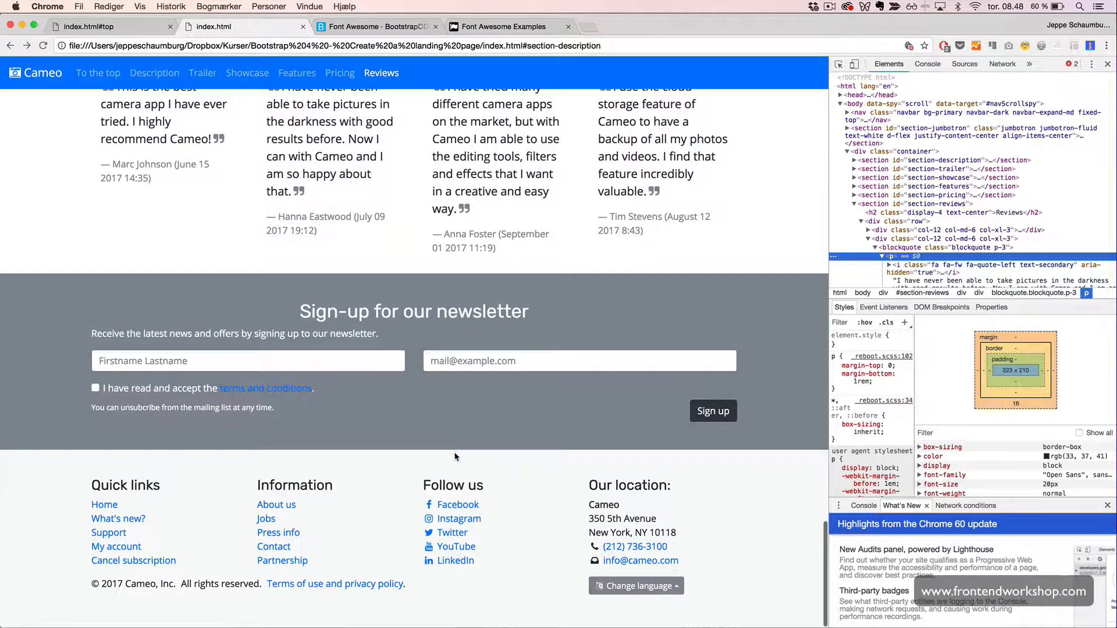
{"action": "mouse_move", "coordinate": [451, 532]}
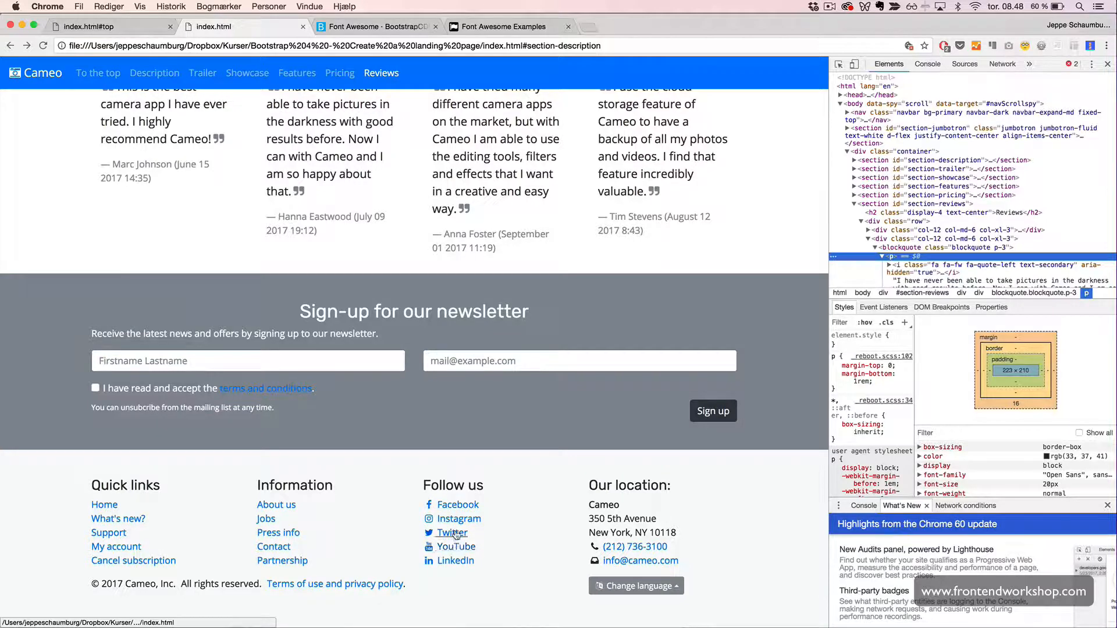
{"action": "mouse_move", "coordinate": [455, 561]}
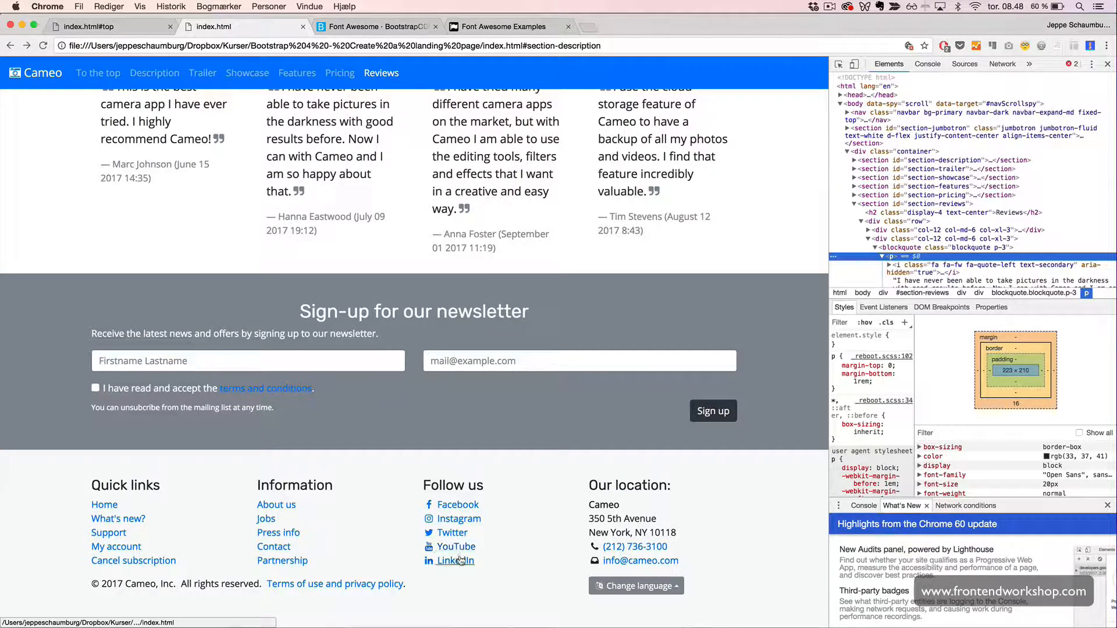
{"action": "mouse_move", "coordinate": [517, 550]}
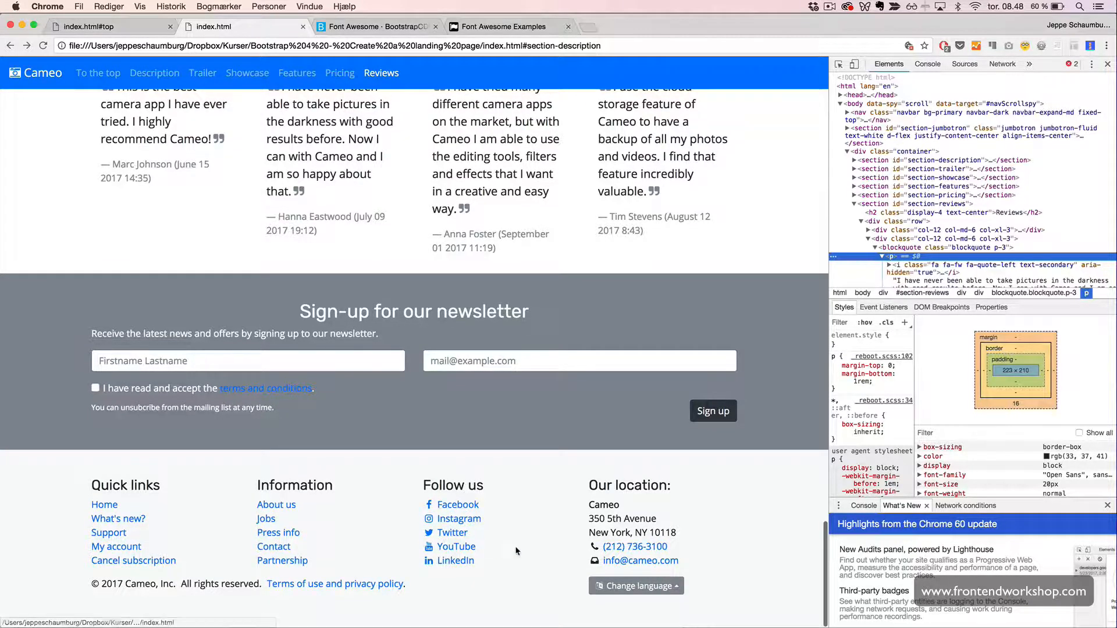
{"action": "mouse_move", "coordinate": [635, 546]}
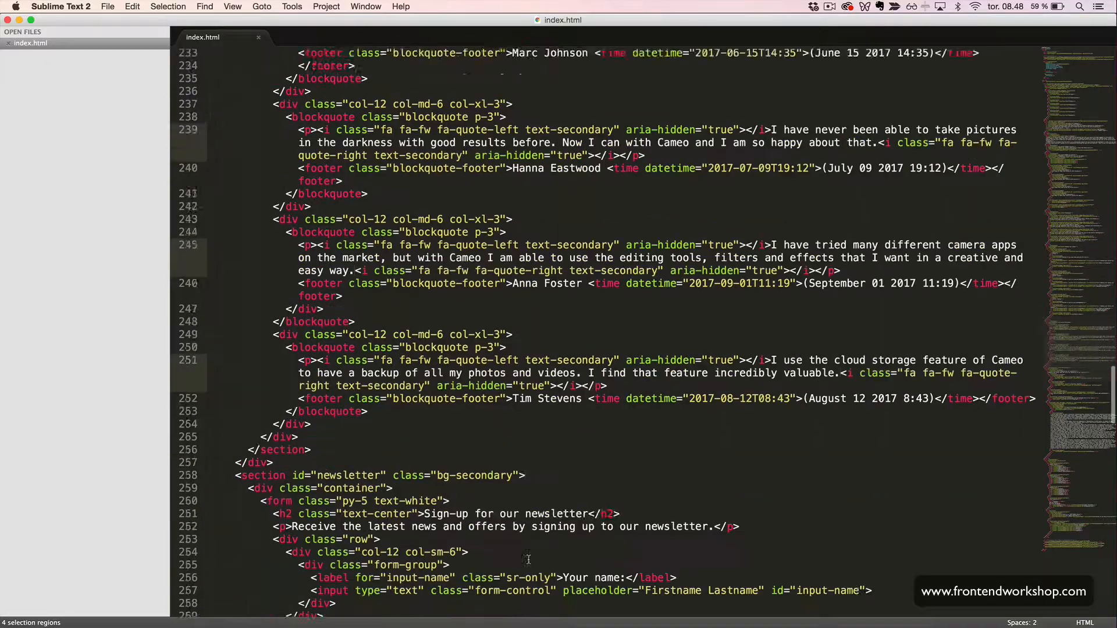
Step: Prefix the Follow us links with fixed-width fa-facebook-style brand icons using multiple cursors
{"action": "scroll", "scroll_direction": "down", "scroll_amount": 3}
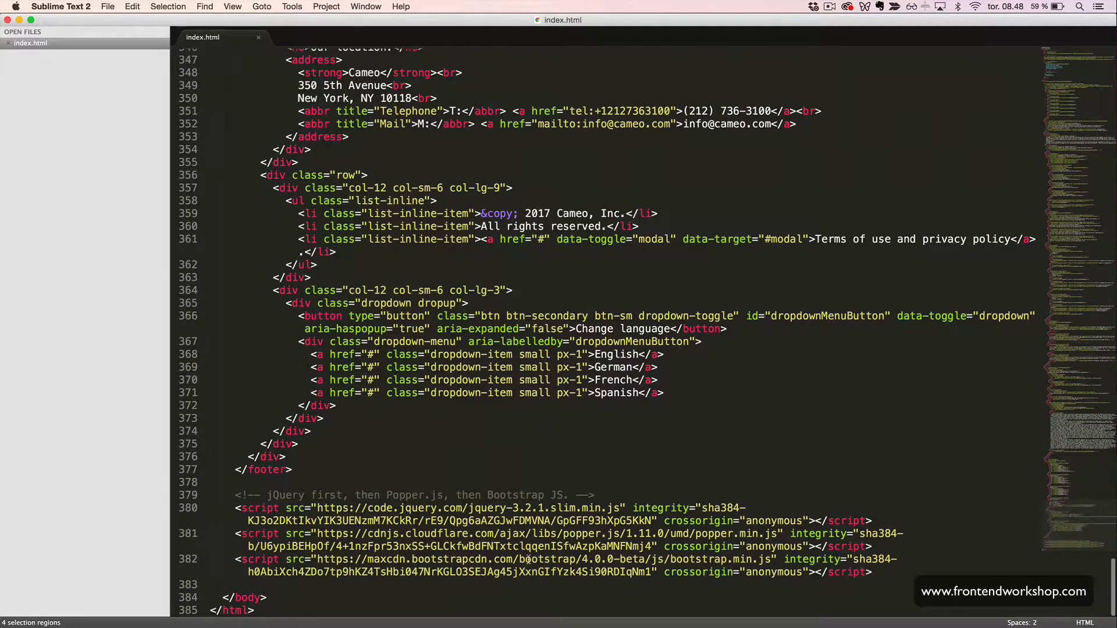
{"action": "scroll", "scroll_direction": "up", "scroll_amount": 3}
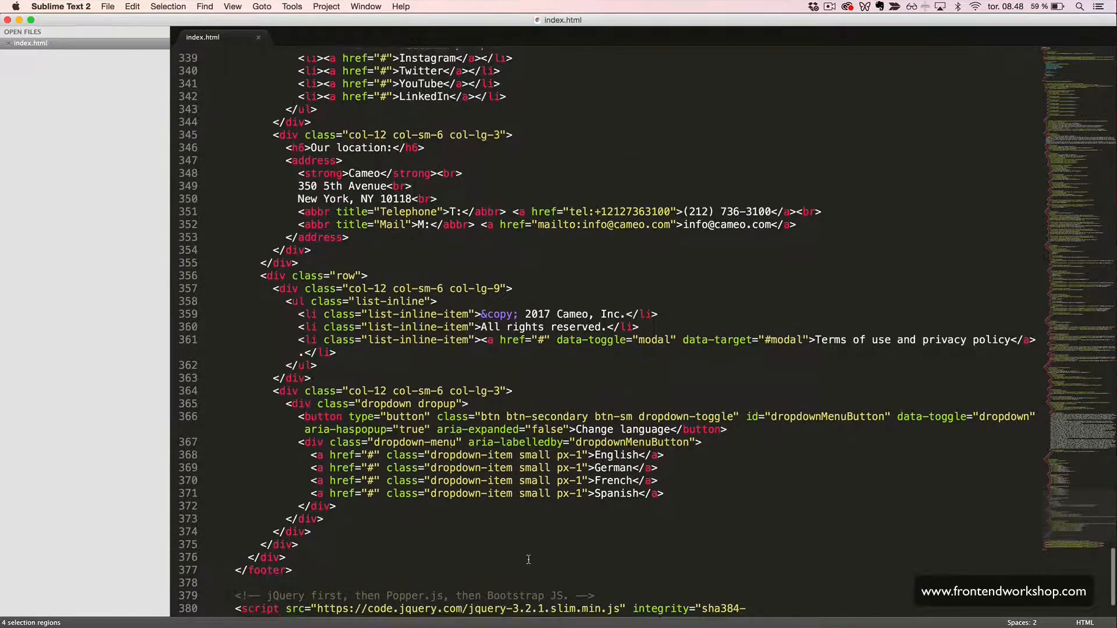
{"action": "scroll", "scroll_direction": "up", "scroll_amount": 3}
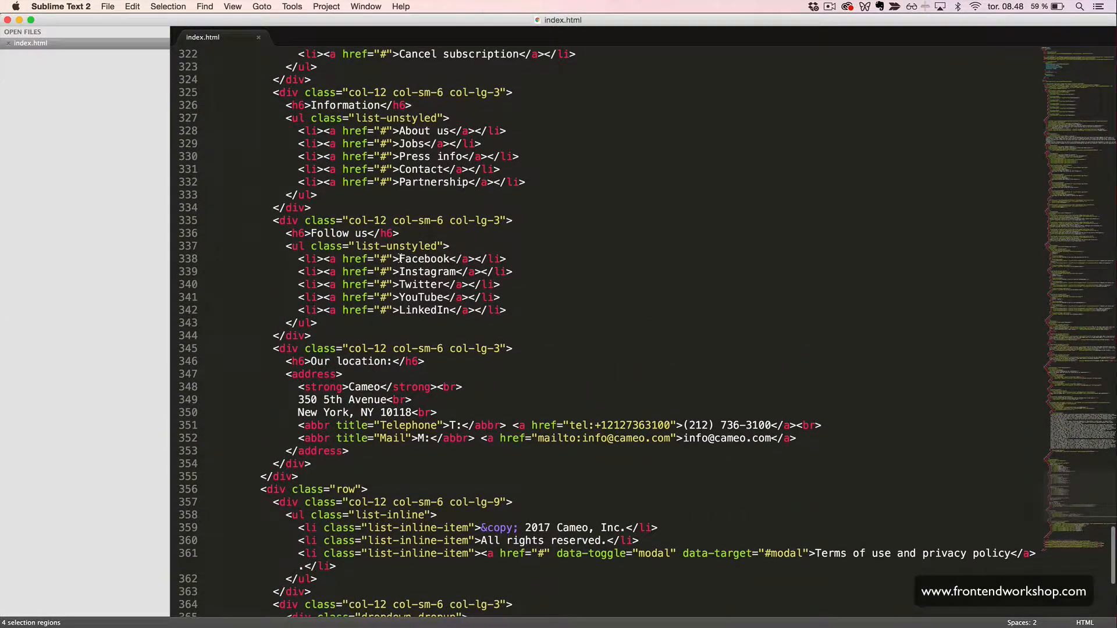
{"action": "left_click", "coordinate": [398, 259]}
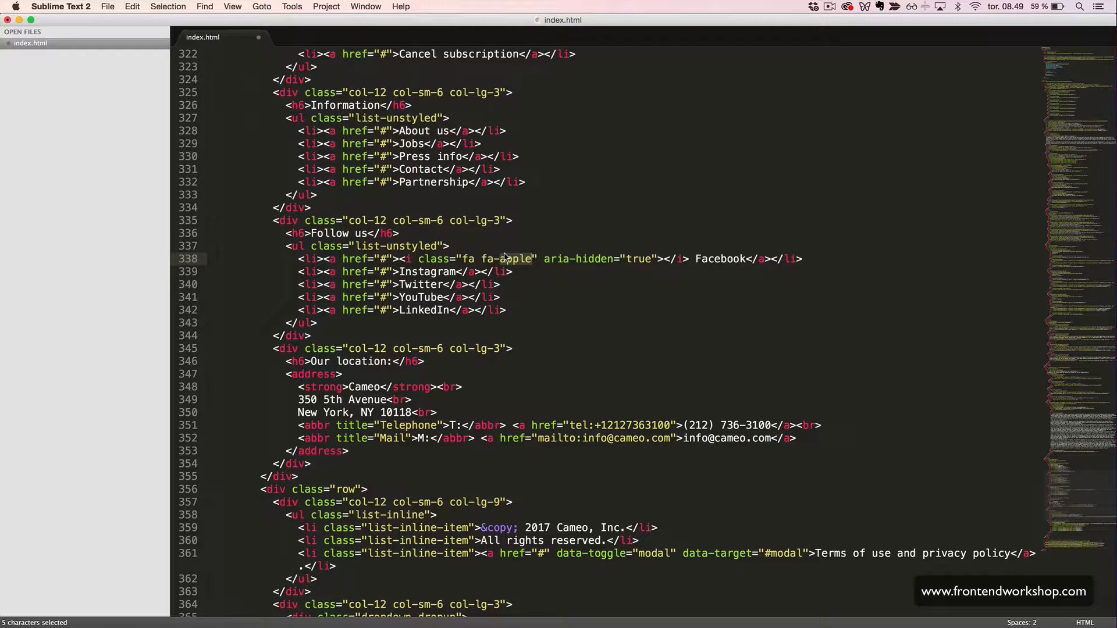
{"action": "type", "text": "facebook"}
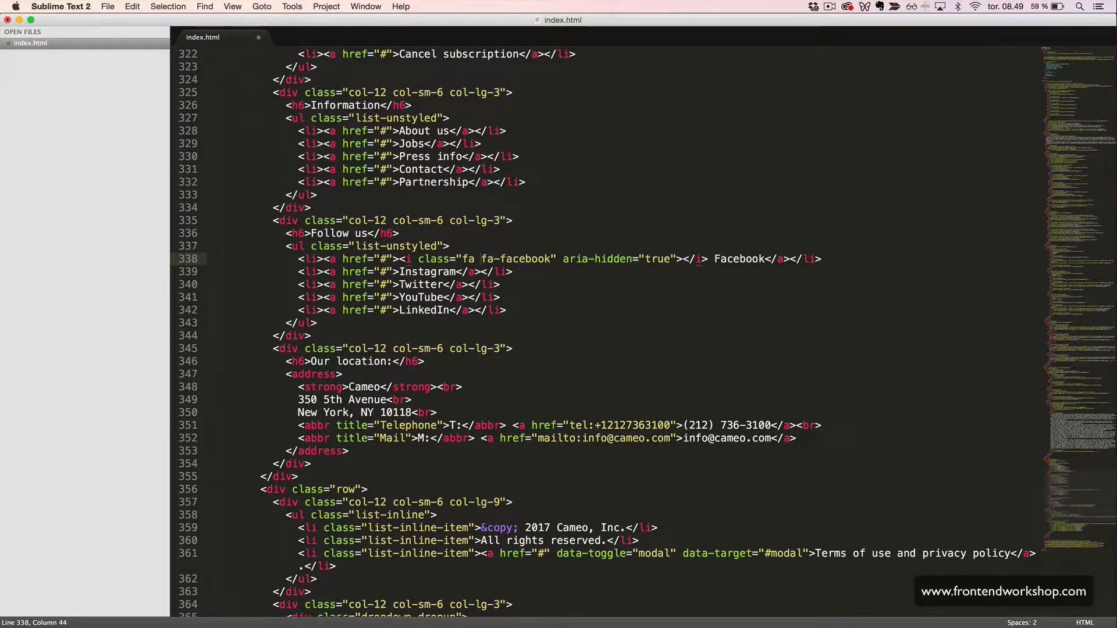
{"action": "type", "text": "fw"}
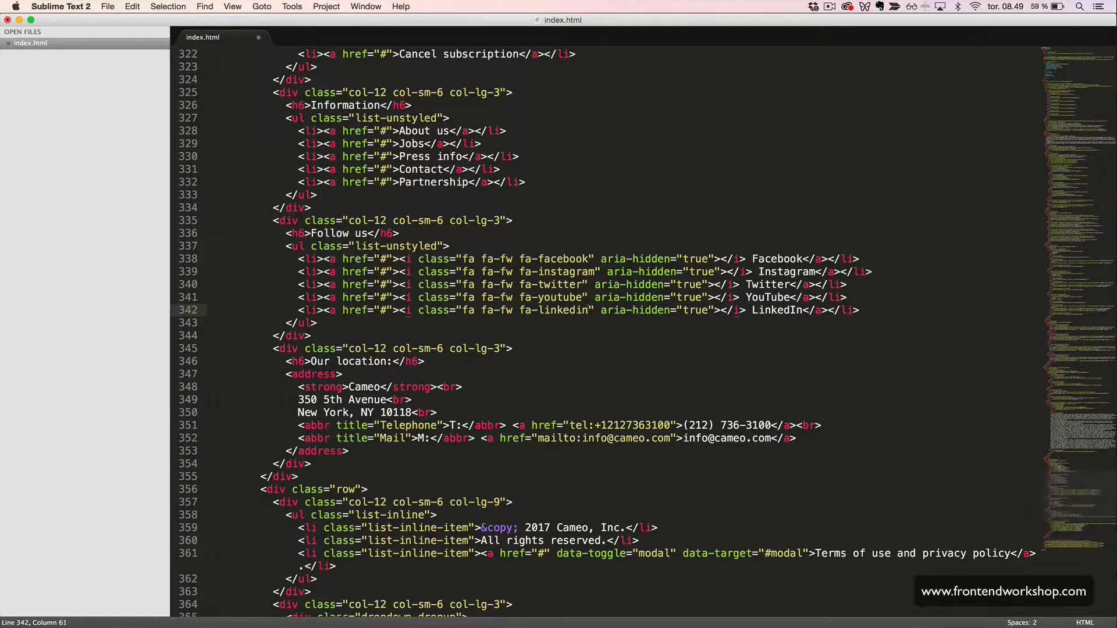
{"action": "scroll", "scroll_direction": "down", "scroll_amount": 3}
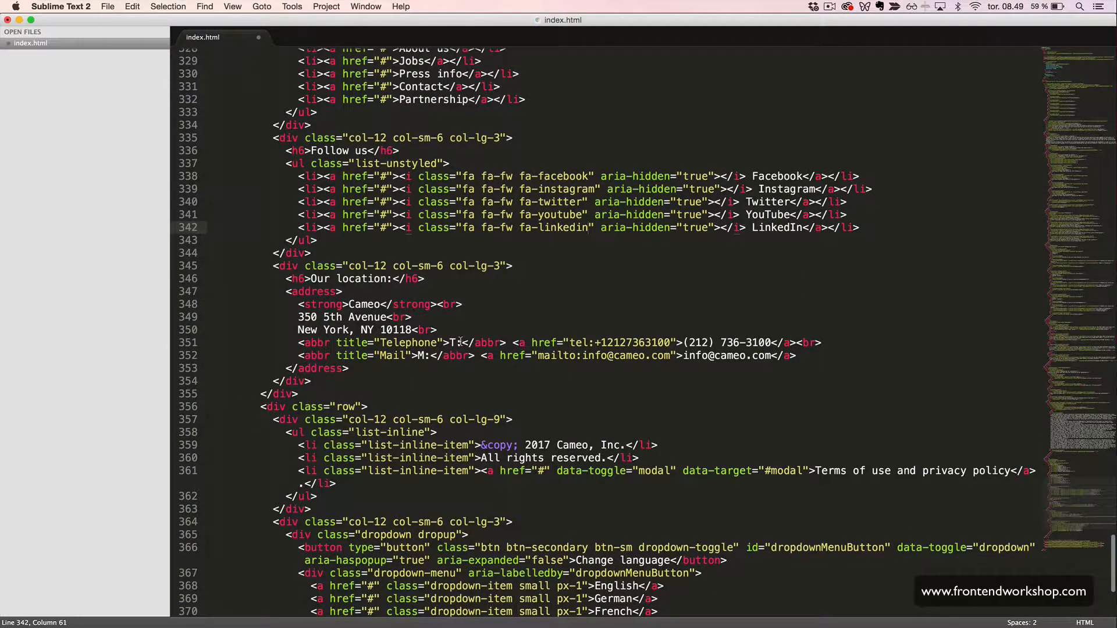
Step: Replace the T: abbreviation with an fa-phone icon and an sr-only Telephone: label
{"action": "left_click", "coordinate": [470, 342]}
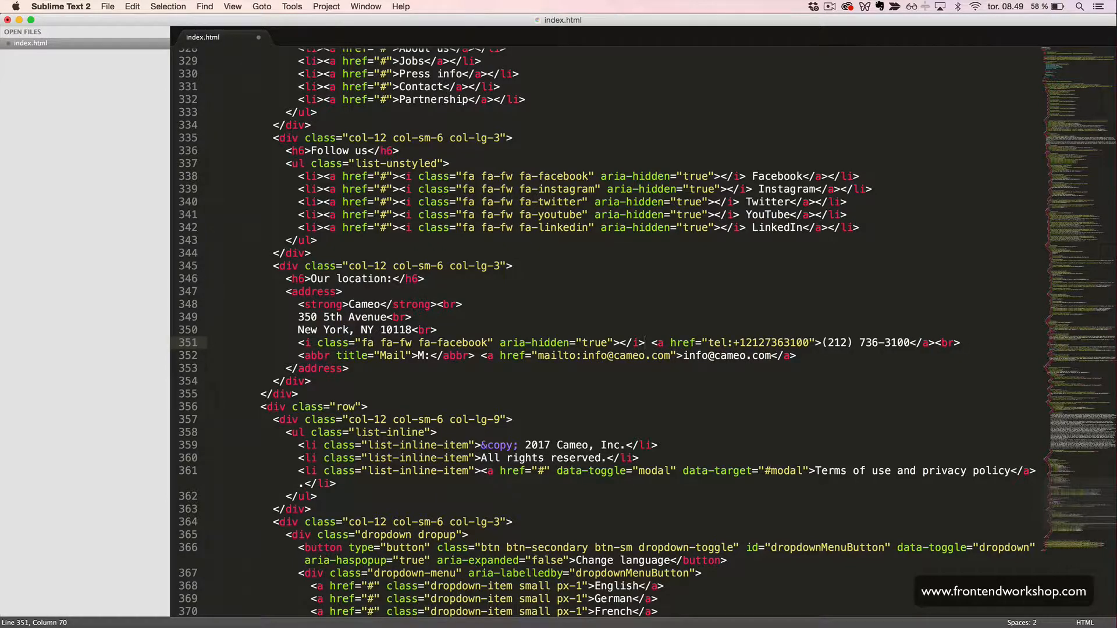
{"action": "double_click", "coordinate": [454, 342]}
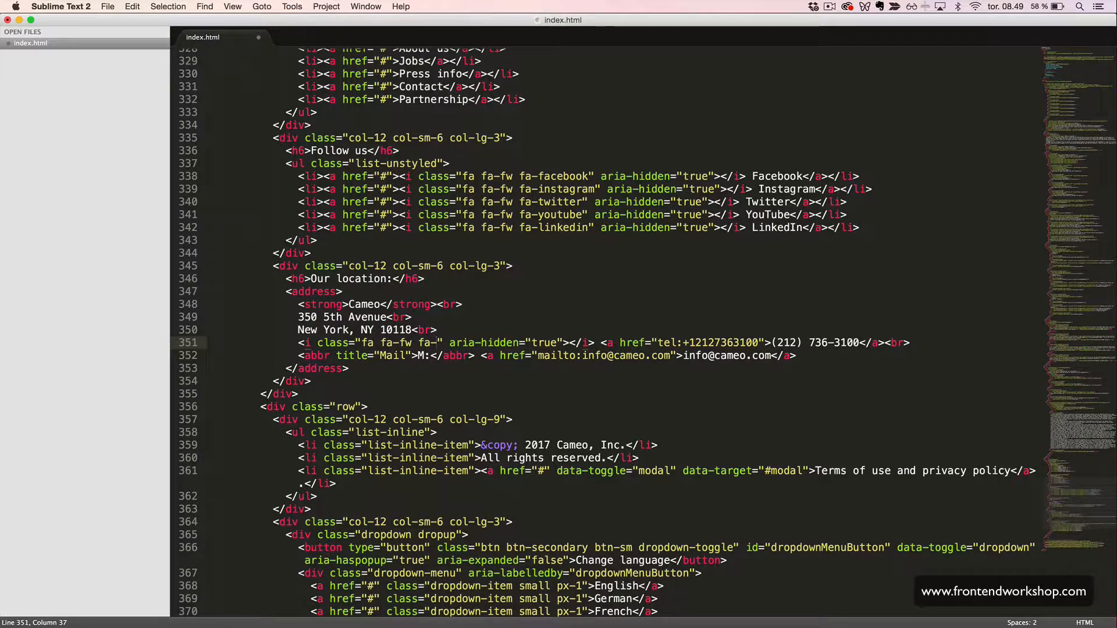
{"action": "type", "text": "phone"}
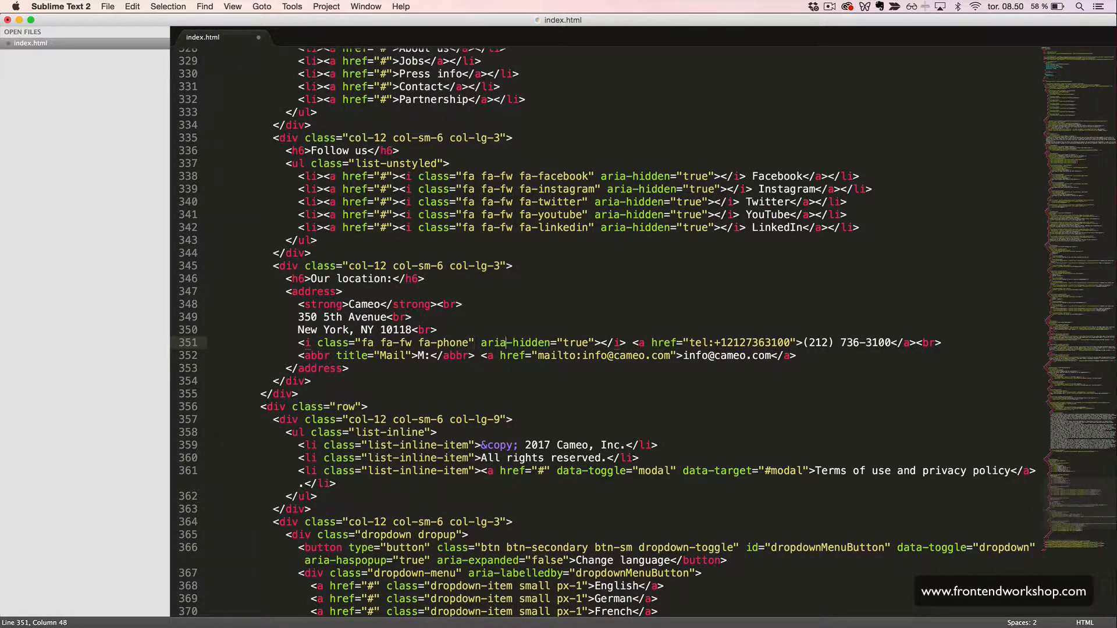
{"action": "left_click", "coordinate": [499, 342]}
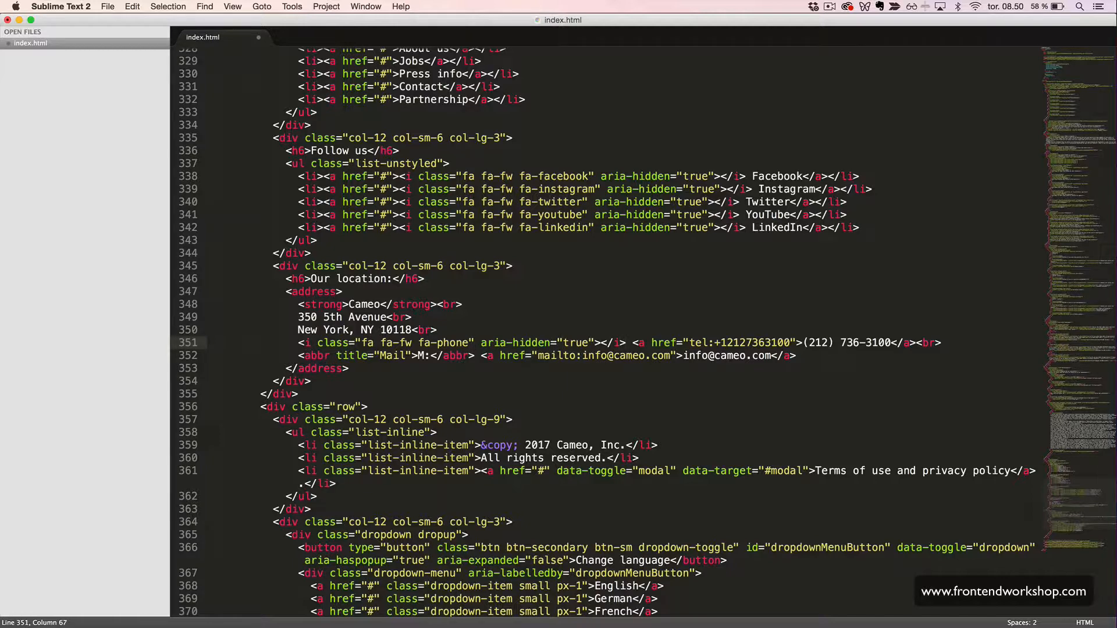
{"action": "type", "text": "span class></span>"}
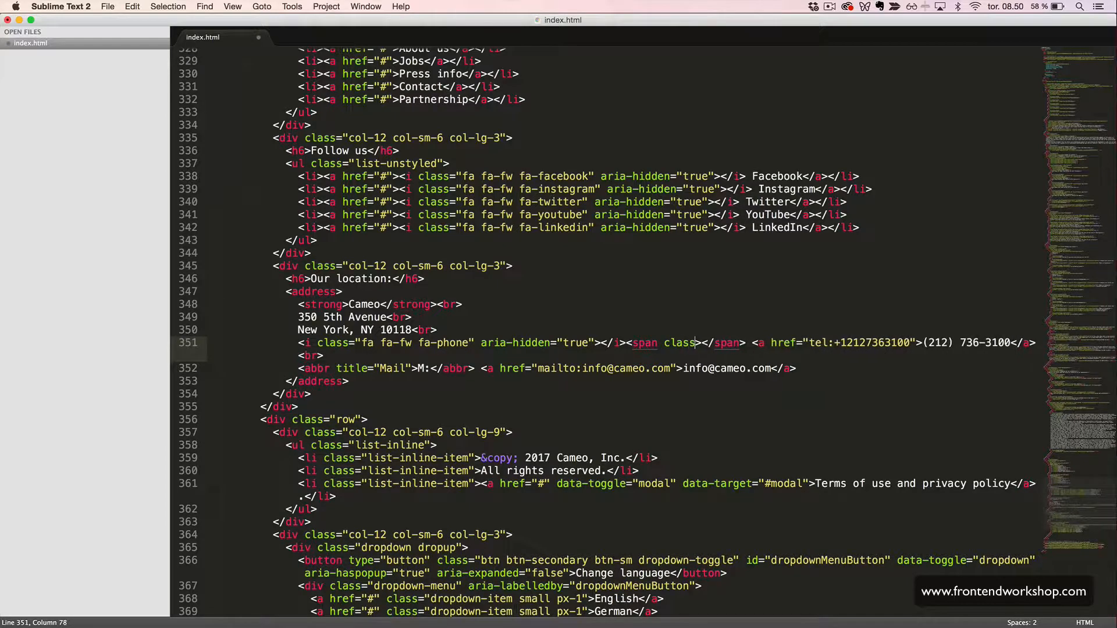
{"action": "type", "text": "sr-only\""}
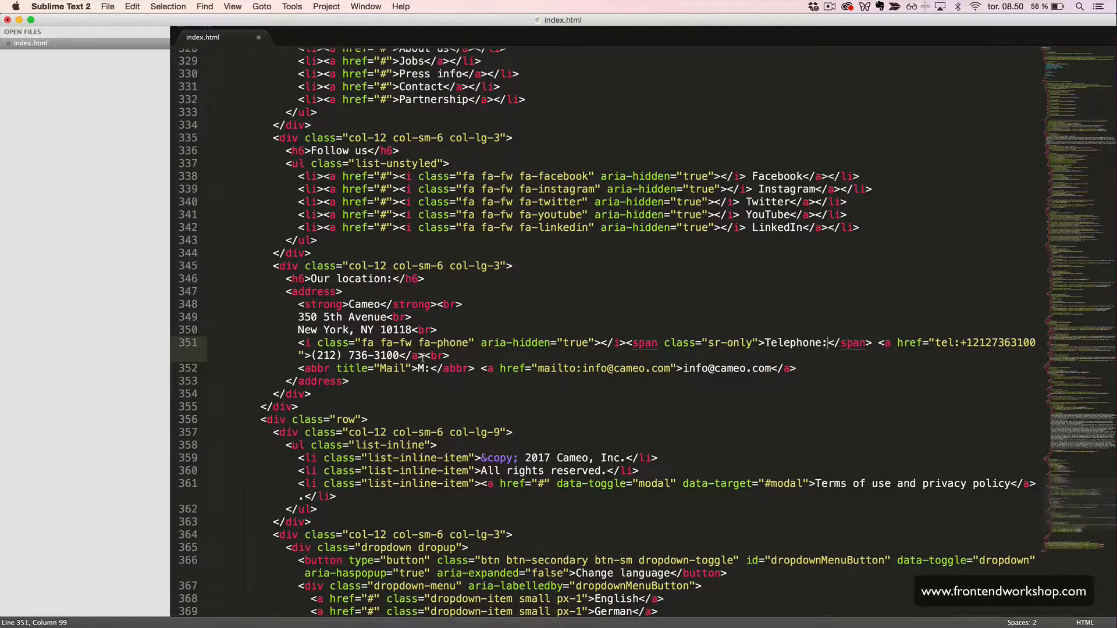
{"action": "mouse_move", "coordinate": [798, 342]}
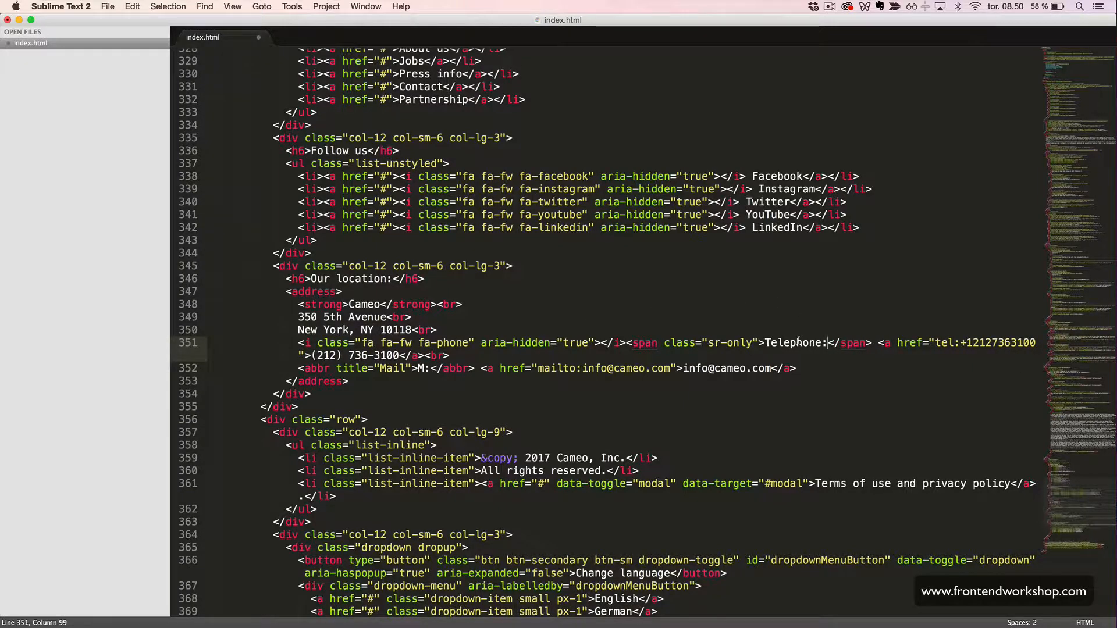
Step: Give the mail line an inbox icon and rename its copied label to Mail:
{"action": "scroll", "scroll_direction": "down", "scroll_amount": 3}
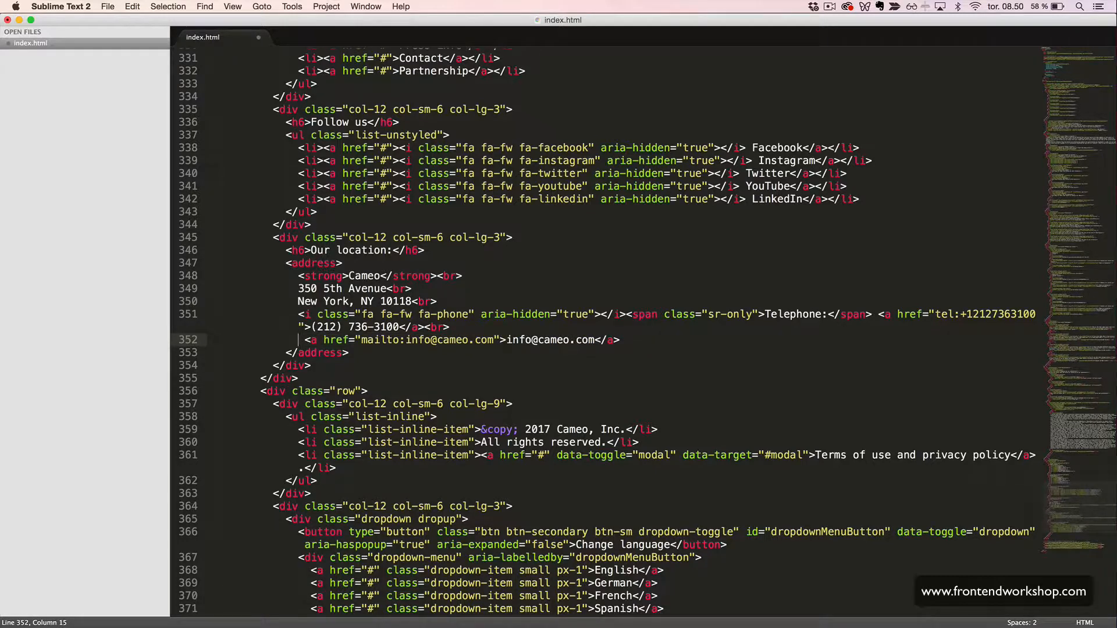
{"action": "left_click", "coordinate": [873, 316]}
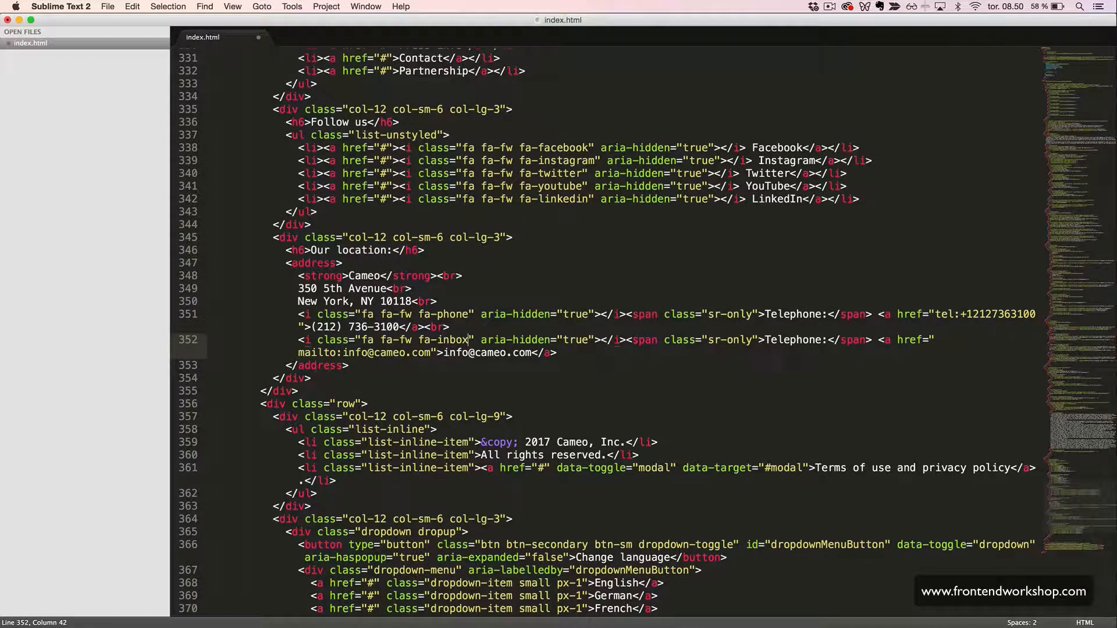
{"action": "double_click", "coordinate": [792, 340]}
{"action": "type", "text": "Mai"}
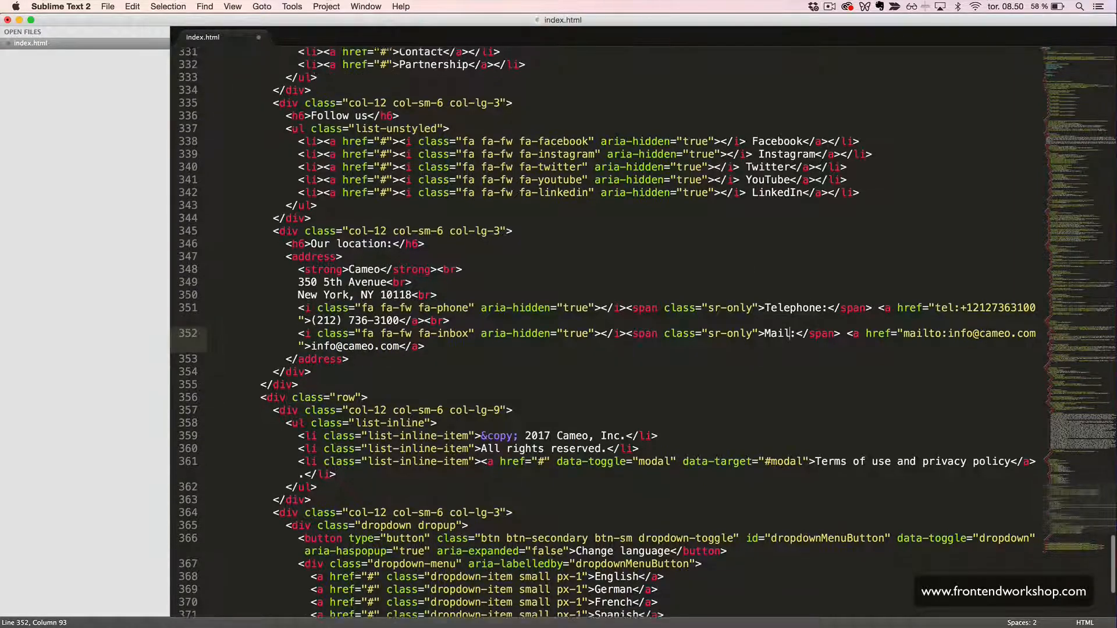
{"action": "scroll", "scroll_direction": "down", "scroll_amount": 3}
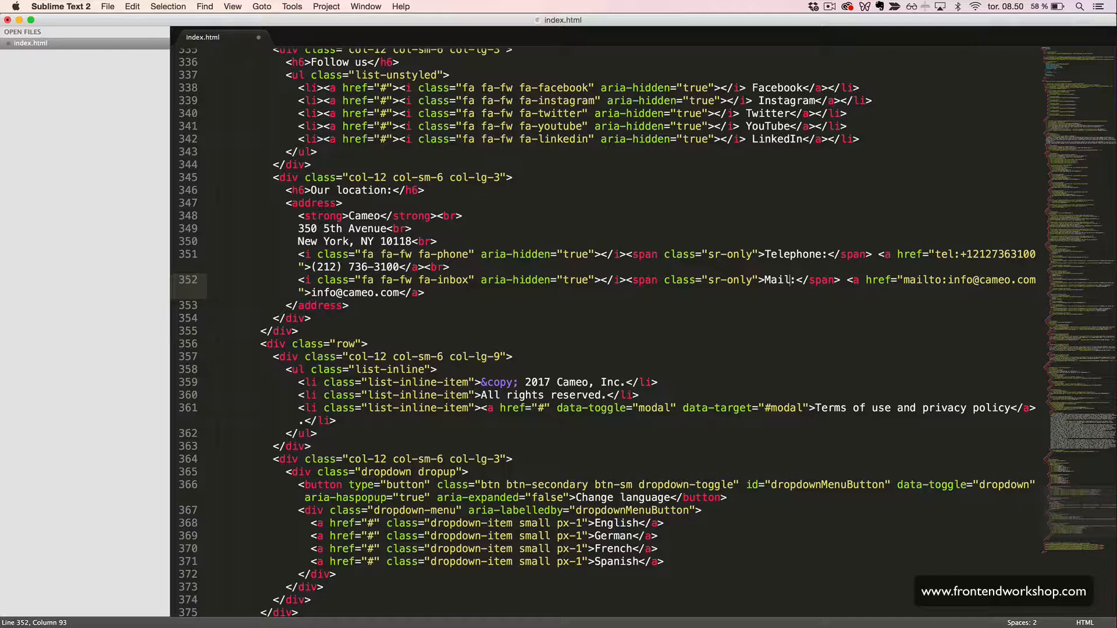
{"action": "scroll", "scroll_direction": "down", "scroll_amount": 3}
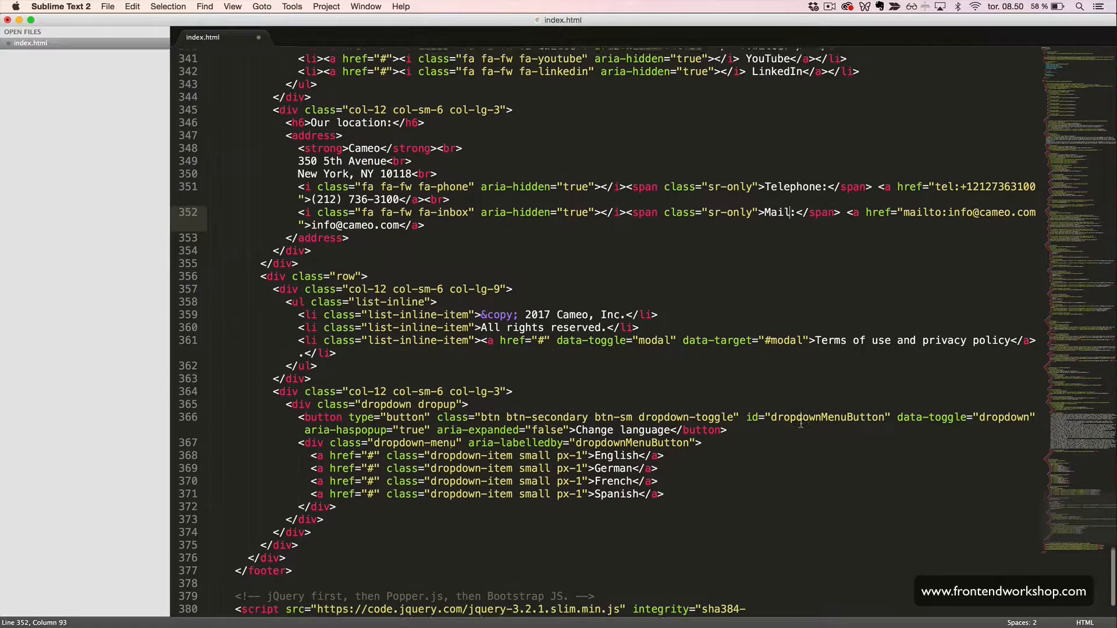
Step: Paste a fixed-width icon tag before the Change language label and select its icon name to change
{"action": "scroll", "scroll_direction": "down", "scroll_amount": 3}
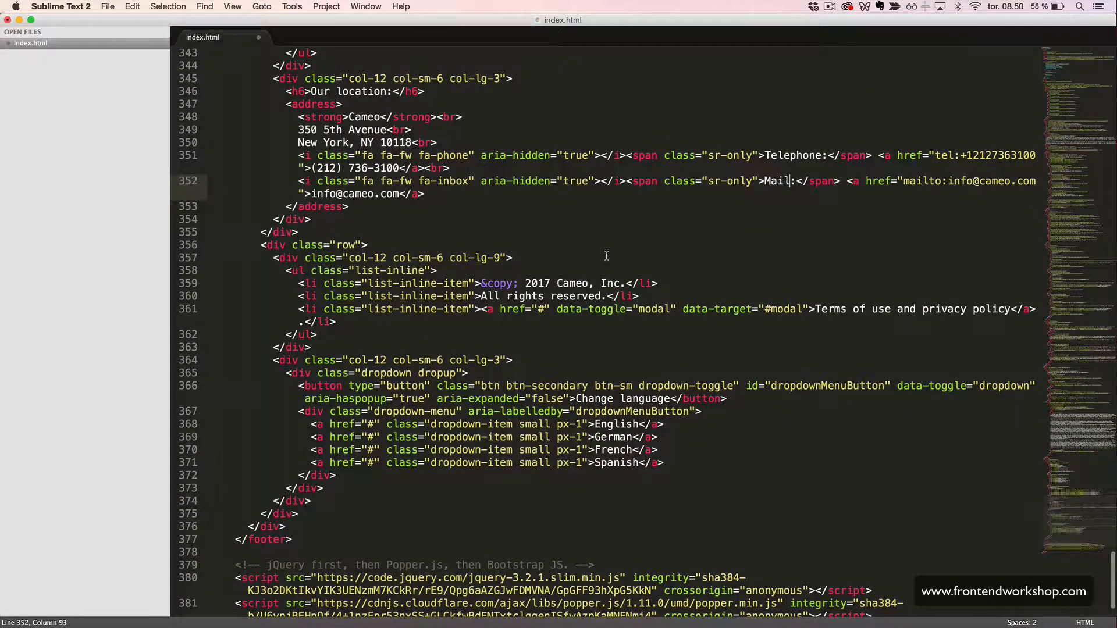
{"action": "left_click", "coordinate": [618, 155]}
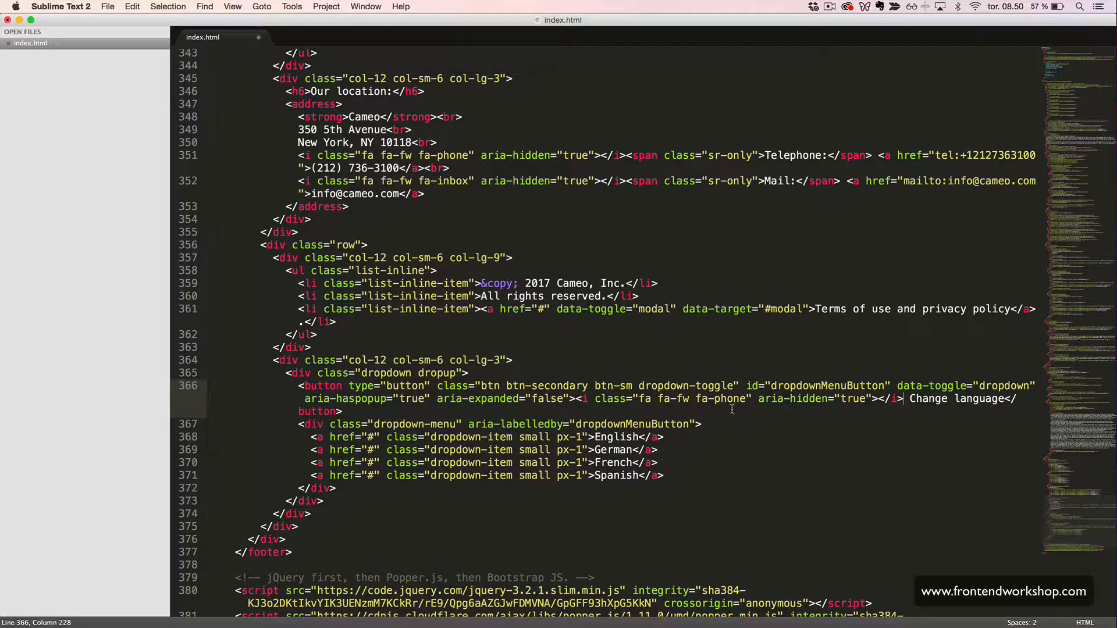
{"action": "double_click", "coordinate": [726, 398]}
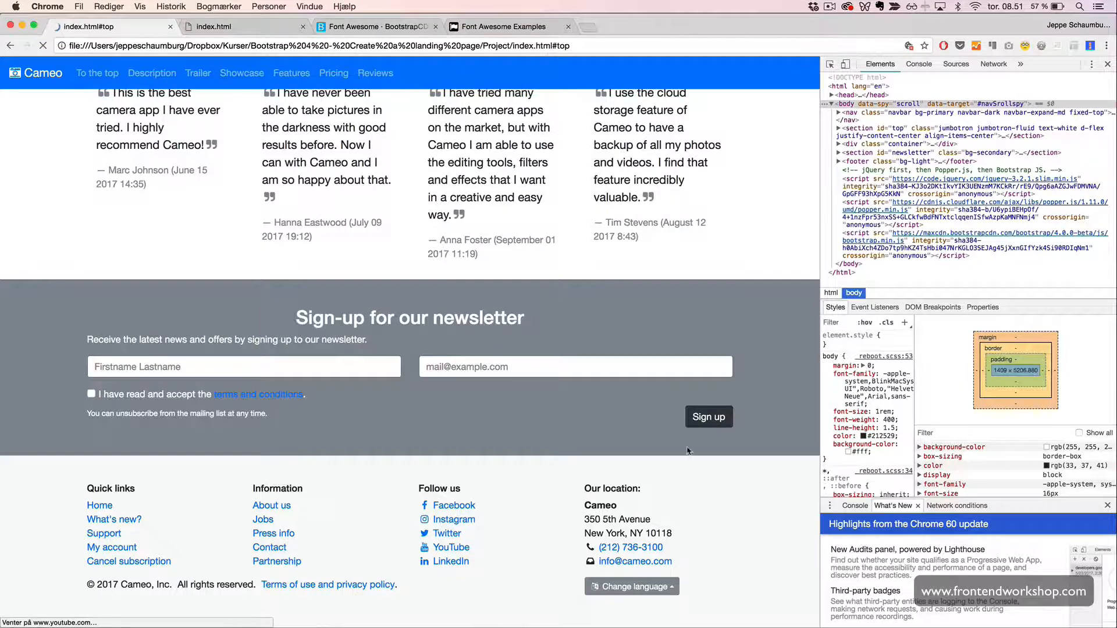
{"action": "mouse_move", "coordinate": [443, 562]}
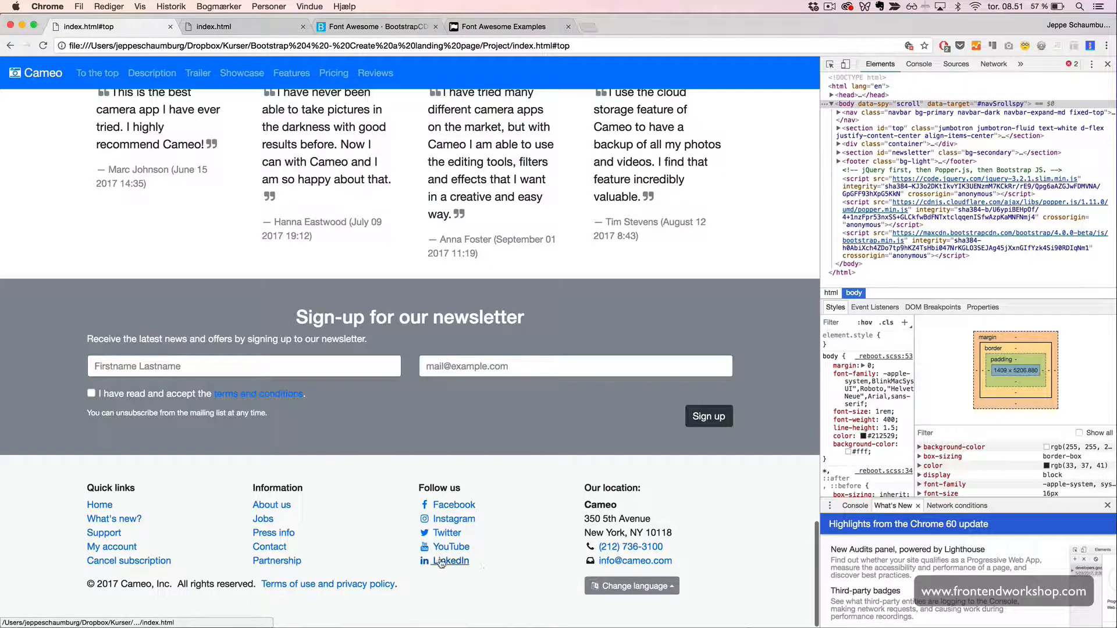
{"action": "mouse_move", "coordinate": [617, 547]}
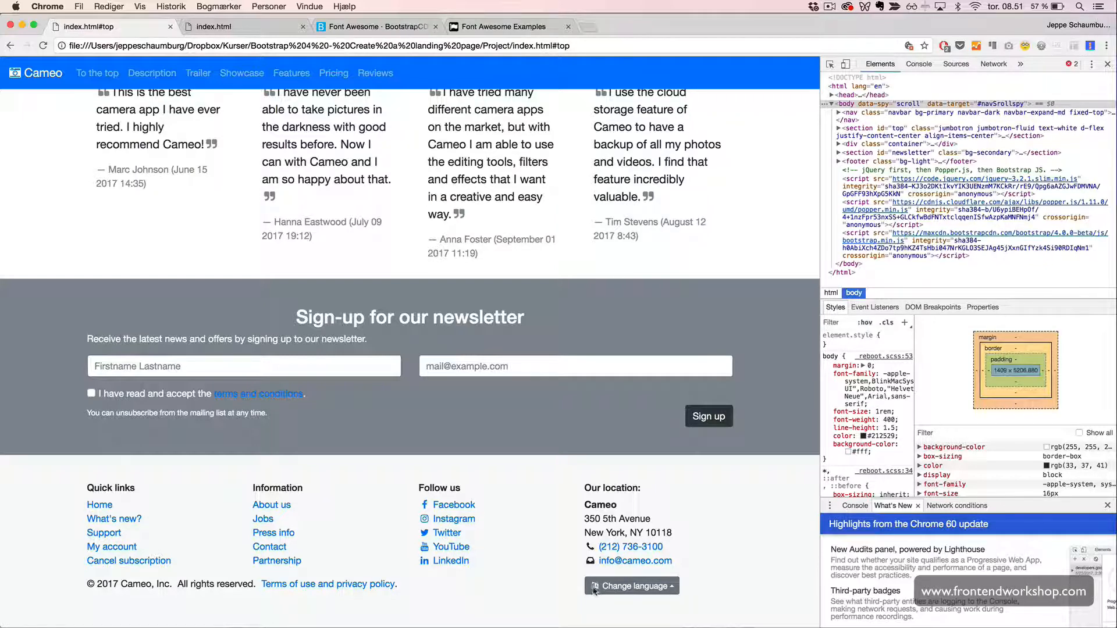
Step: Try the Change language button in the refreshed footer, then scroll back up to the features
{"action": "left_click", "coordinate": [631, 585]}
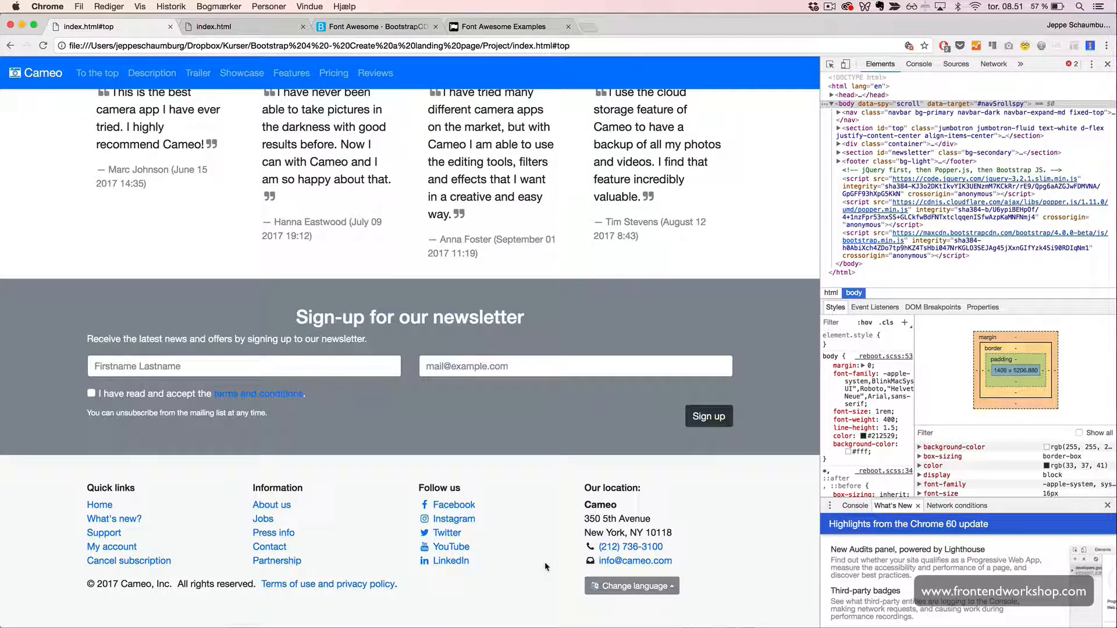
{"action": "scroll", "scroll_direction": "up", "scroll_amount": 3}
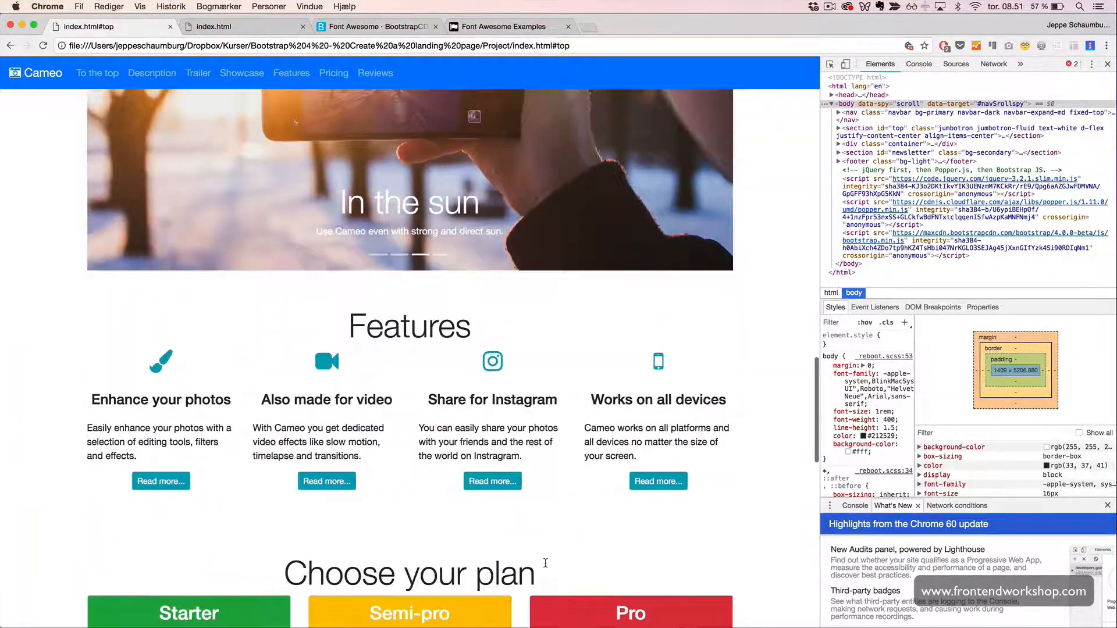